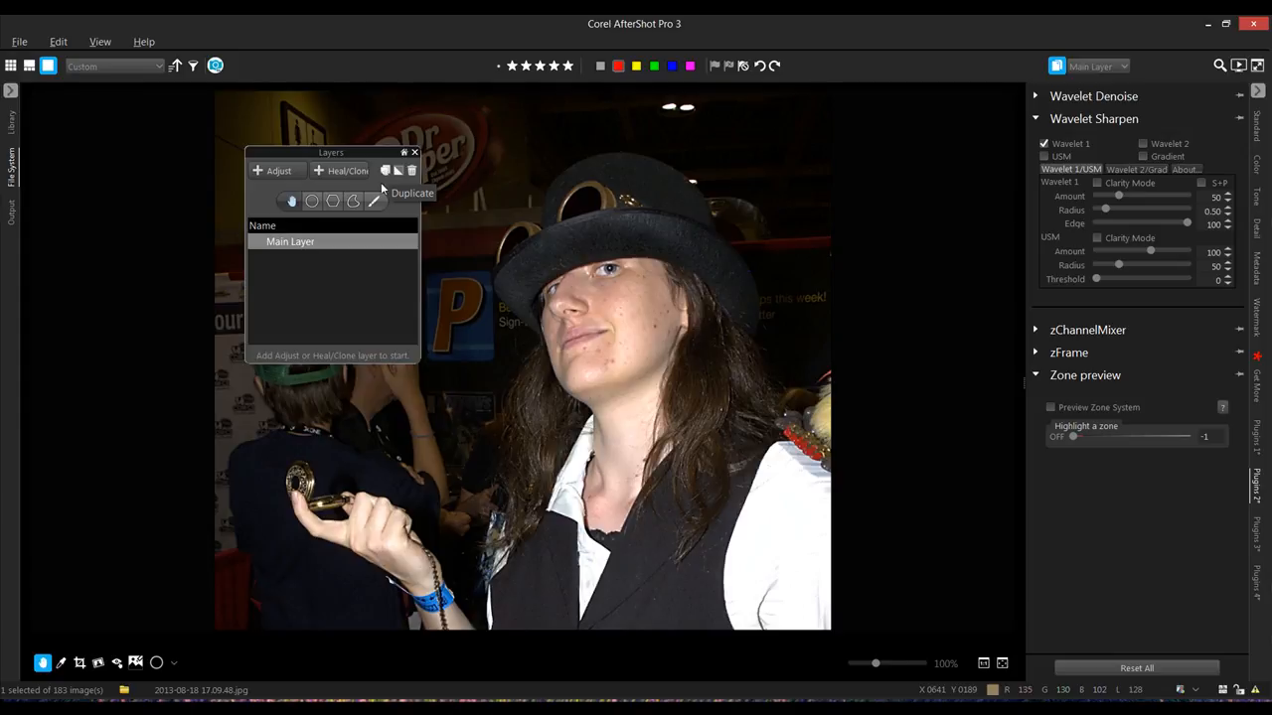
{"action": "mouse_move", "coordinate": [412, 170]}
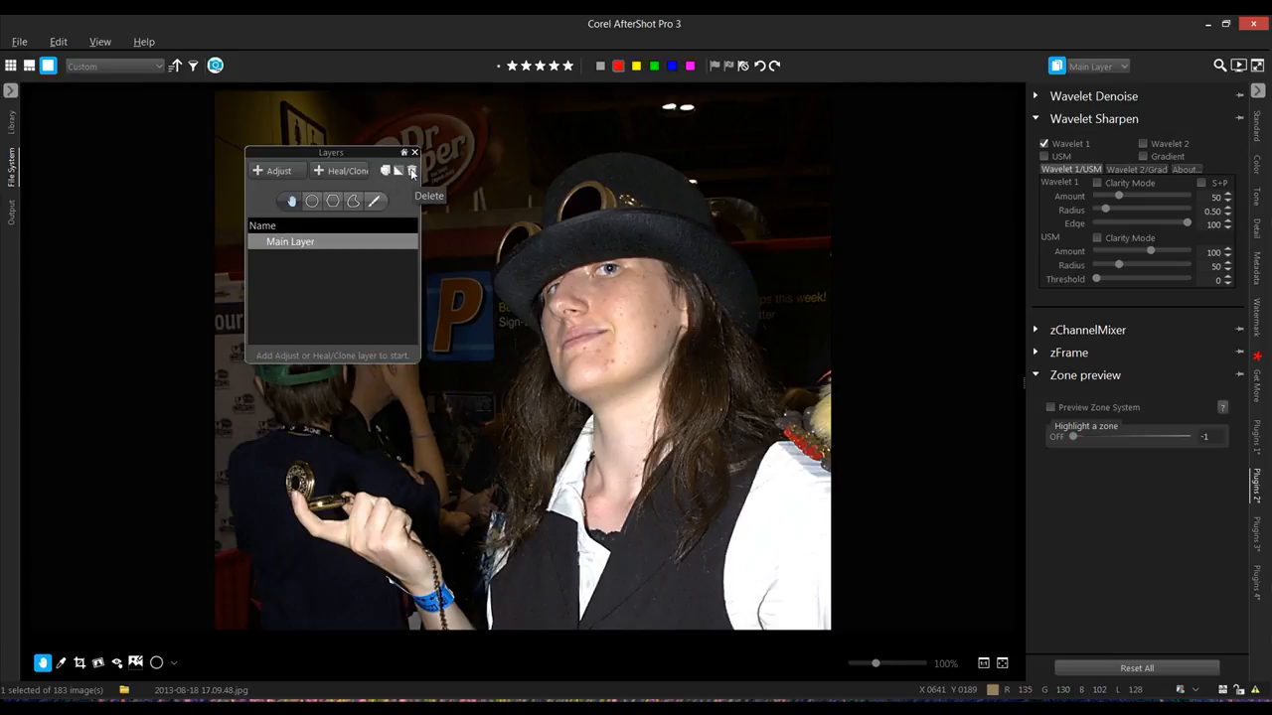
{"action": "mouse_move", "coordinate": [290, 201]}
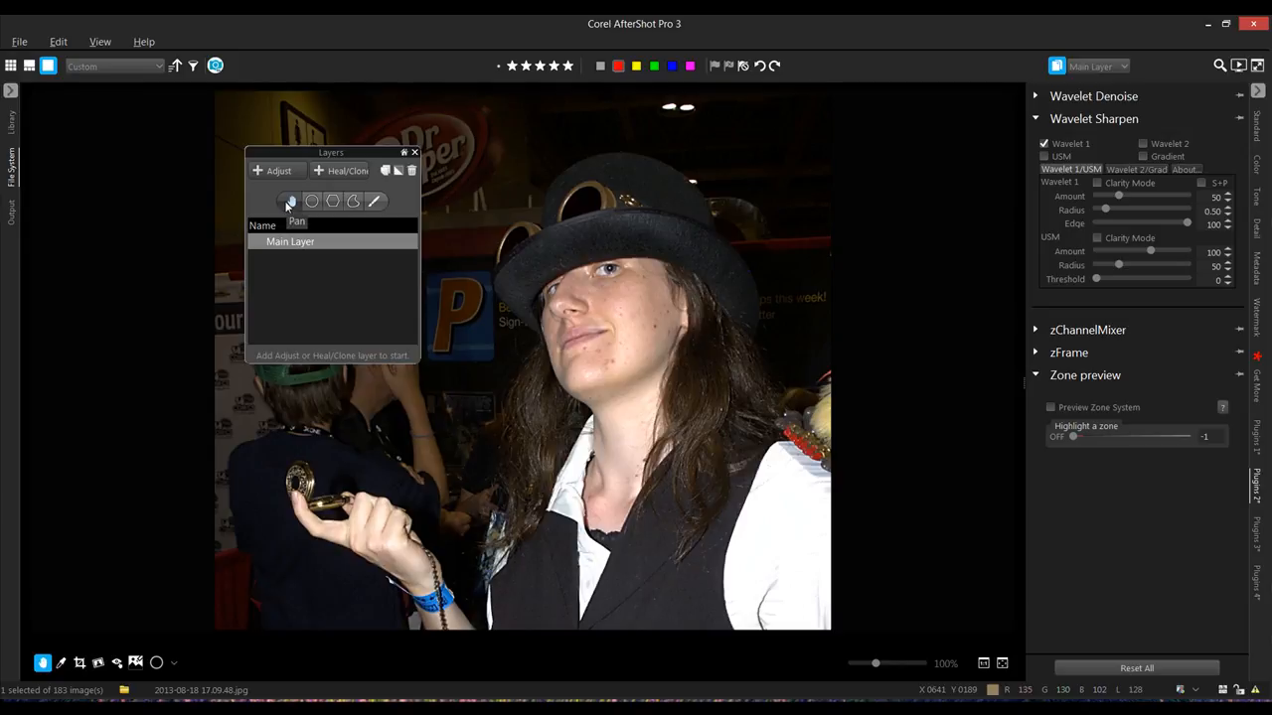
{"action": "mouse_move", "coordinate": [312, 201]}
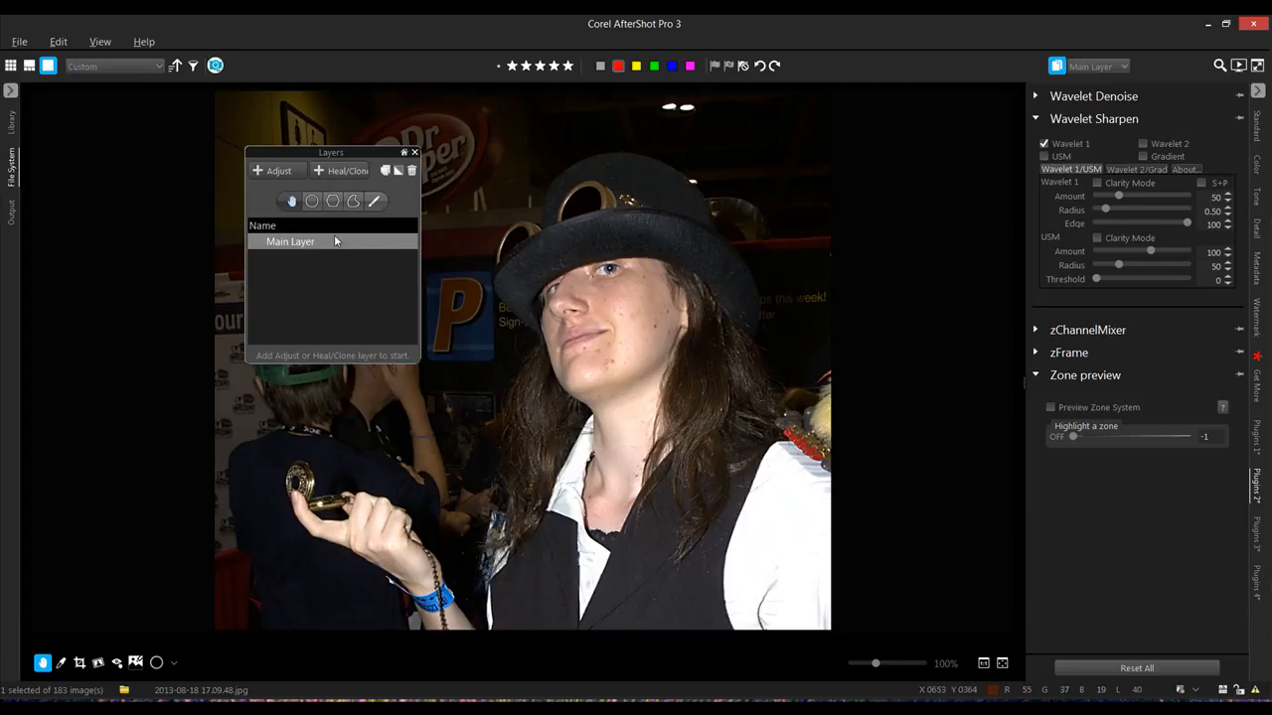
{"action": "mouse_move", "coordinate": [321, 268]}
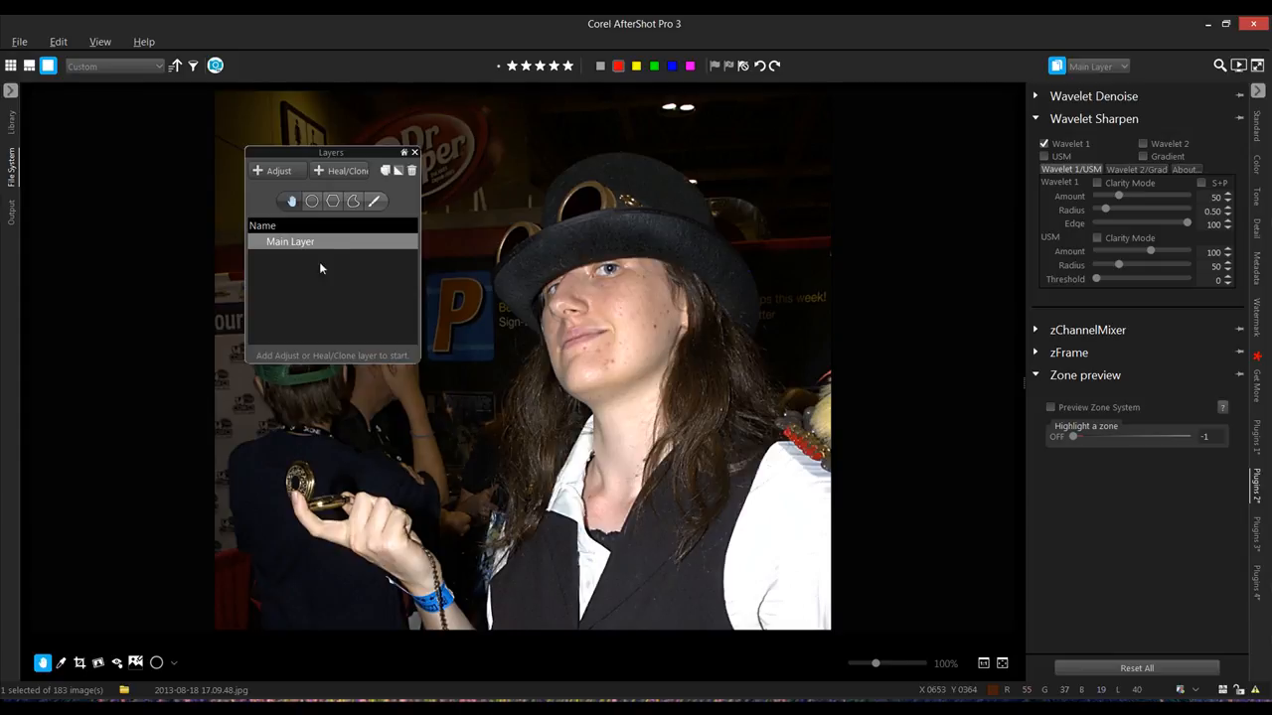
{"action": "mouse_move", "coordinate": [611, 391]}
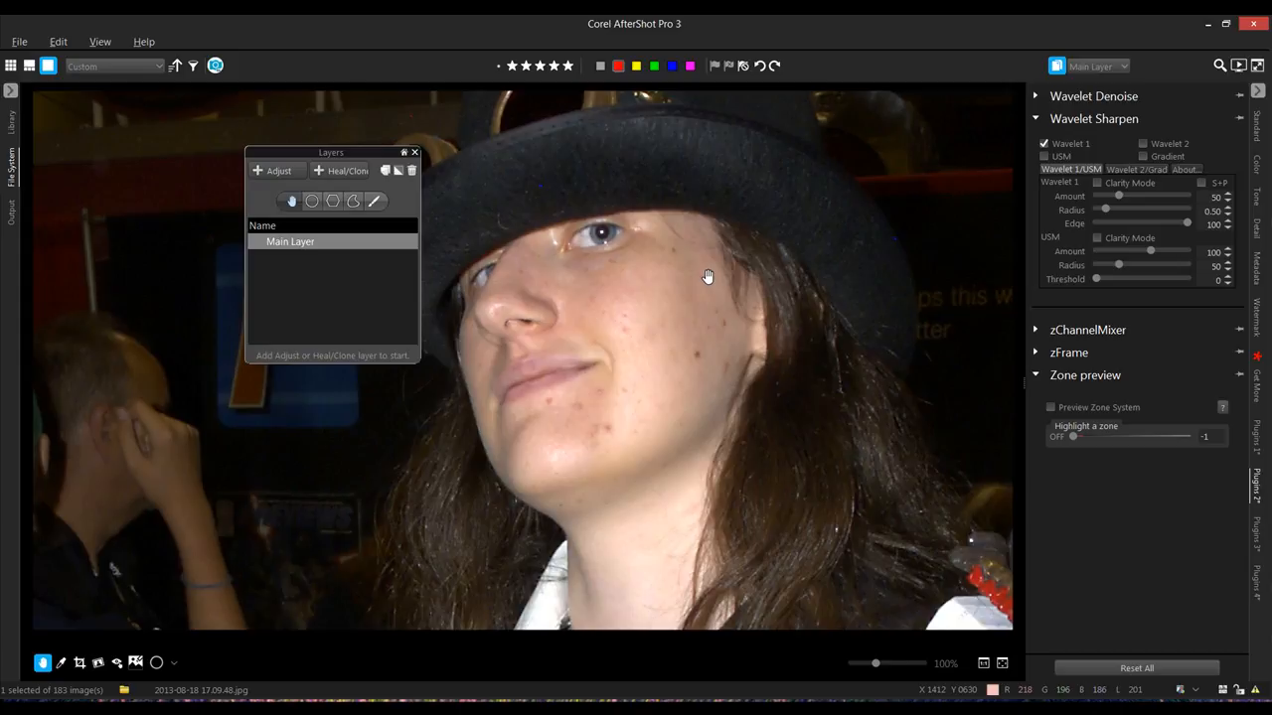
{"action": "mouse_move", "coordinate": [837, 223]}
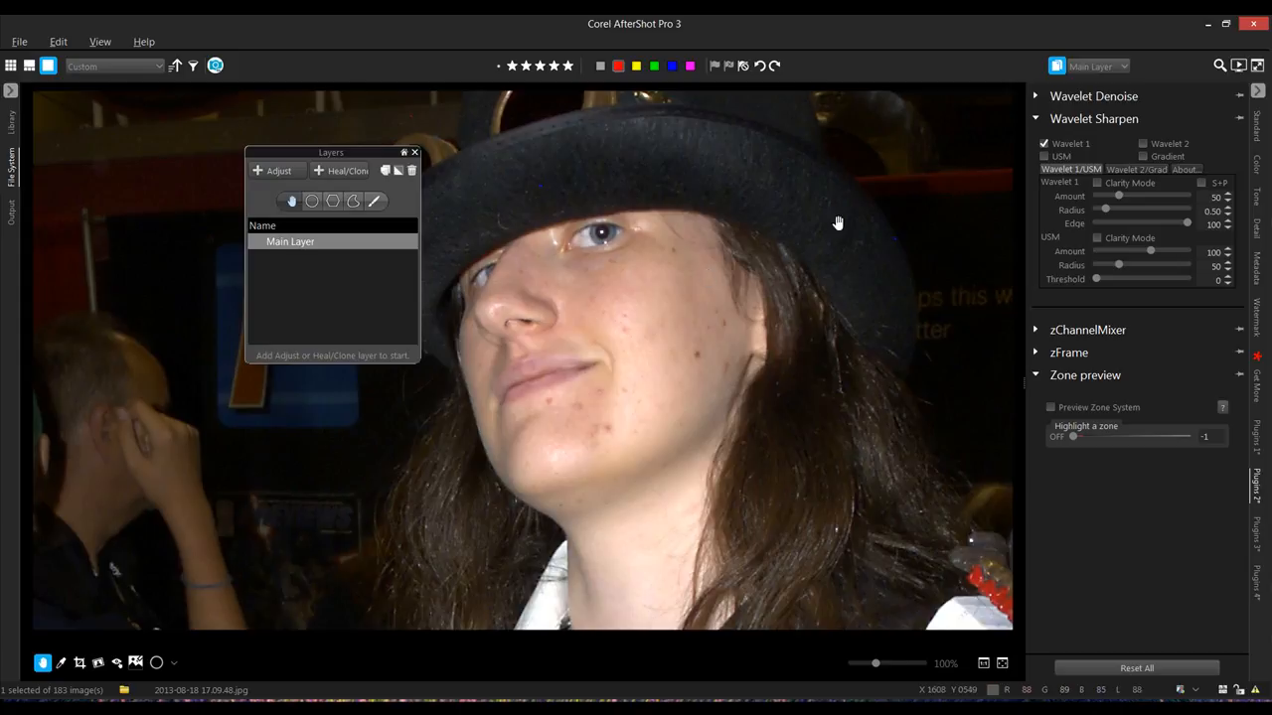
{"action": "mouse_move", "coordinate": [964, 260]}
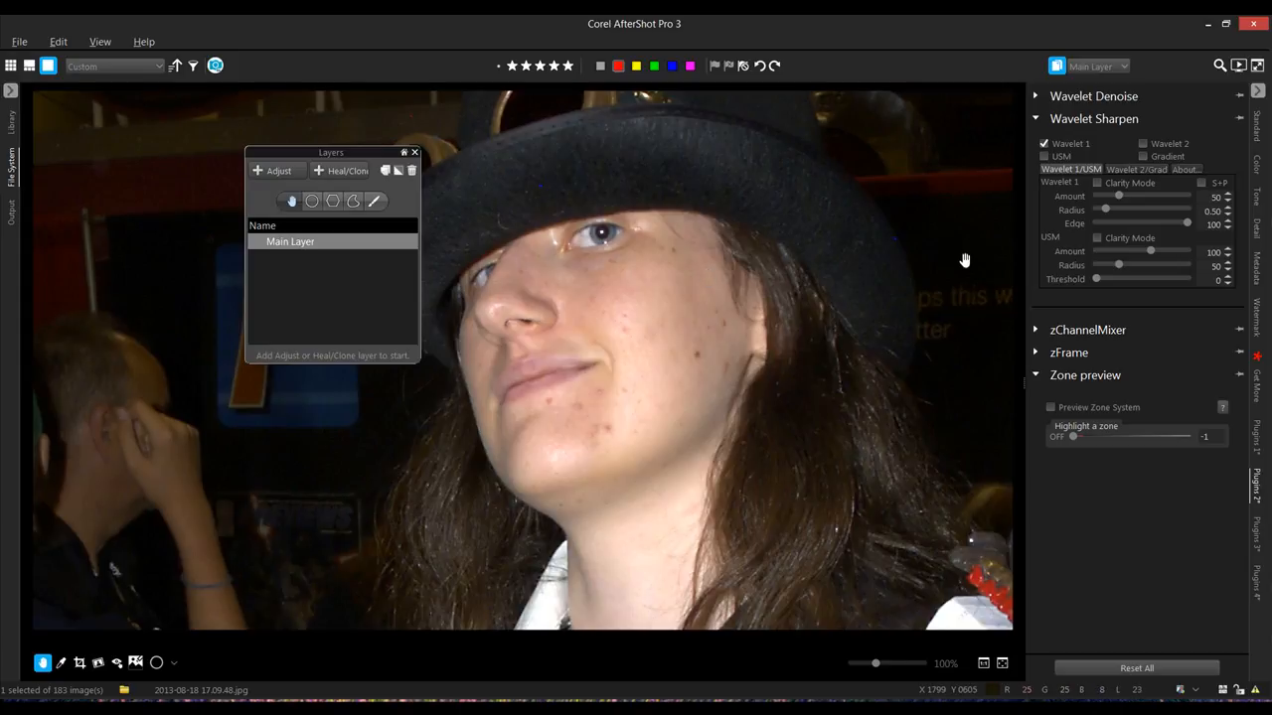
{"action": "mouse_move", "coordinate": [970, 296]}
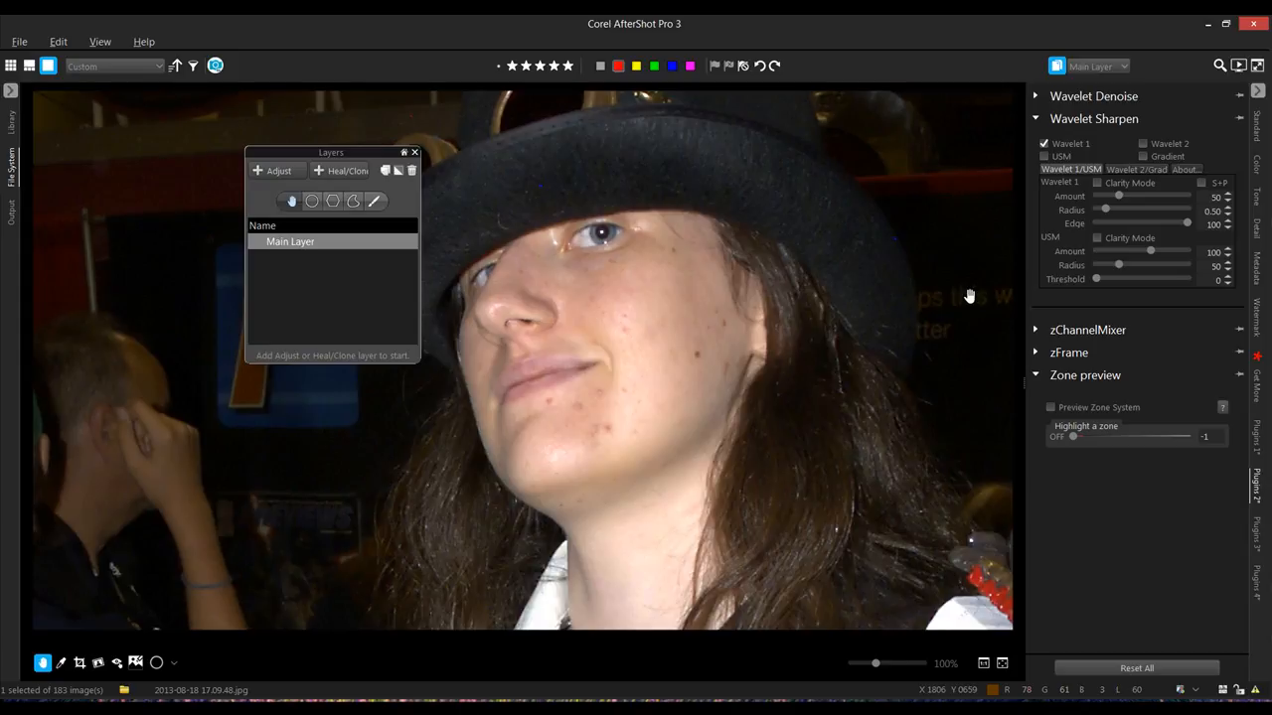
{"action": "mouse_move", "coordinate": [278, 225]}
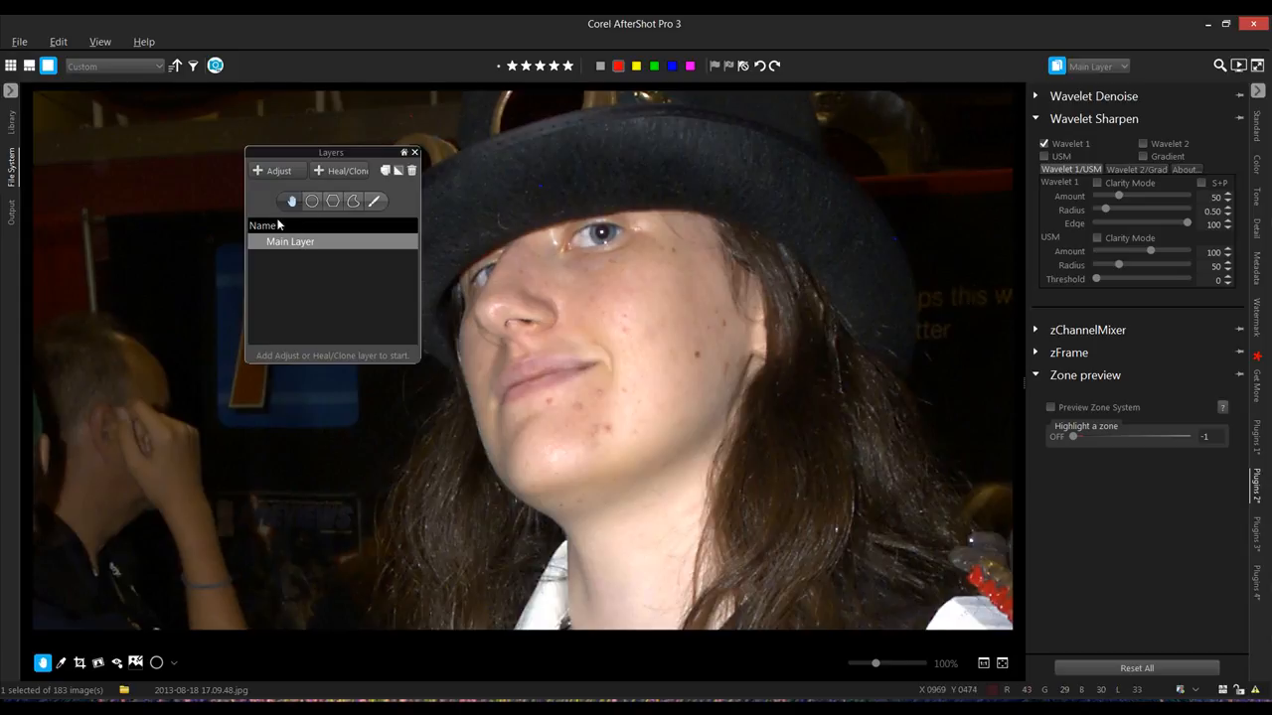
{"action": "mouse_move", "coordinate": [423, 305]}
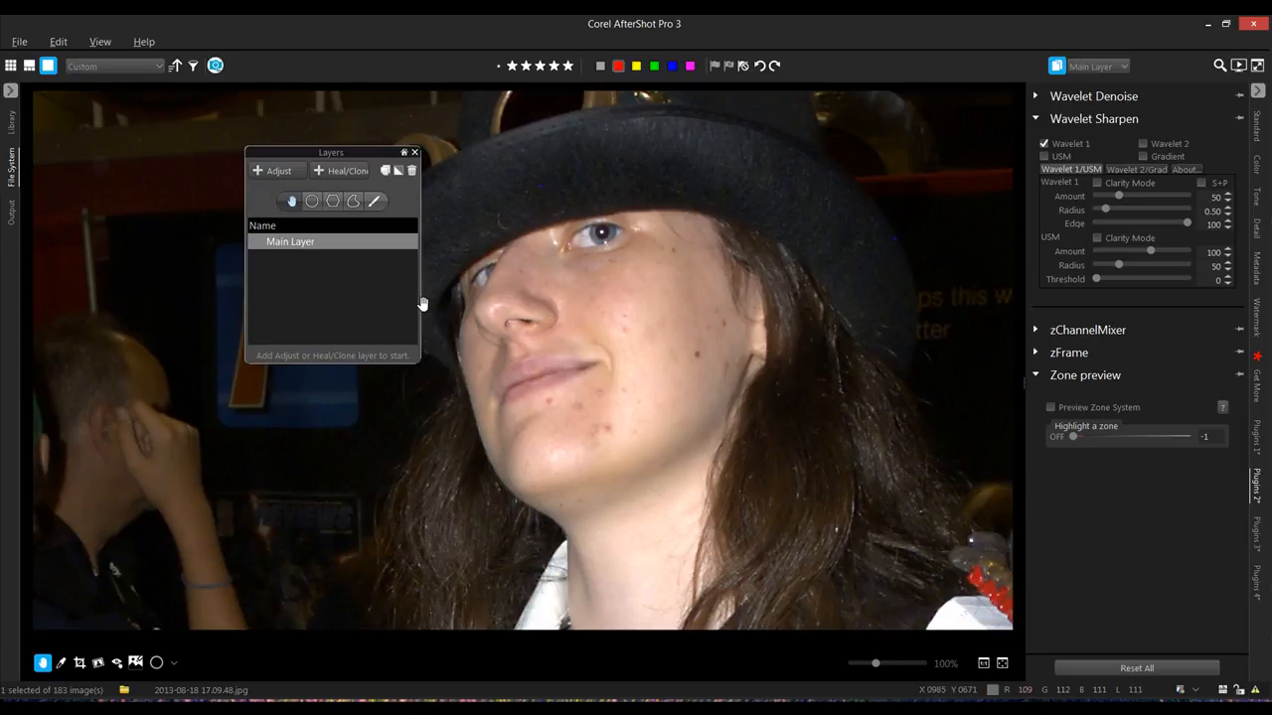
{"action": "mouse_move", "coordinate": [52, 136]}
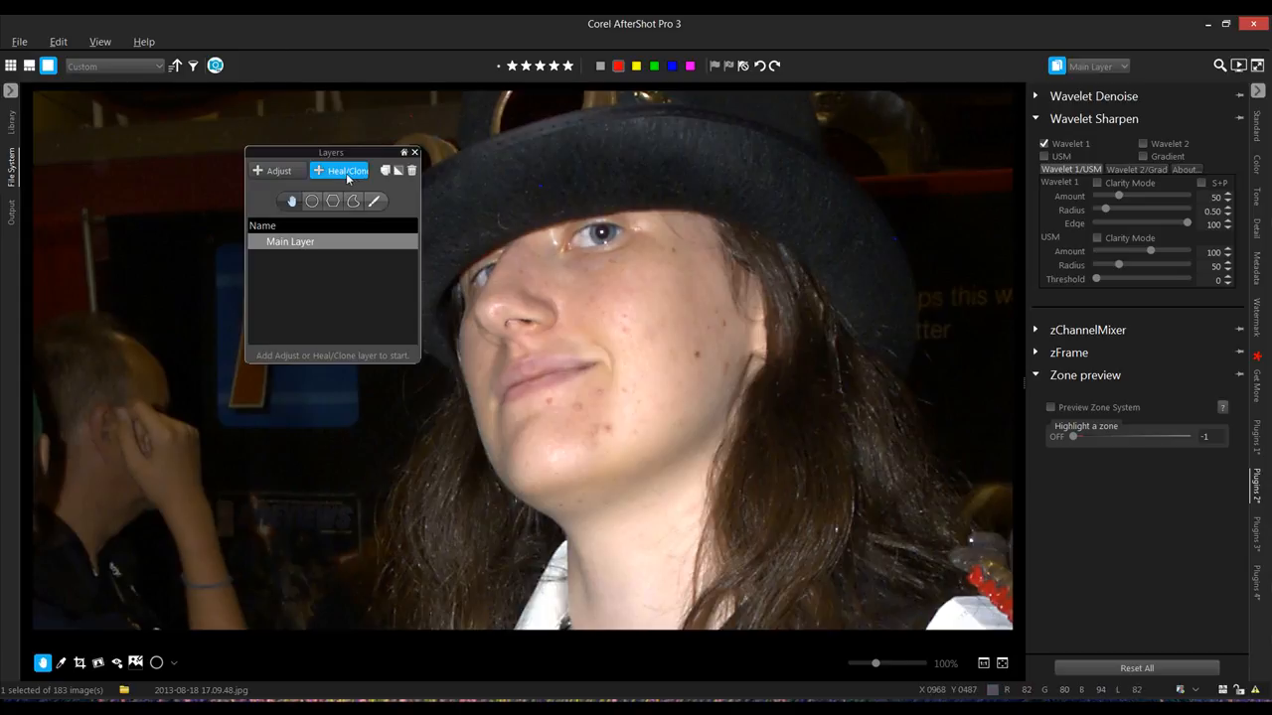
Step: Add a Heal/Clone layer with a cheek heal spot, size 12, feather 8
{"action": "left_click", "coordinate": [345, 170]}
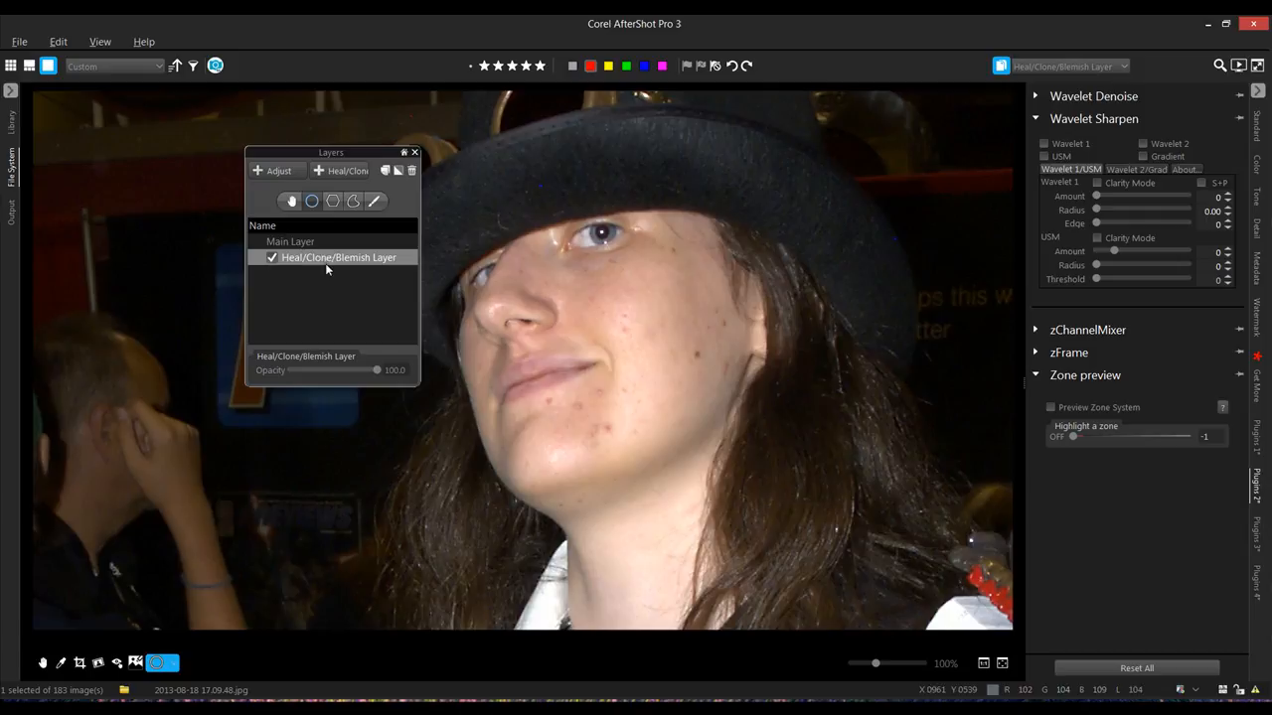
{"action": "mouse_move", "coordinate": [303, 185]}
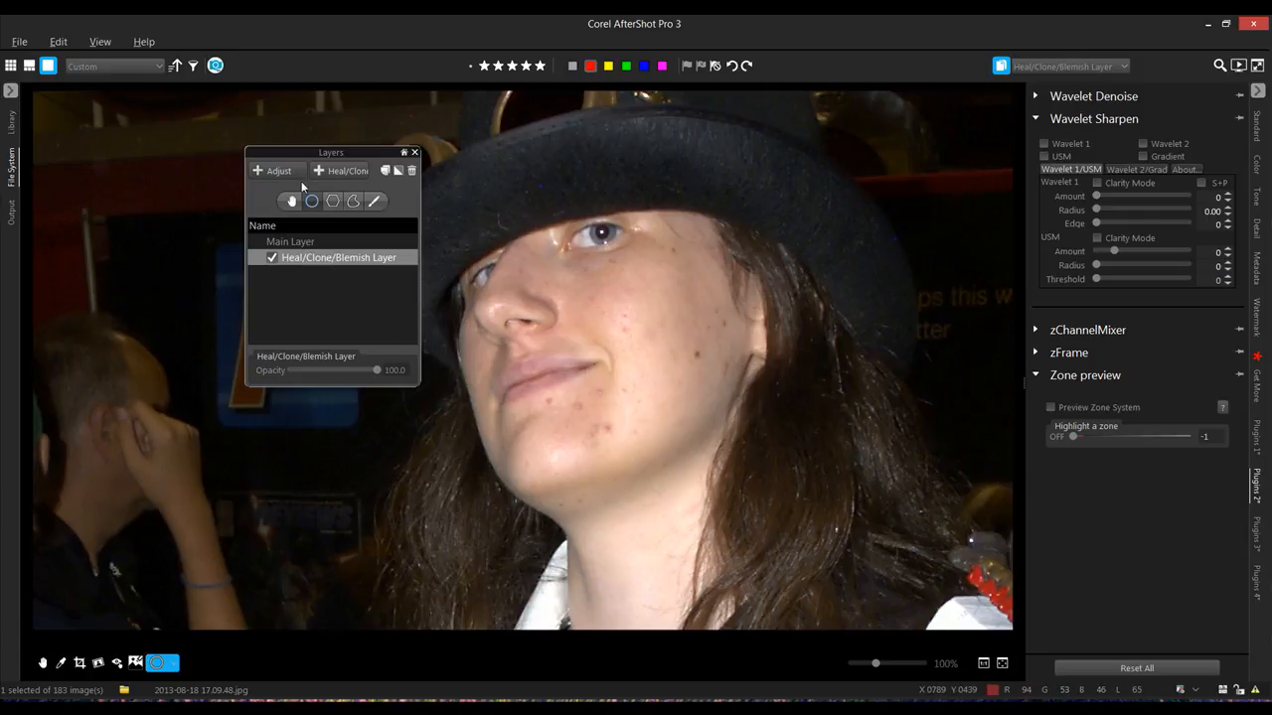
{"action": "mouse_move", "coordinate": [756, 316]}
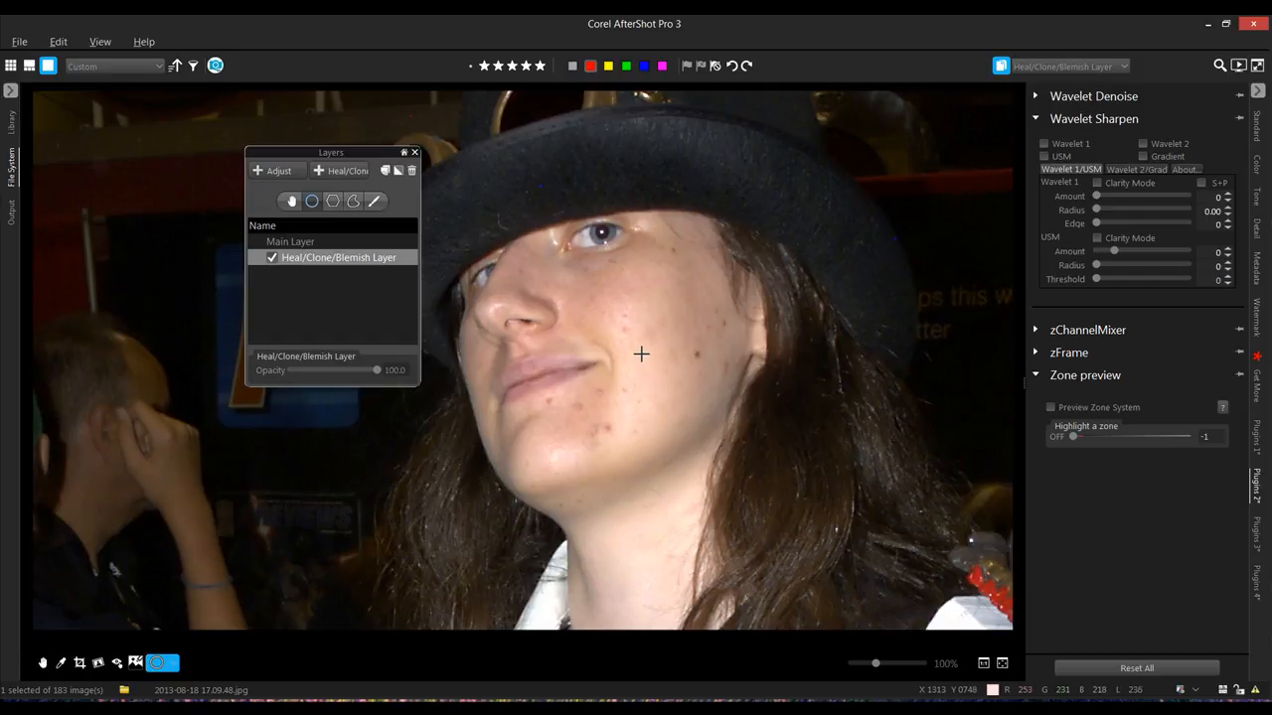
{"action": "mouse_move", "coordinate": [624, 330]}
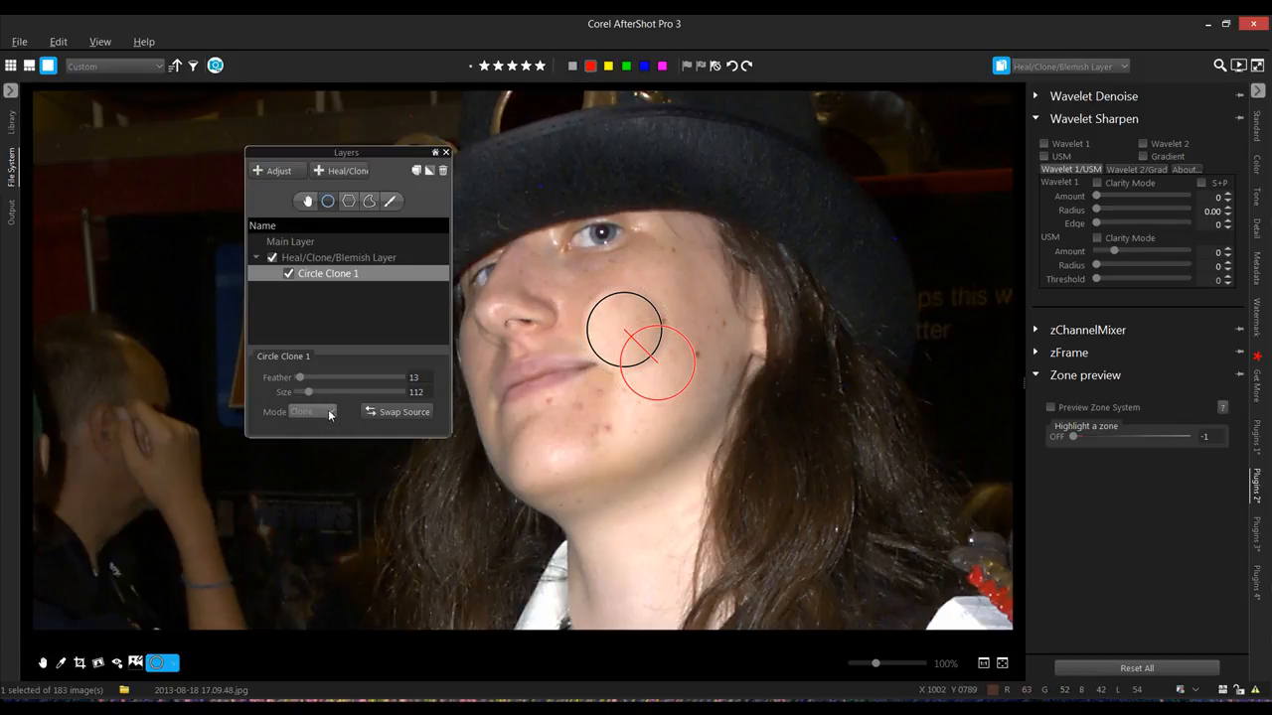
{"action": "left_click", "coordinate": [312, 411]}
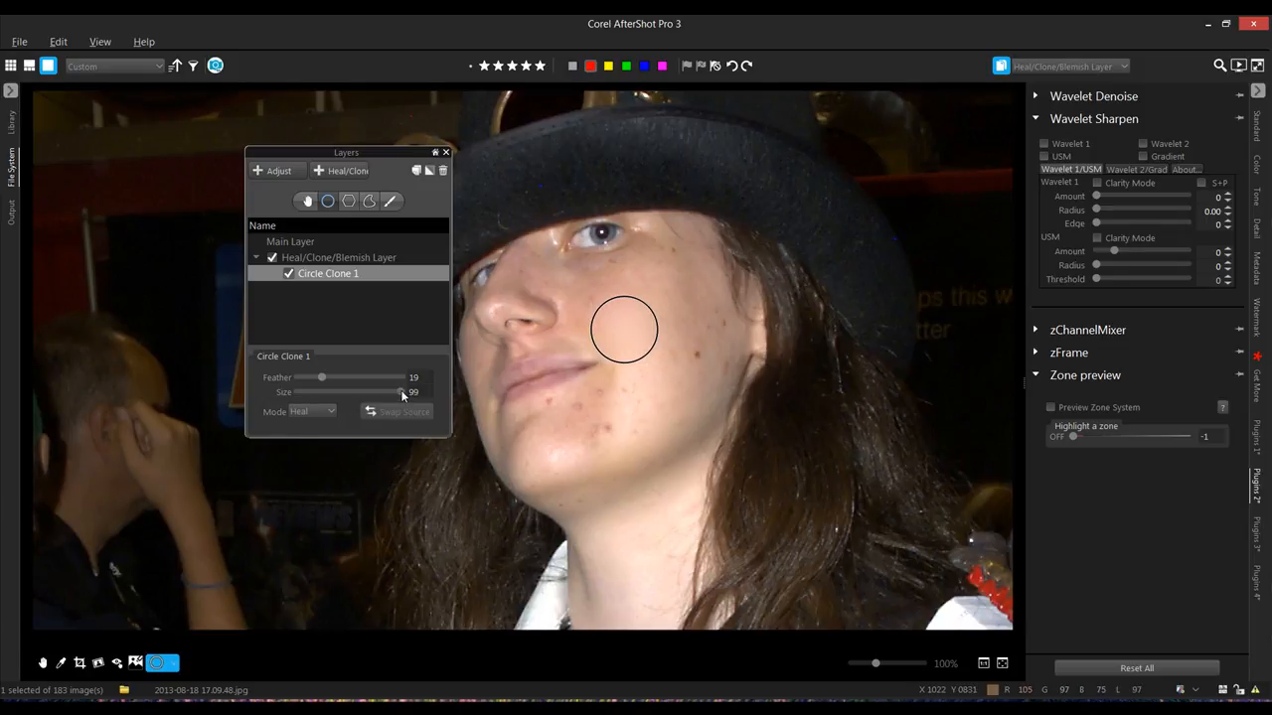
{"action": "left_click_drag", "start_coordinate": [401, 391], "coordinate": [296, 392]}
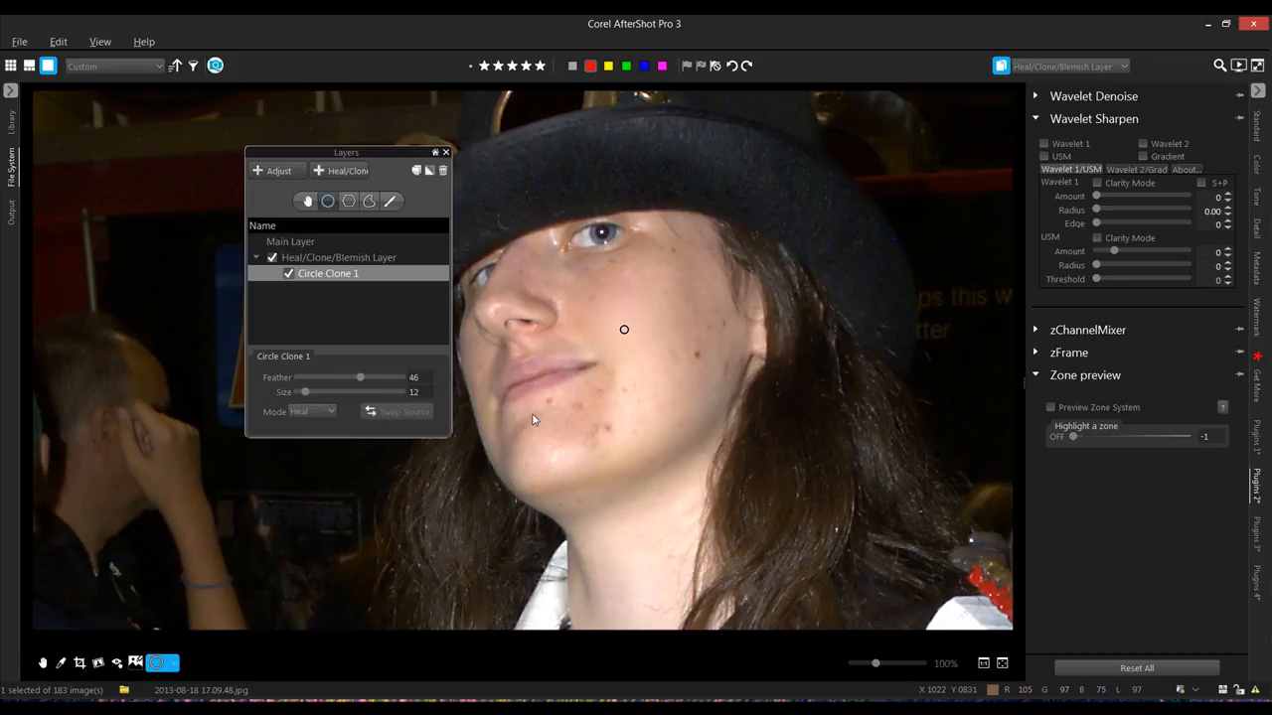
{"action": "mouse_move", "coordinate": [385, 406]}
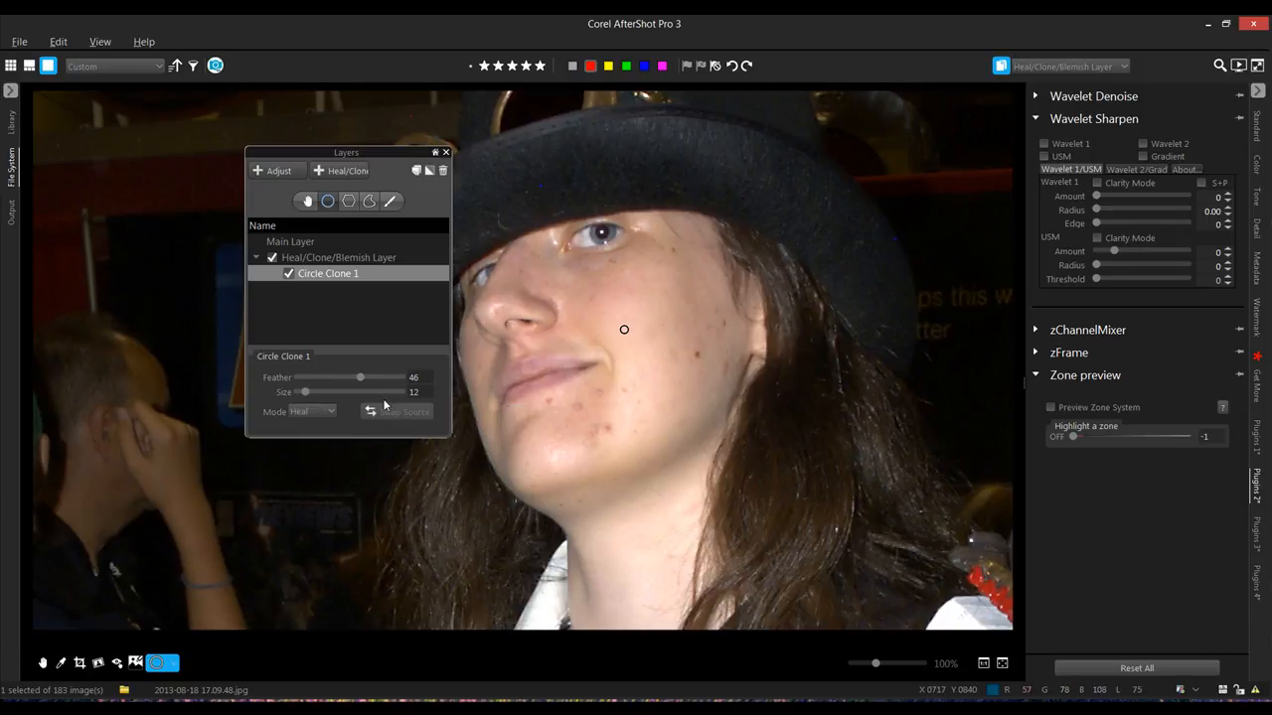
{"action": "left_click_drag", "start_coordinate": [360, 376], "coordinate": [307, 377]}
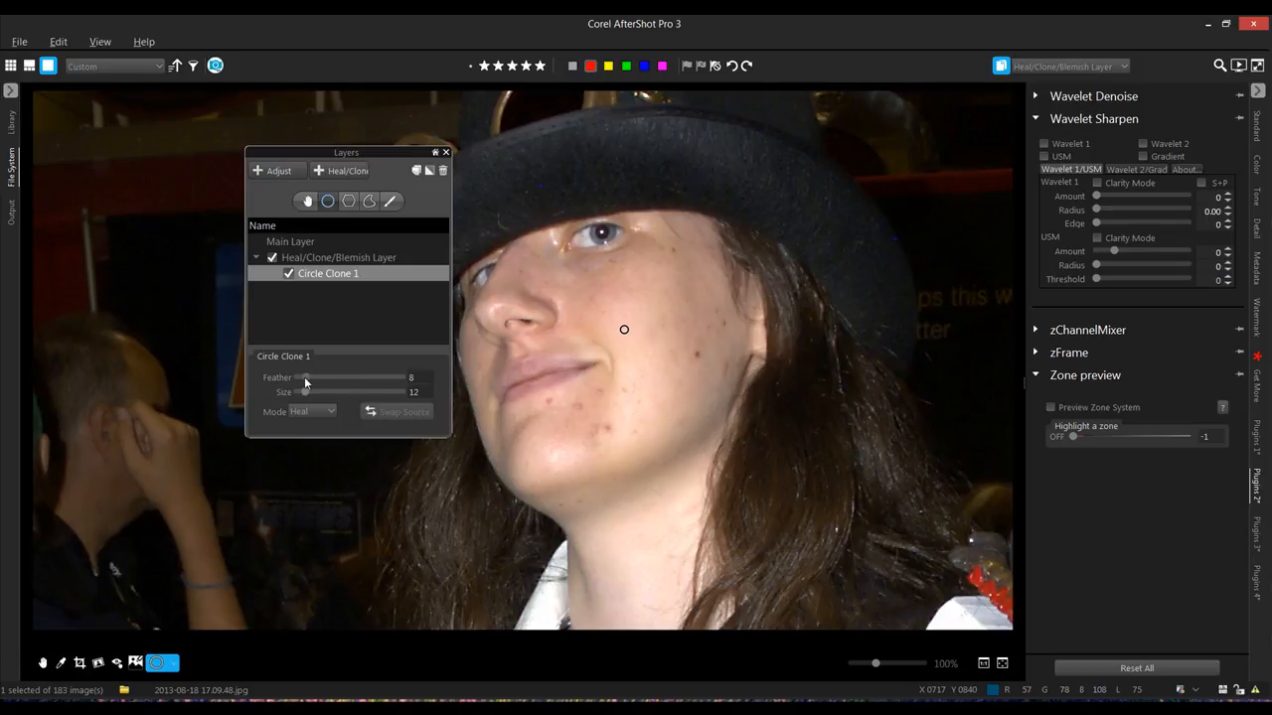
{"action": "mouse_move", "coordinate": [666, 410]}
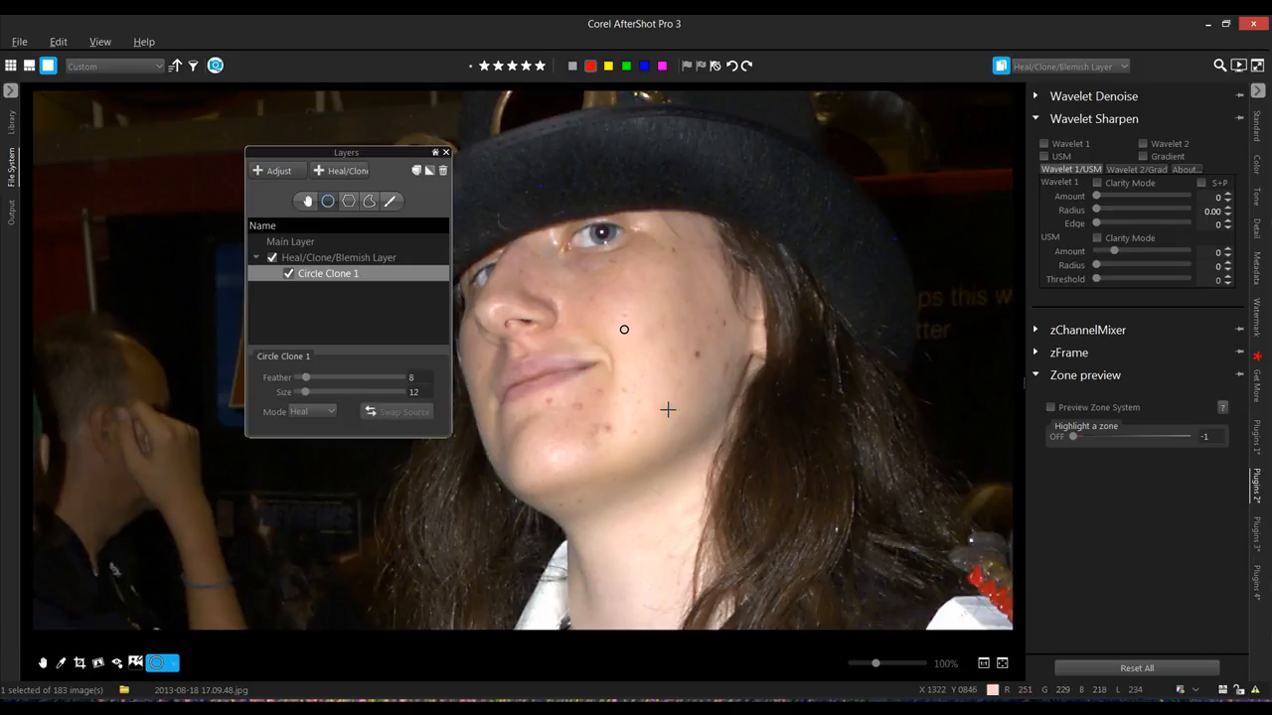
Step: Heal six more blemishes on the cheek, chin, mouth corner and upper face
{"action": "left_click", "coordinate": [675, 376]}
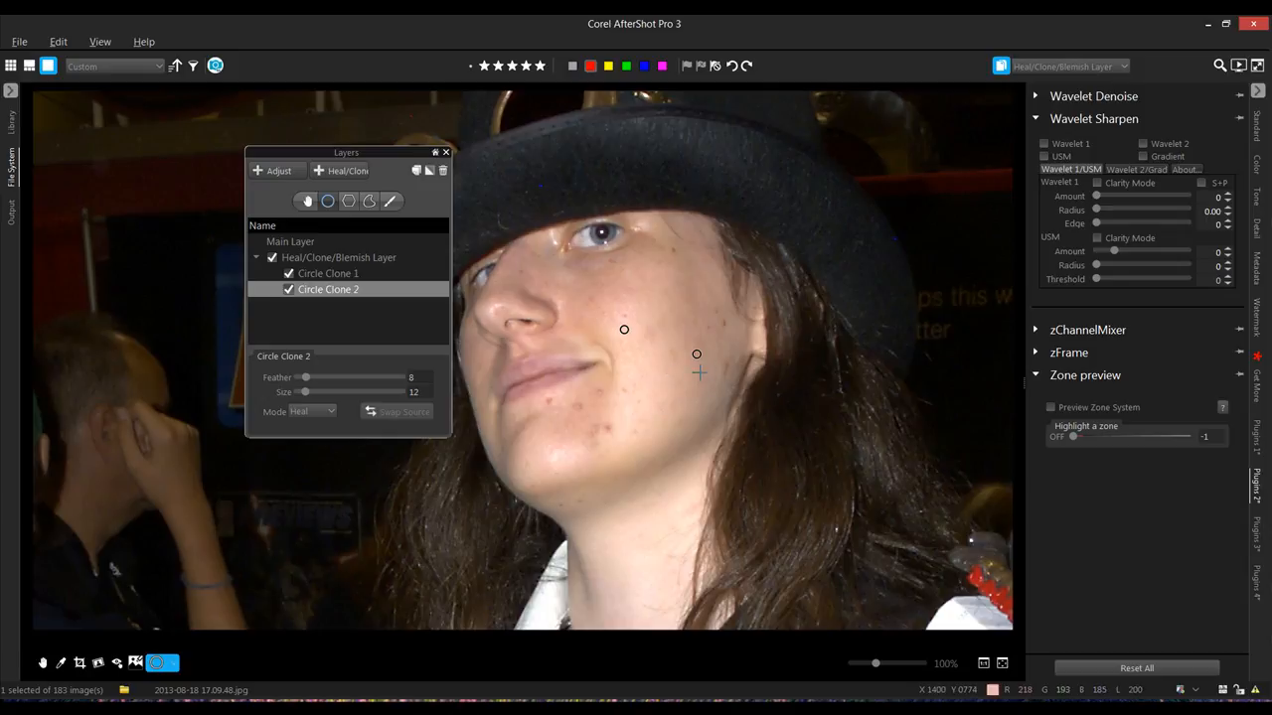
{"action": "left_click", "coordinate": [696, 355]}
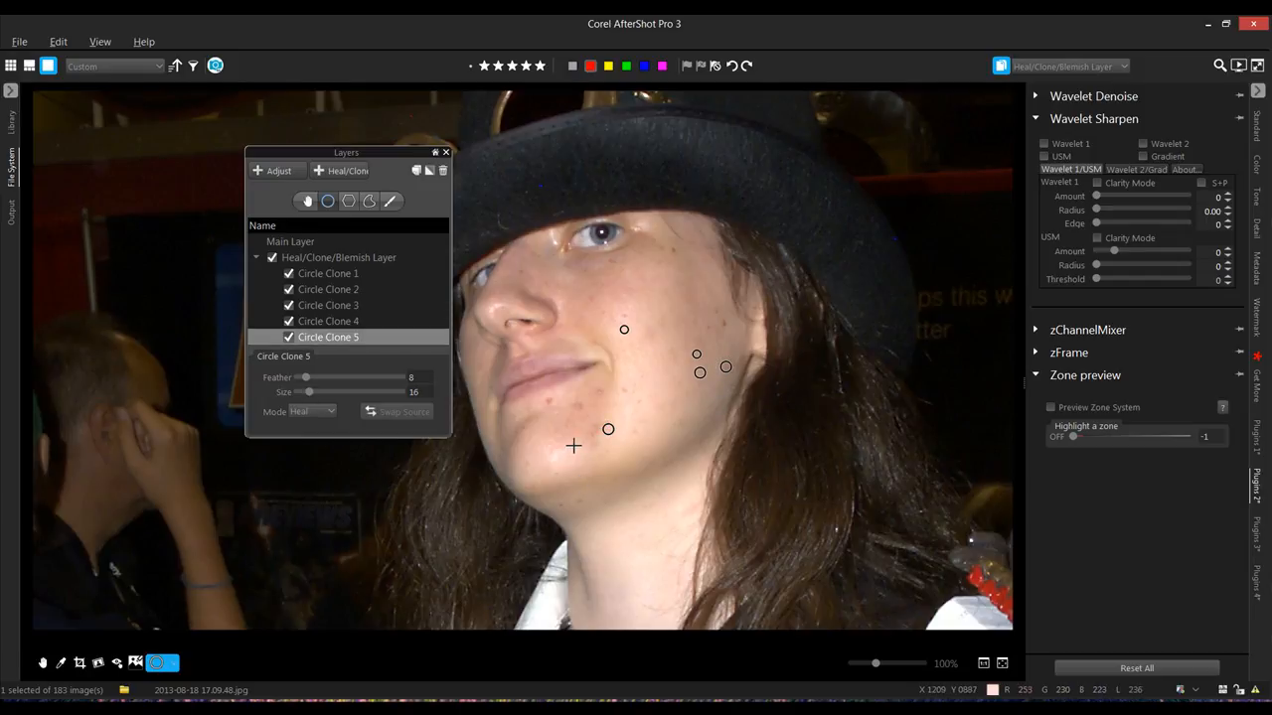
{"action": "left_click", "coordinate": [608, 430]}
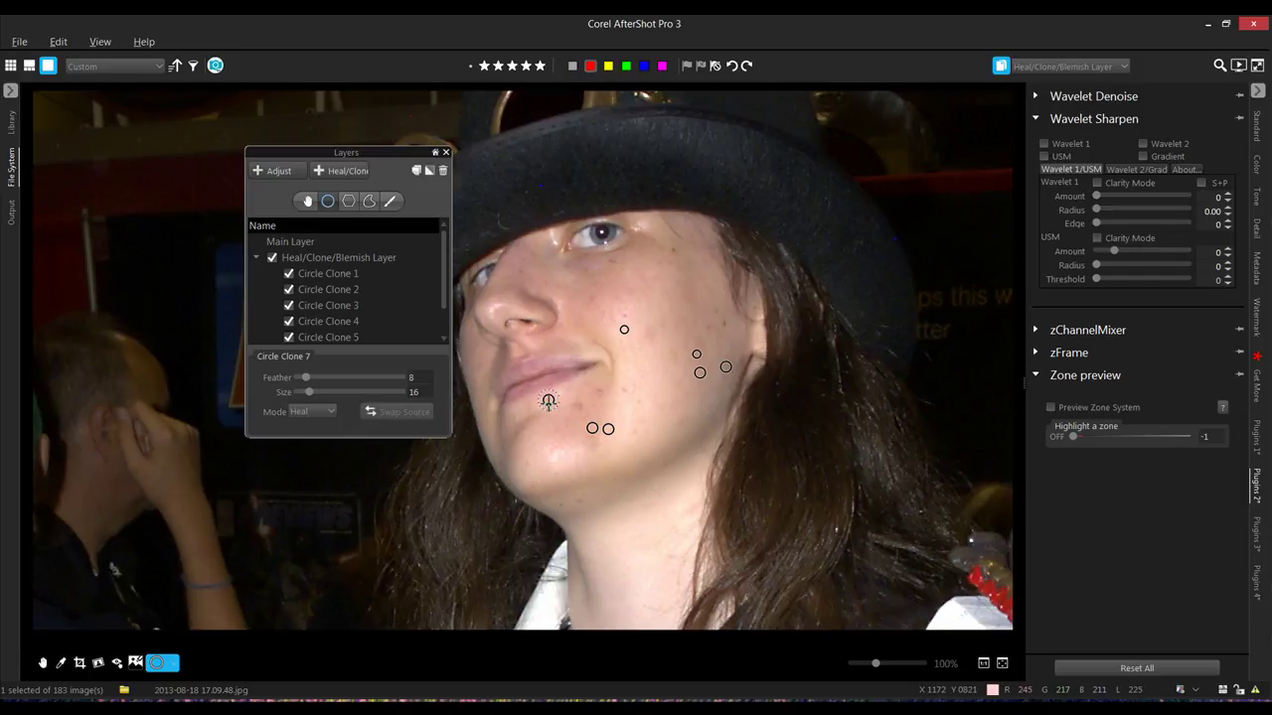
{"action": "mouse_move", "coordinate": [548, 401]}
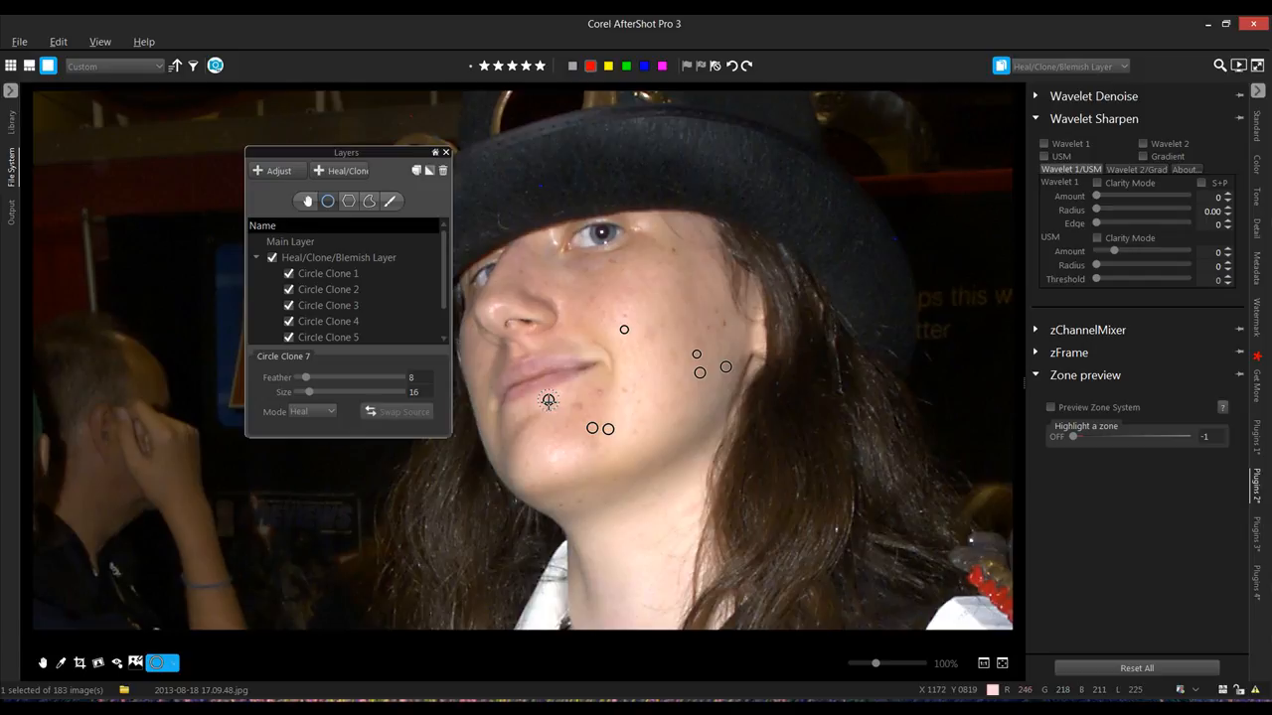
{"action": "mouse_move", "coordinate": [763, 378]}
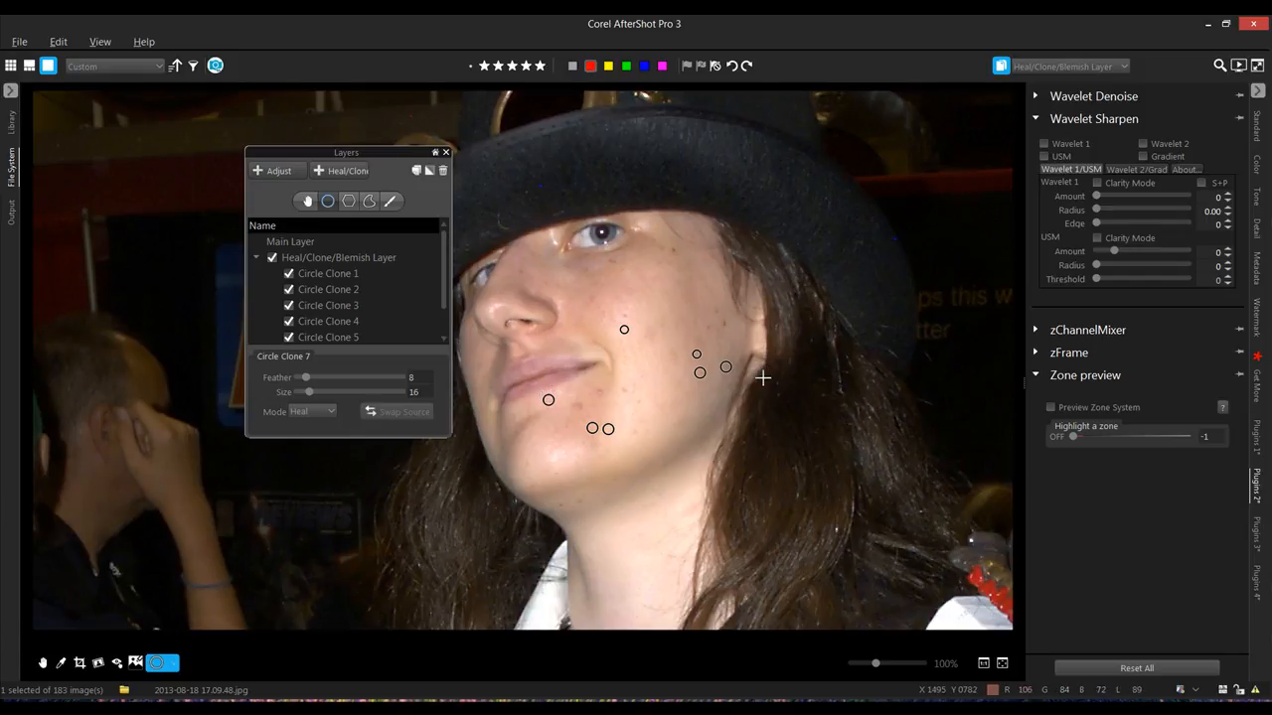
{"action": "mouse_move", "coordinate": [568, 346]}
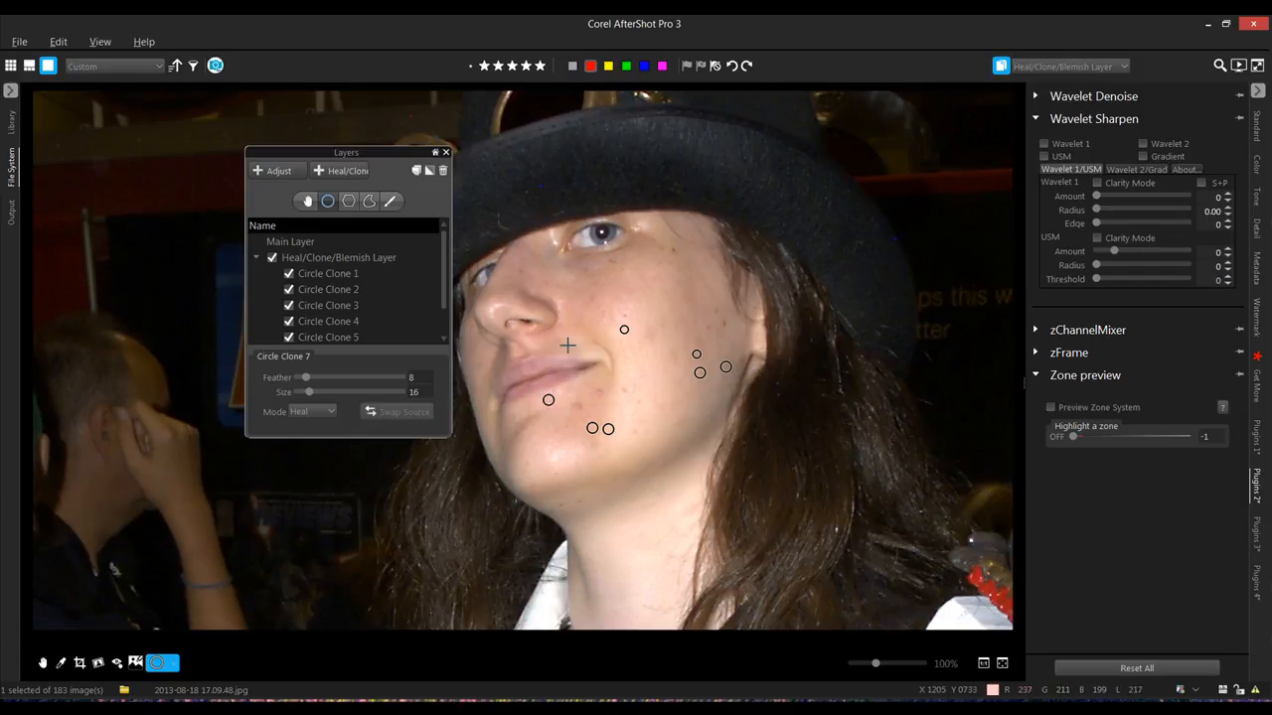
{"action": "mouse_move", "coordinate": [625, 398]}
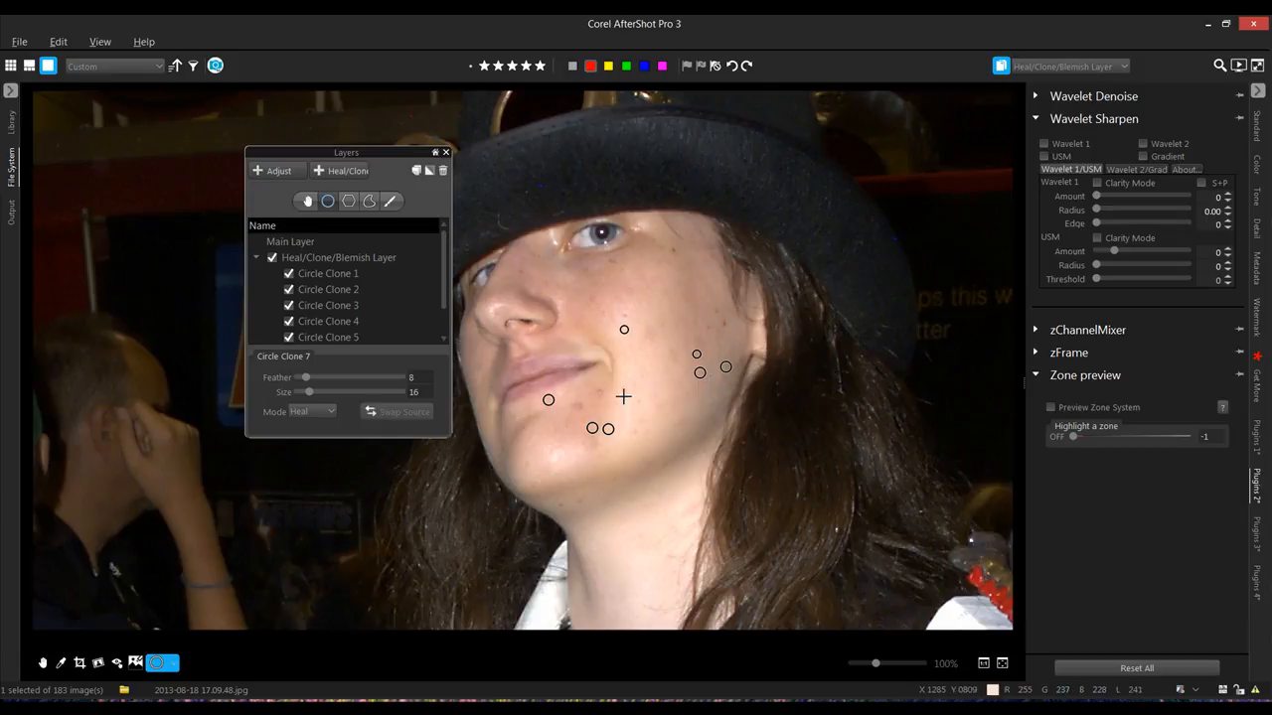
{"action": "left_click", "coordinate": [624, 390]}
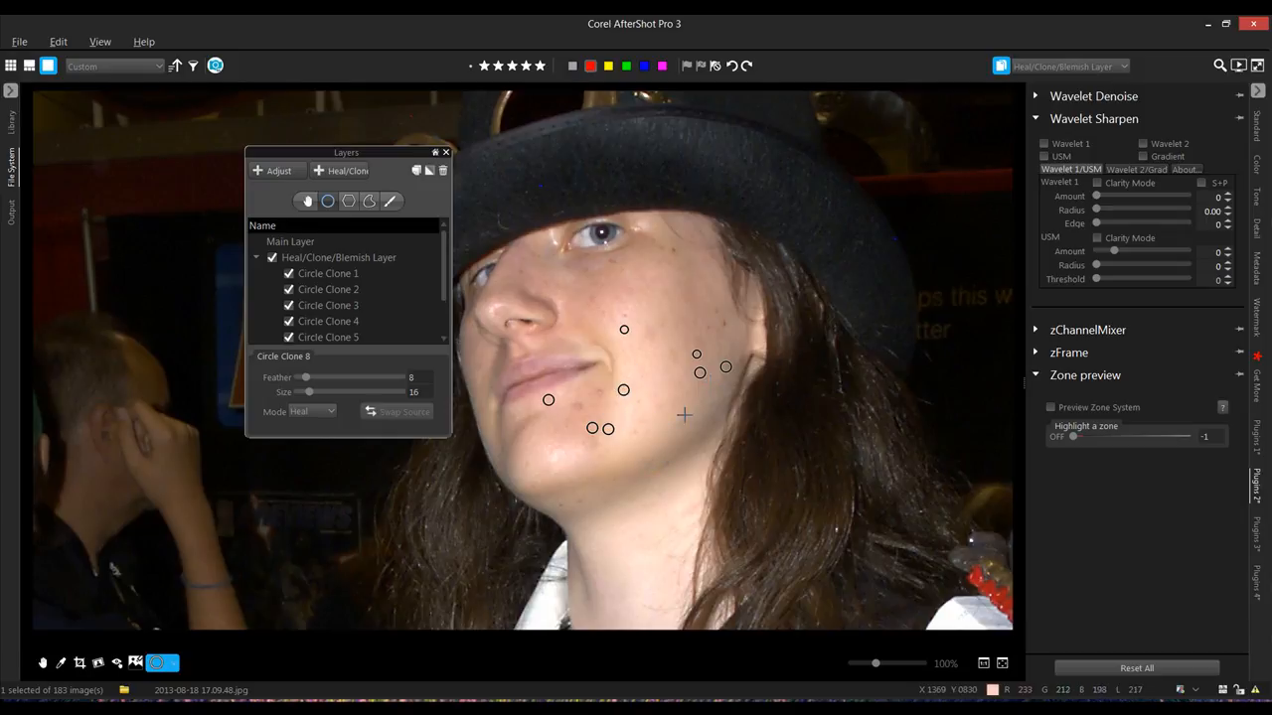
{"action": "mouse_move", "coordinate": [597, 393]}
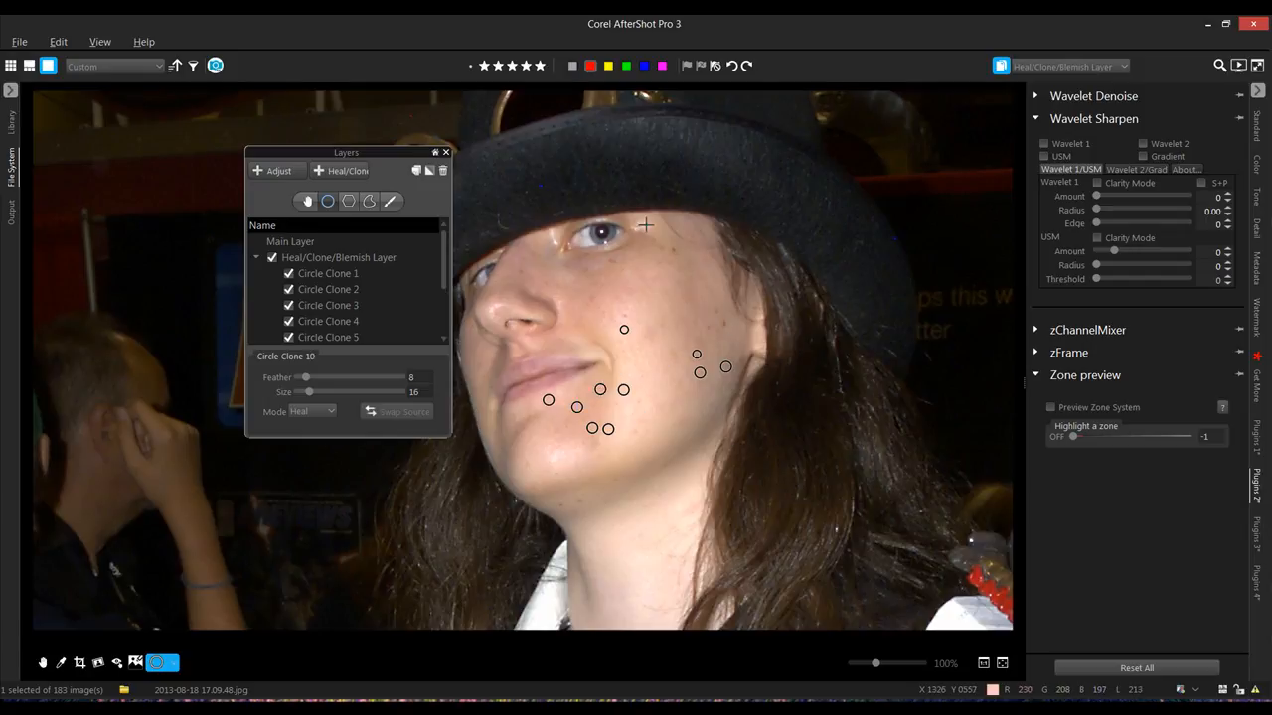
{"action": "mouse_move", "coordinate": [607, 269]}
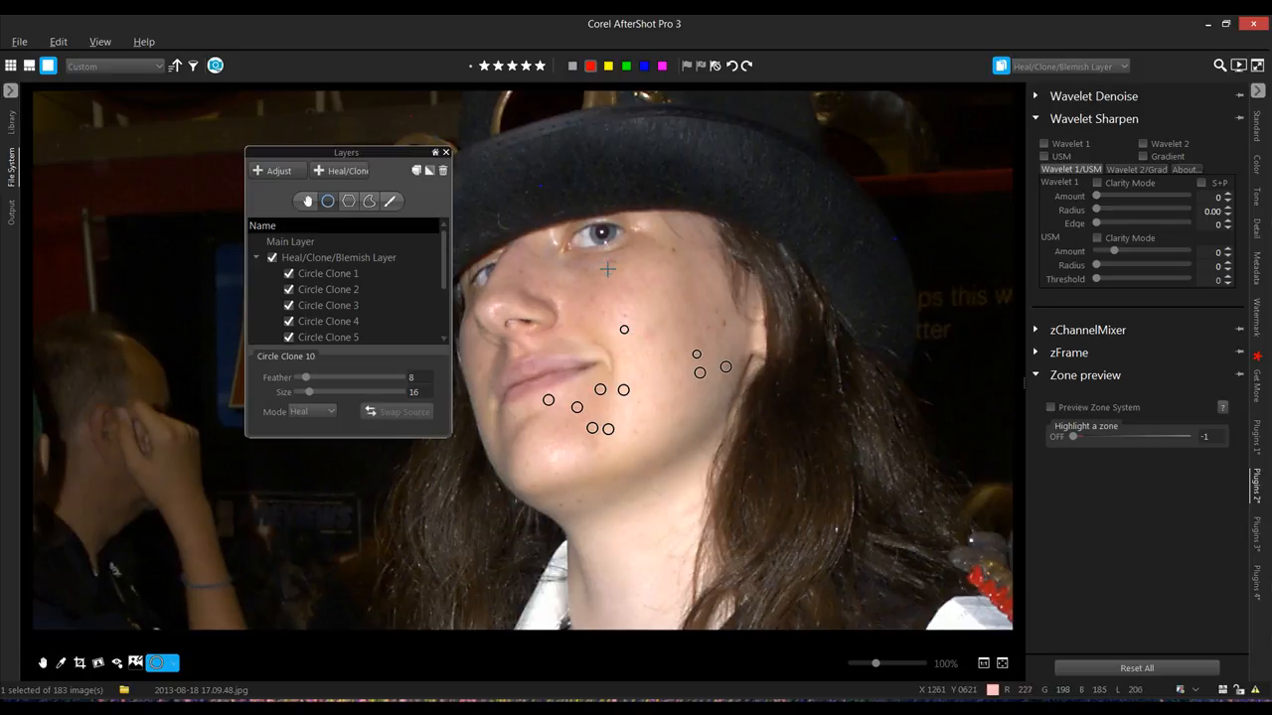
{"action": "left_click", "coordinate": [609, 269]}
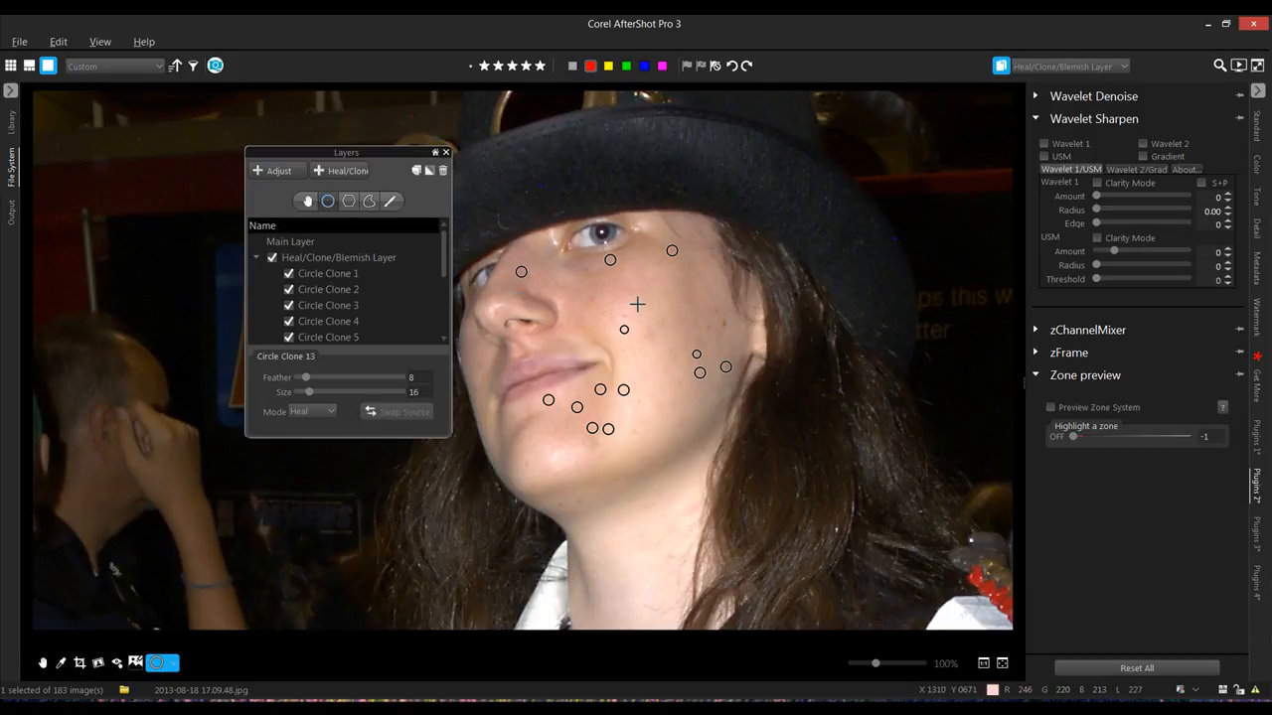
{"action": "mouse_move", "coordinate": [672, 342]}
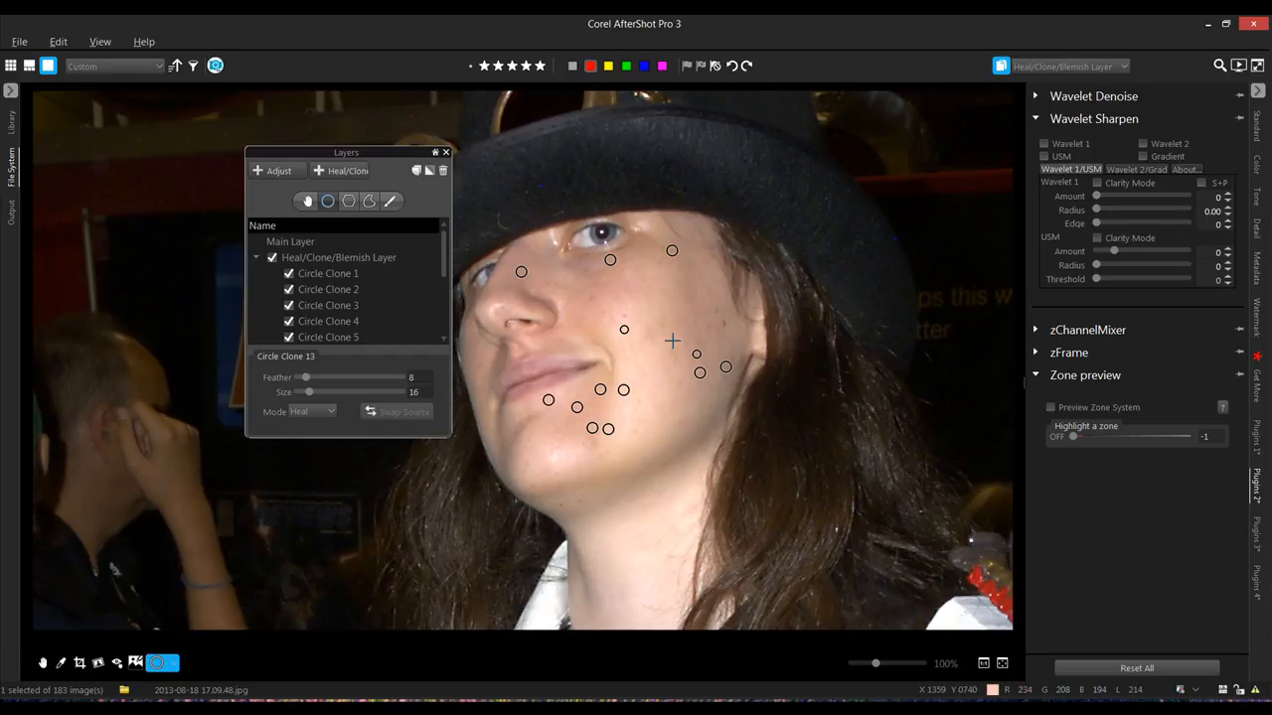
{"action": "left_click", "coordinate": [651, 333]}
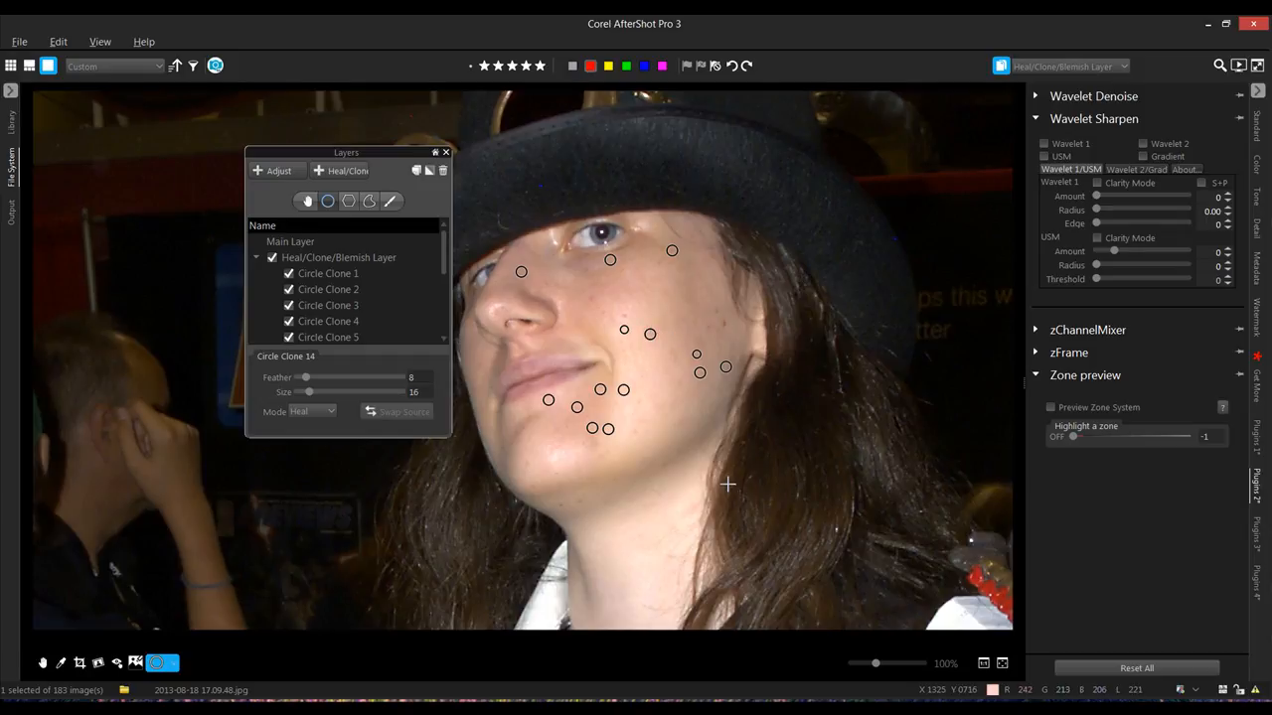
{"action": "mouse_move", "coordinate": [308, 395]}
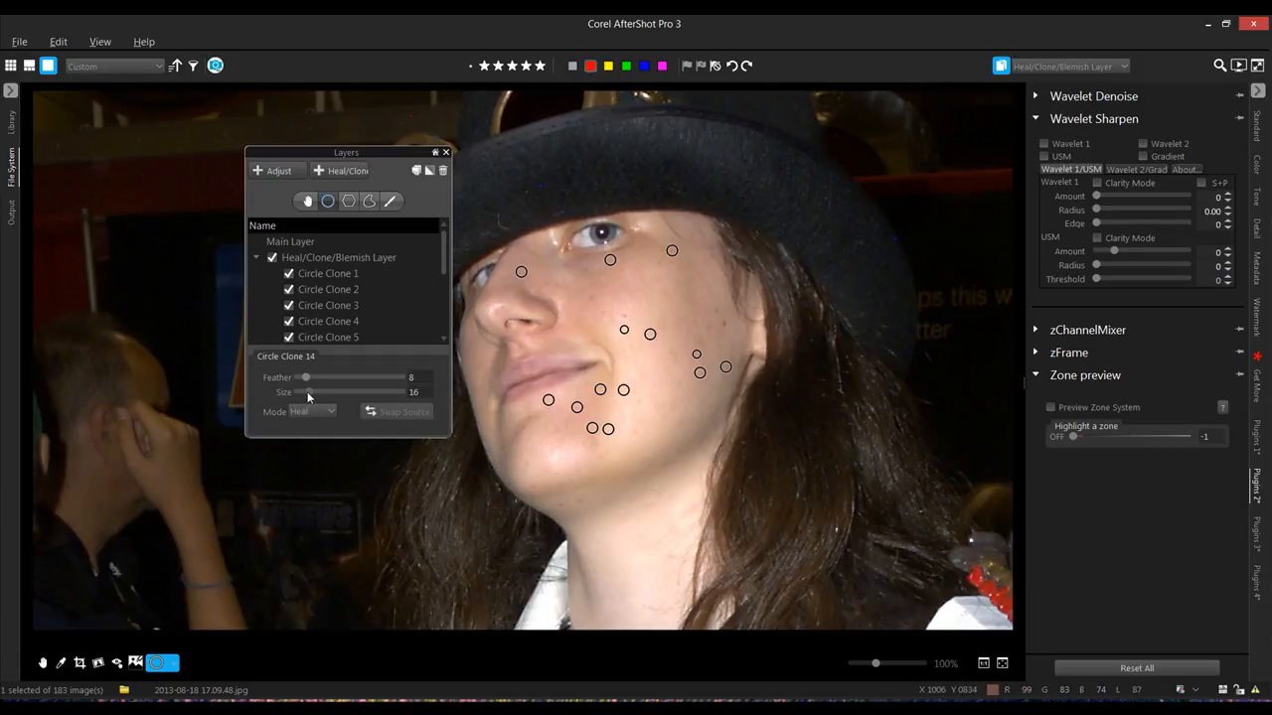
Step: Raise heal spot size to 20, heal three more cheek blemishes, then select Main Layer
{"action": "left_click_drag", "start_coordinate": [300, 392], "coordinate": [313, 391]}
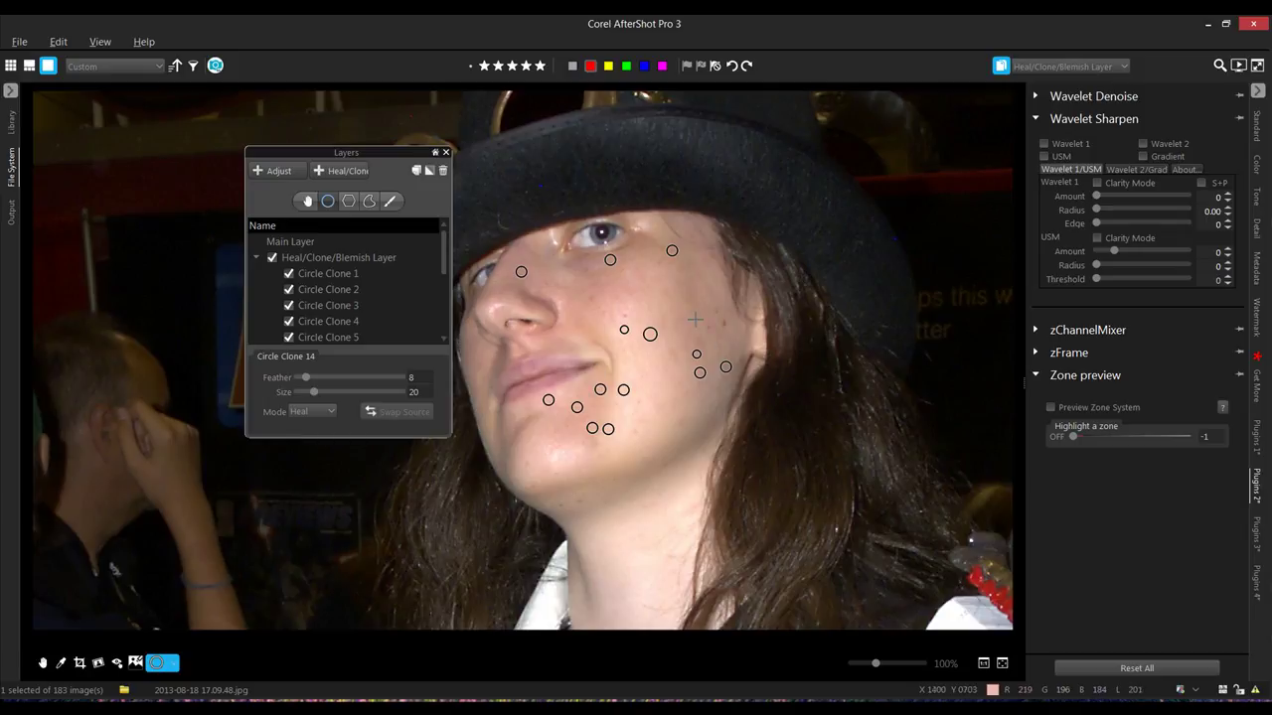
{"action": "mouse_move", "coordinate": [623, 318]}
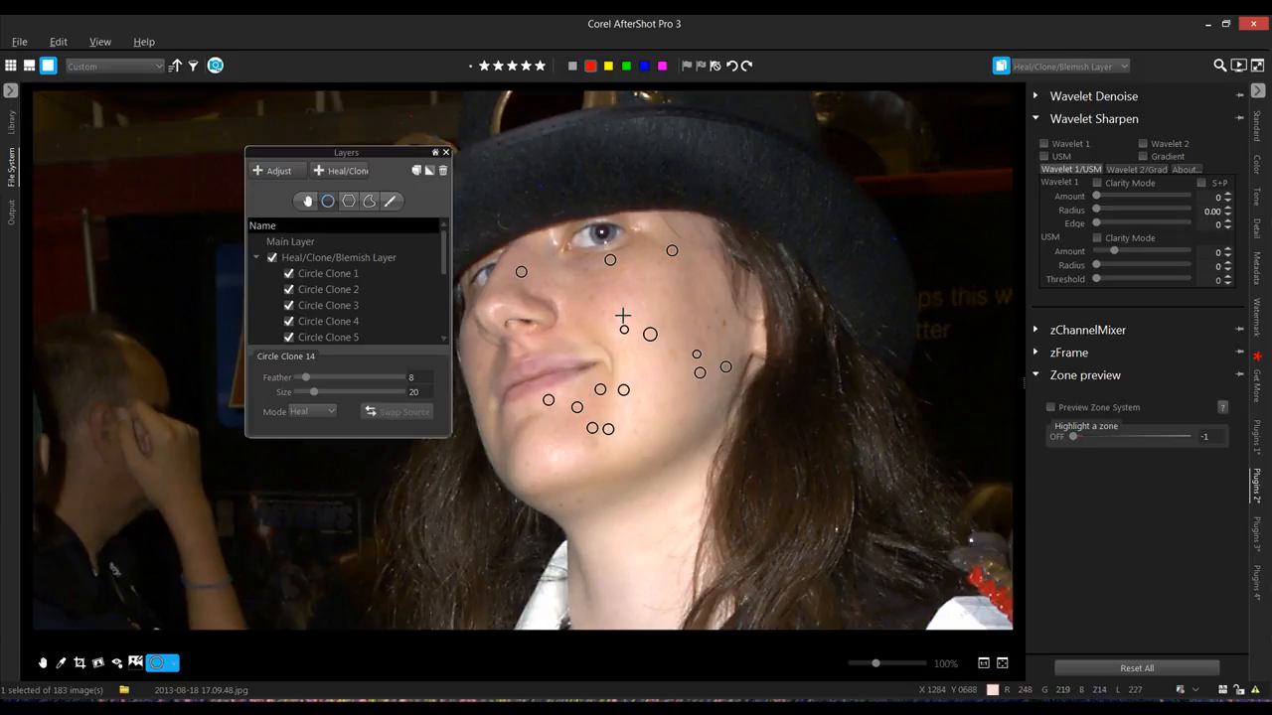
{"action": "left_click", "coordinate": [624, 316]}
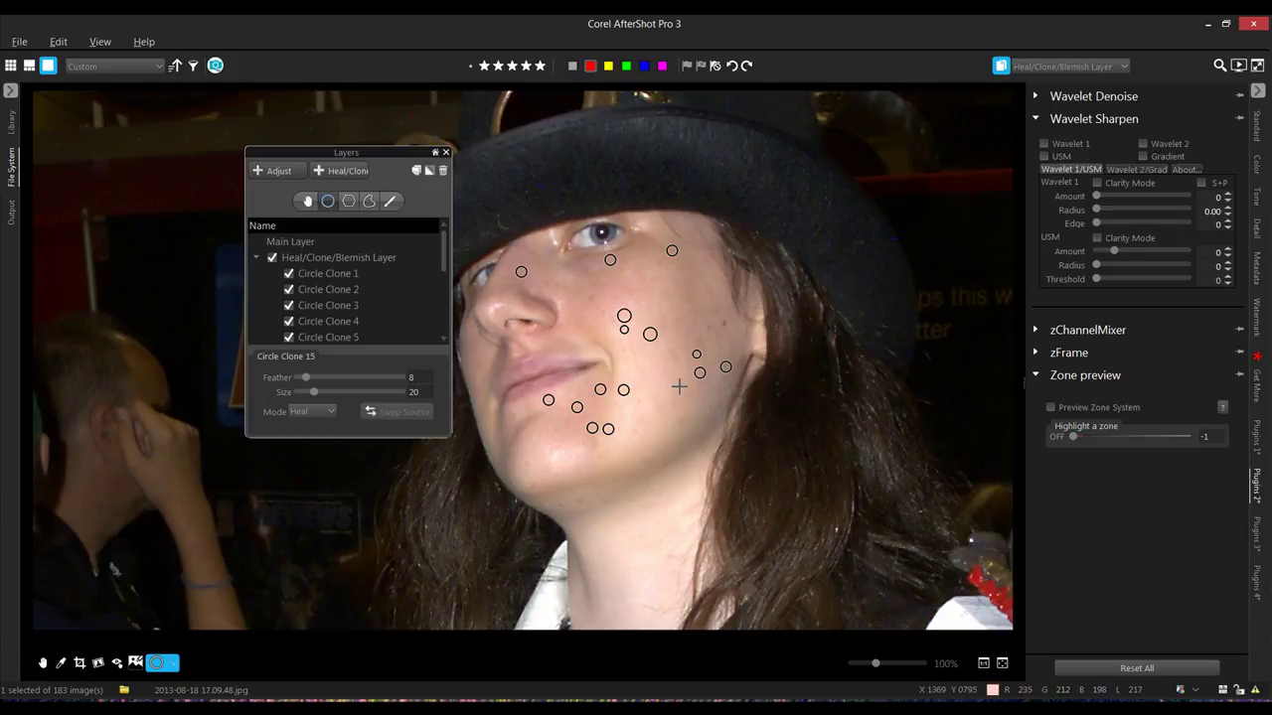
{"action": "left_click", "coordinate": [676, 383]}
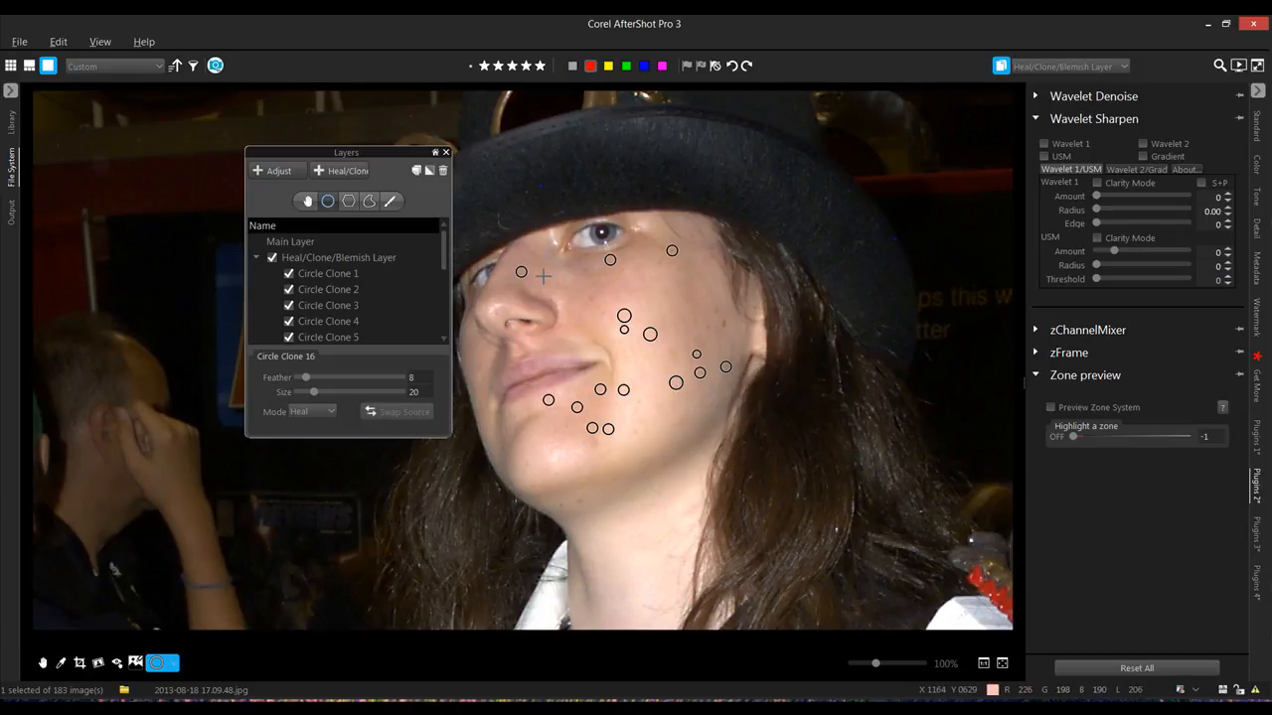
{"action": "mouse_move", "coordinate": [704, 325]}
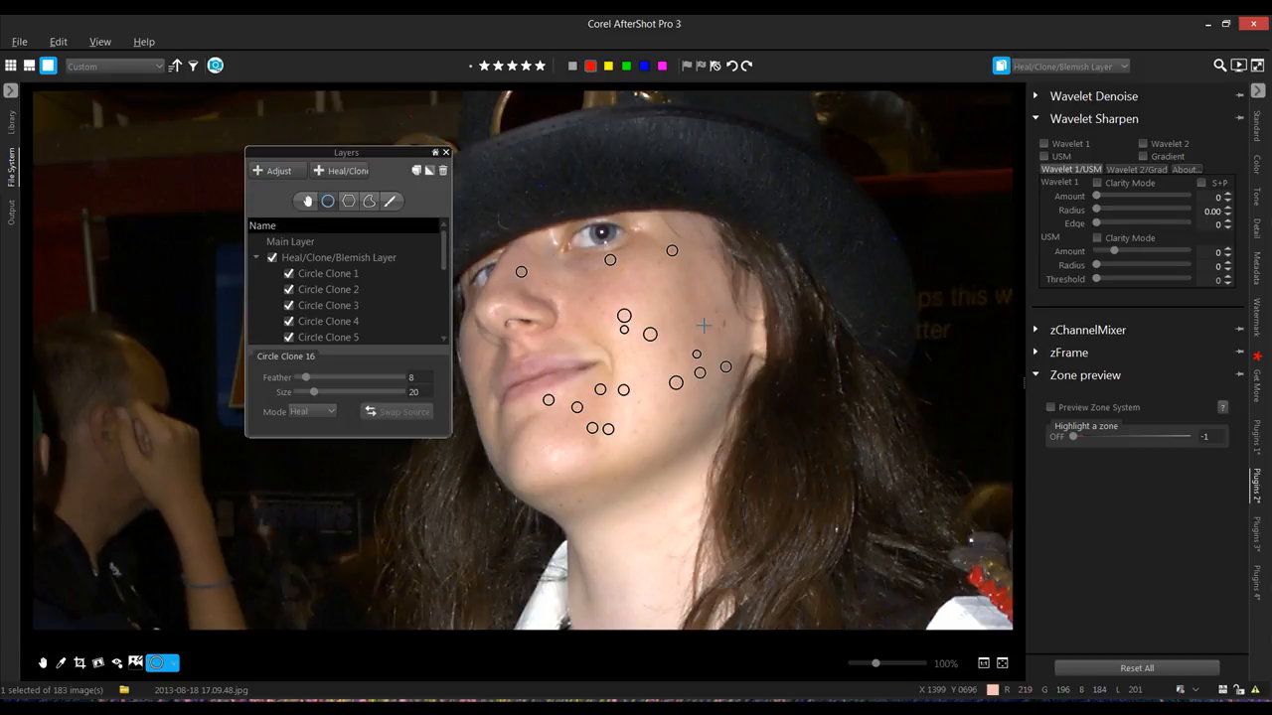
{"action": "mouse_move", "coordinate": [720, 322]}
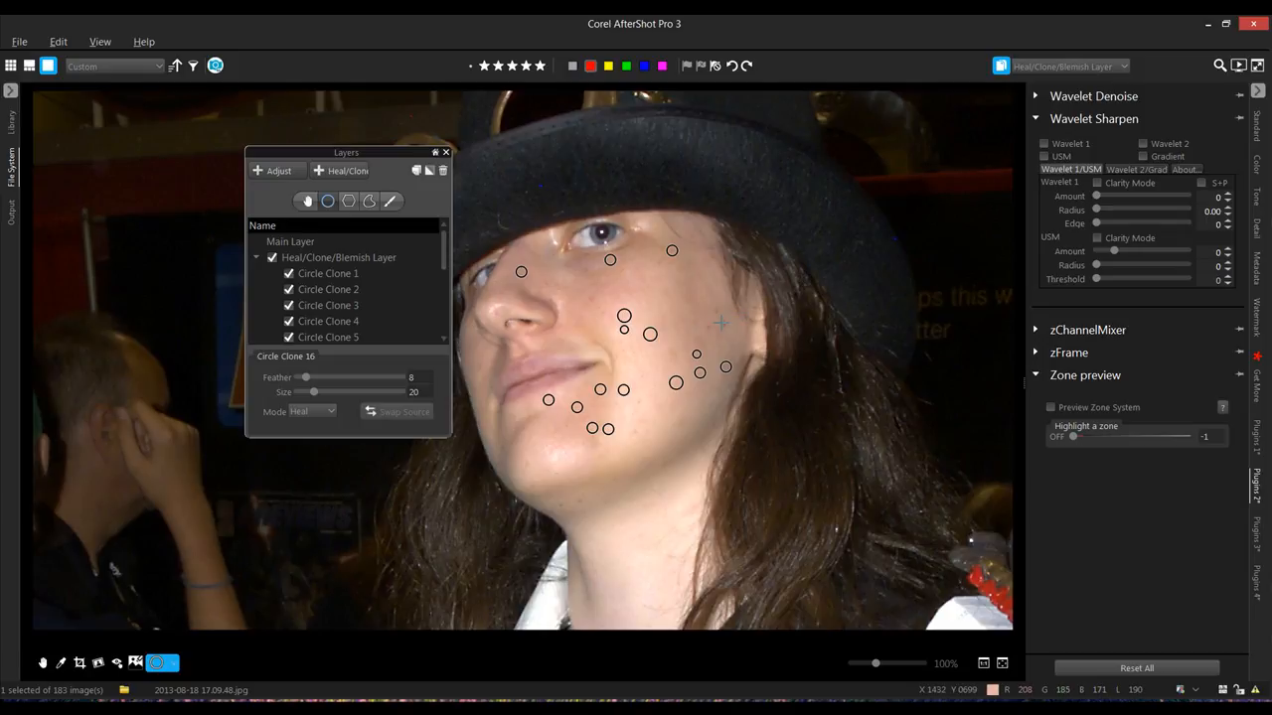
{"action": "left_click", "coordinate": [722, 323]}
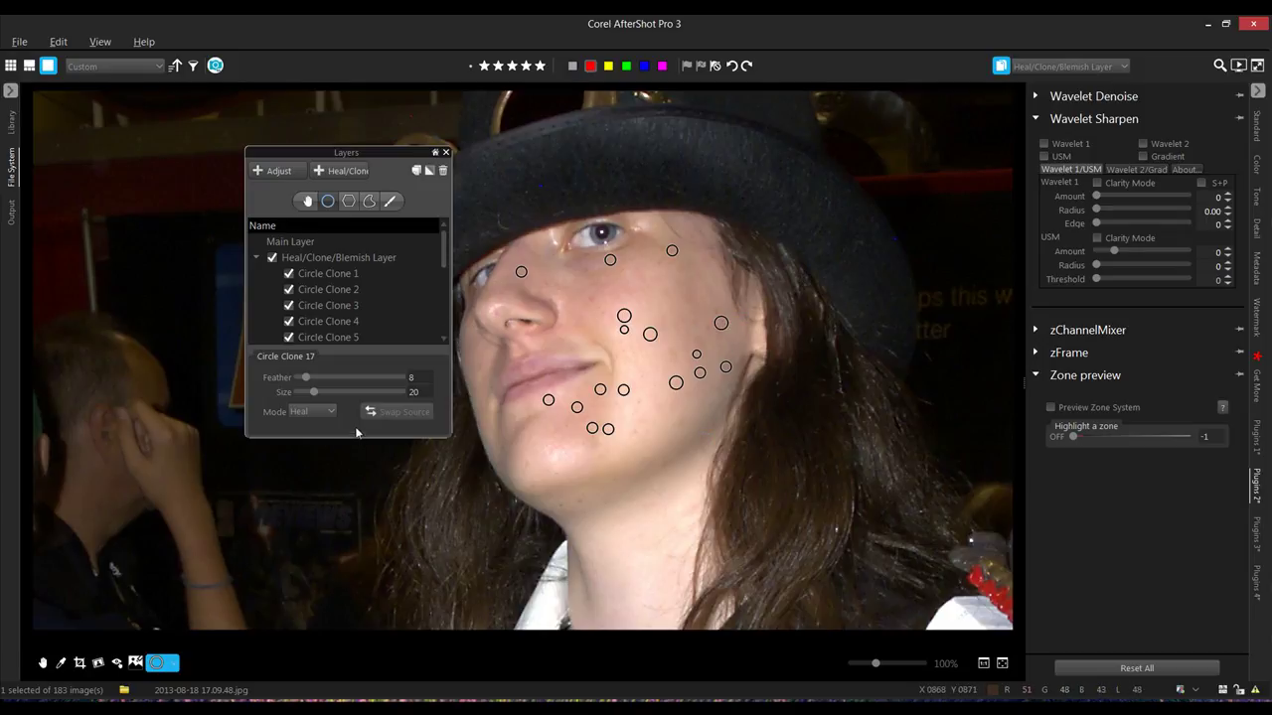
{"action": "left_click", "coordinate": [290, 241]}
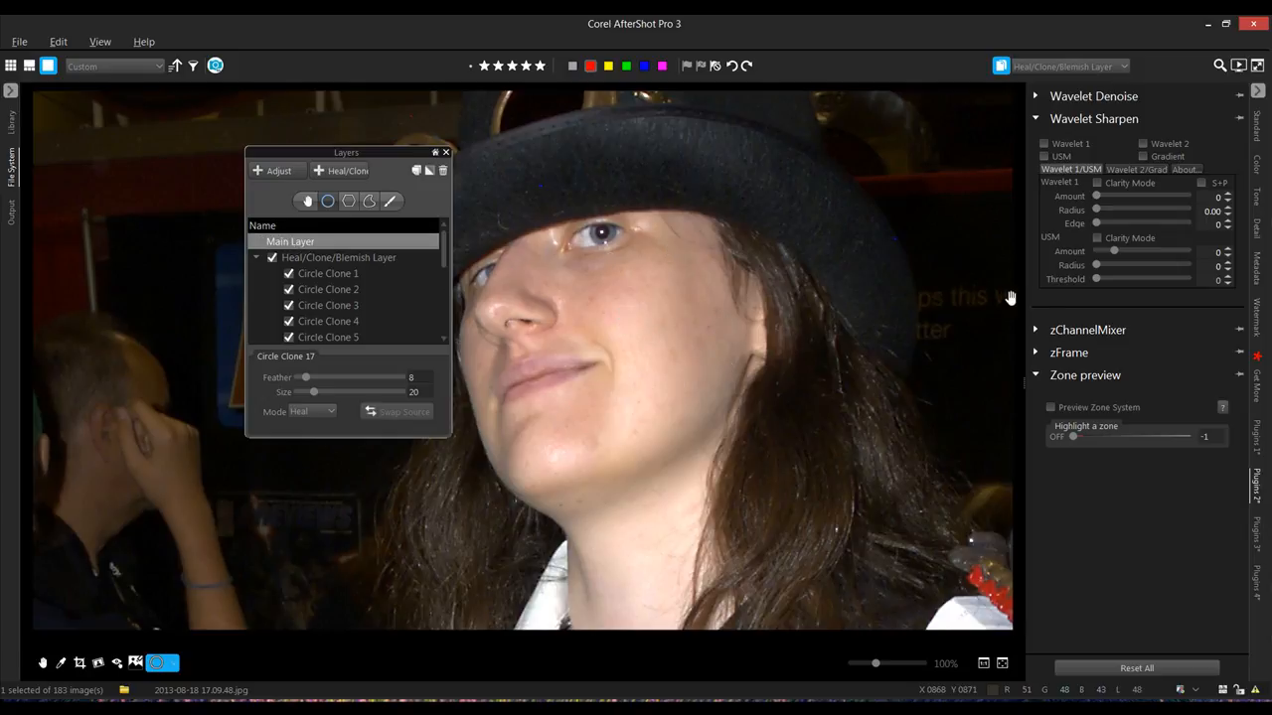
Step: Zoom out to 35% to view the whole photo, then zoom in on the jaw
{"action": "left_click", "coordinate": [289, 241]}
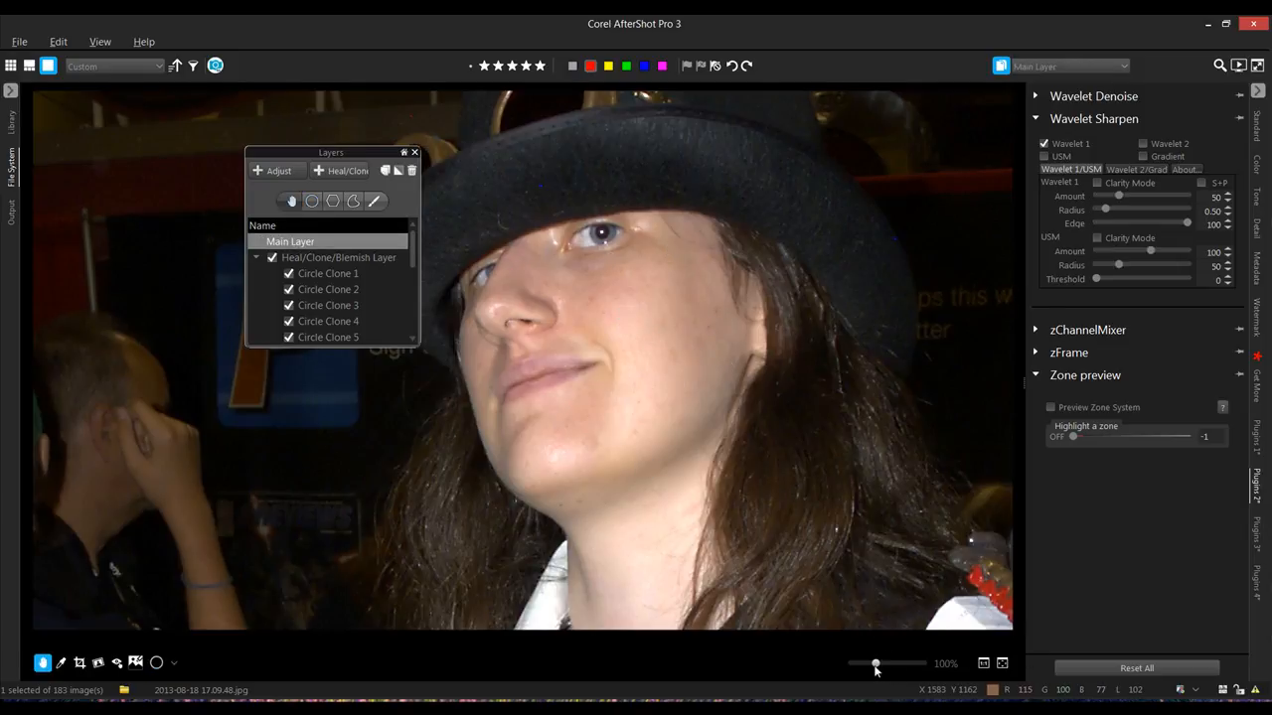
{"action": "left_click_drag", "start_coordinate": [876, 663], "coordinate": [852, 663]}
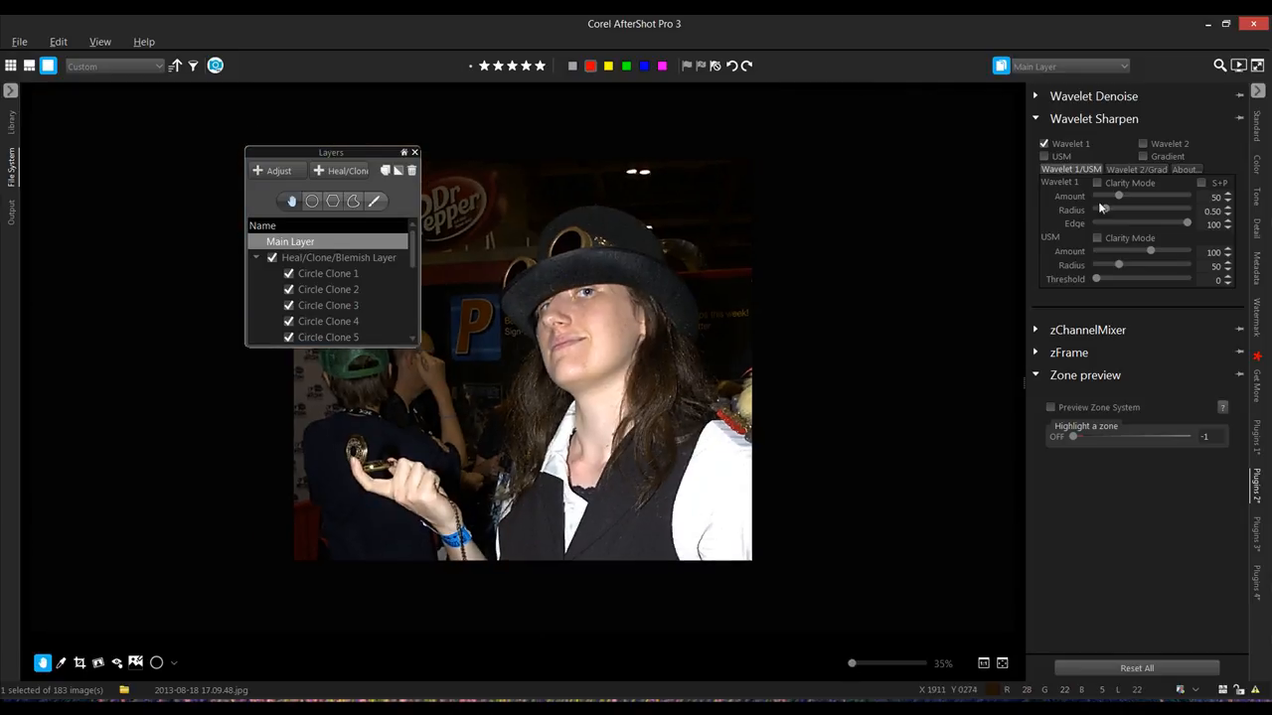
{"action": "mouse_move", "coordinate": [758, 400]}
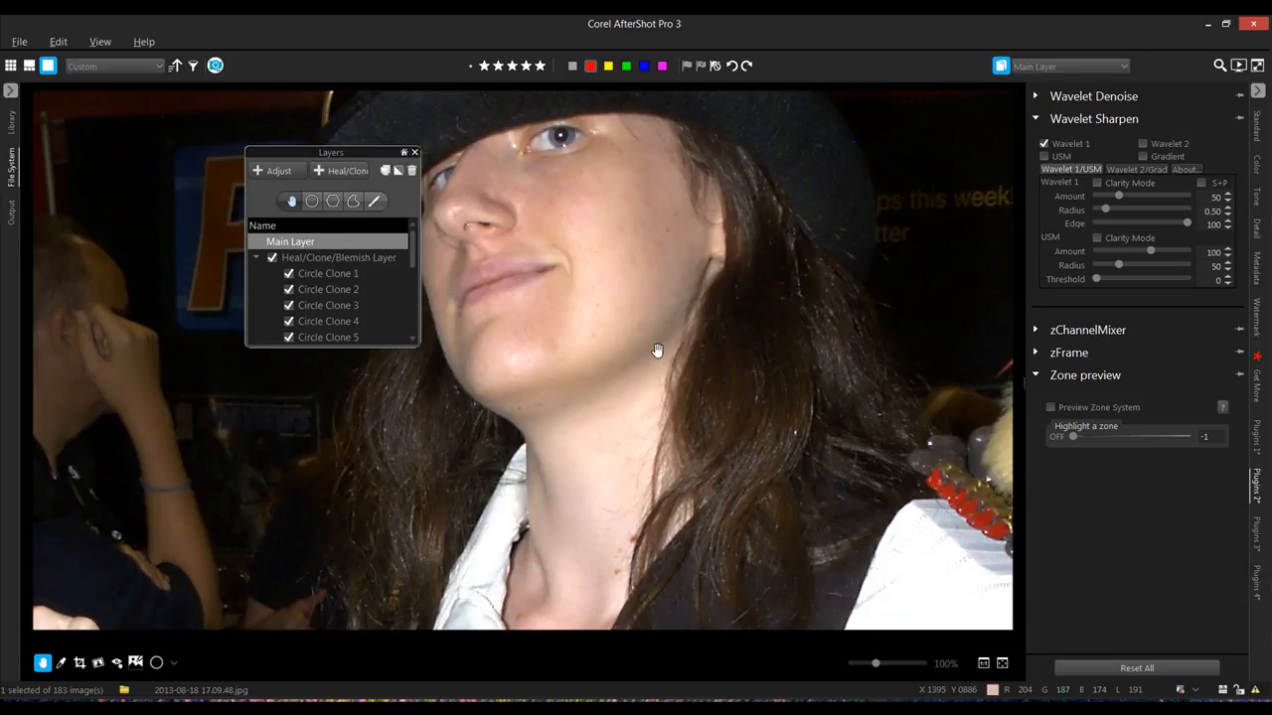
{"action": "scroll", "scroll_direction": "up", "scroll_amount": 3}
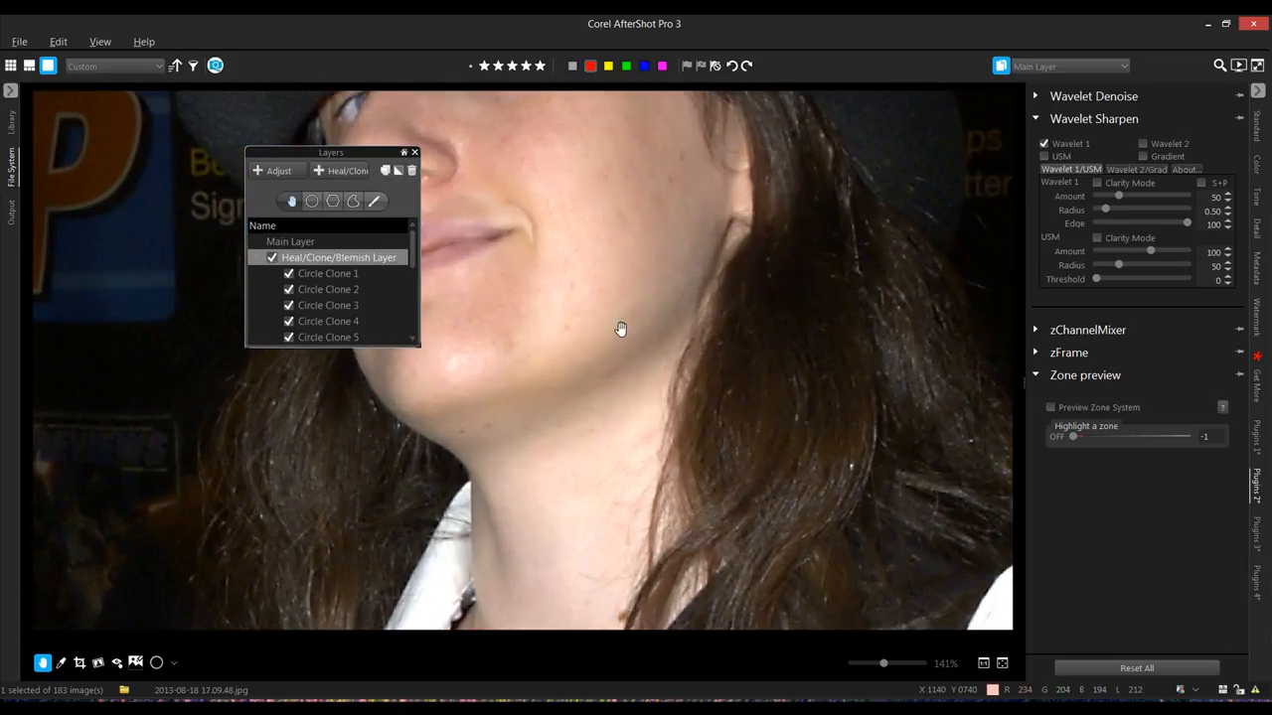
Step: Add an eighteenth heal spot, compare before/after, and return to Main Layer
{"action": "left_click", "coordinate": [338, 256]}
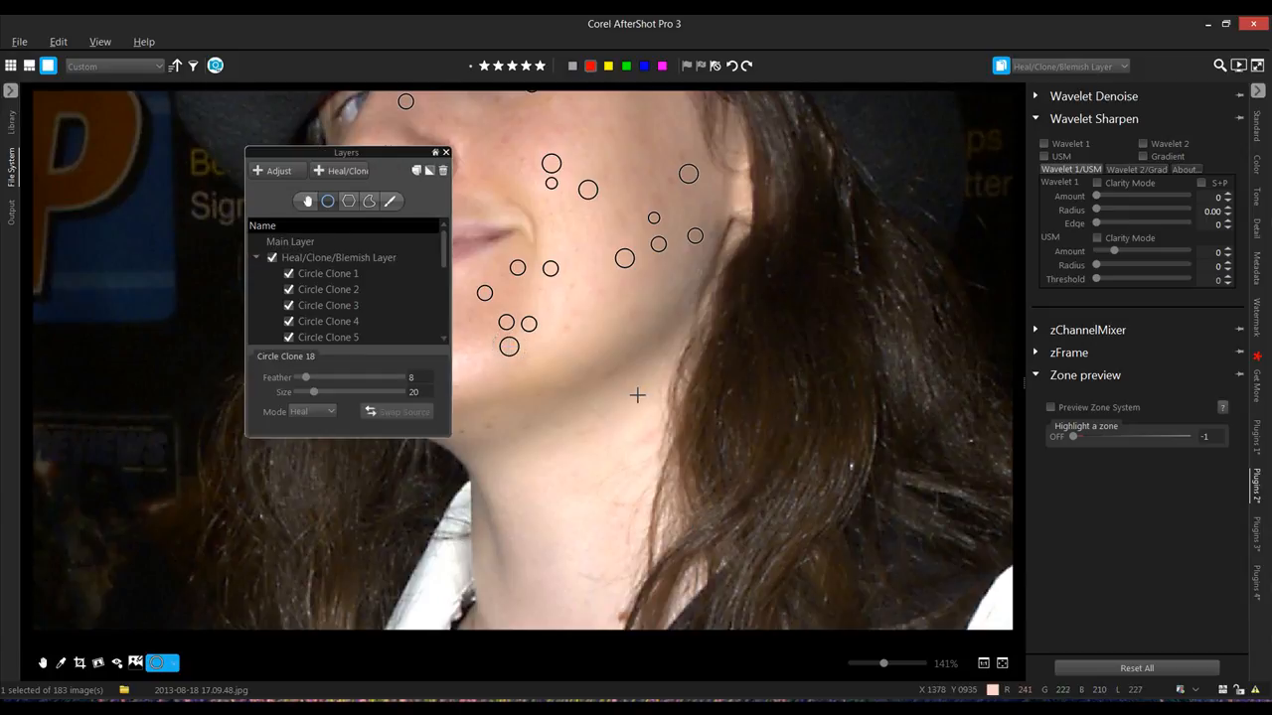
{"action": "left_click", "coordinate": [338, 257]}
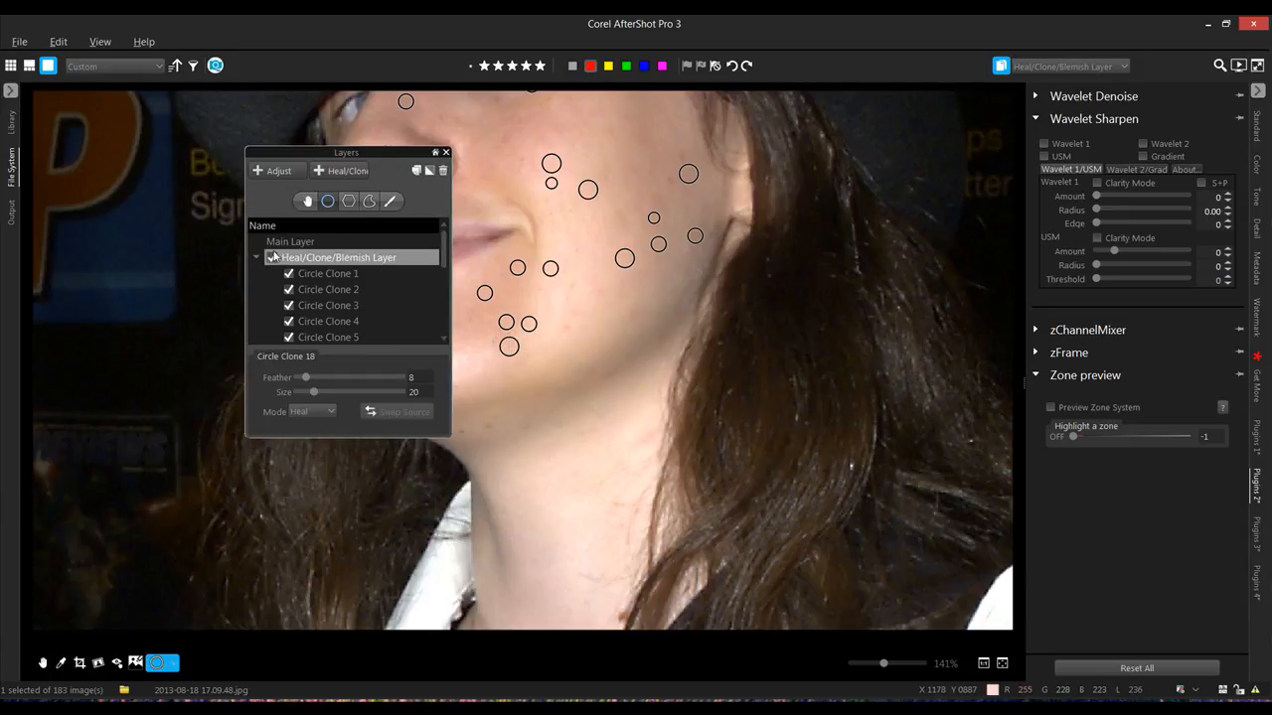
{"action": "left_click", "coordinate": [291, 241]}
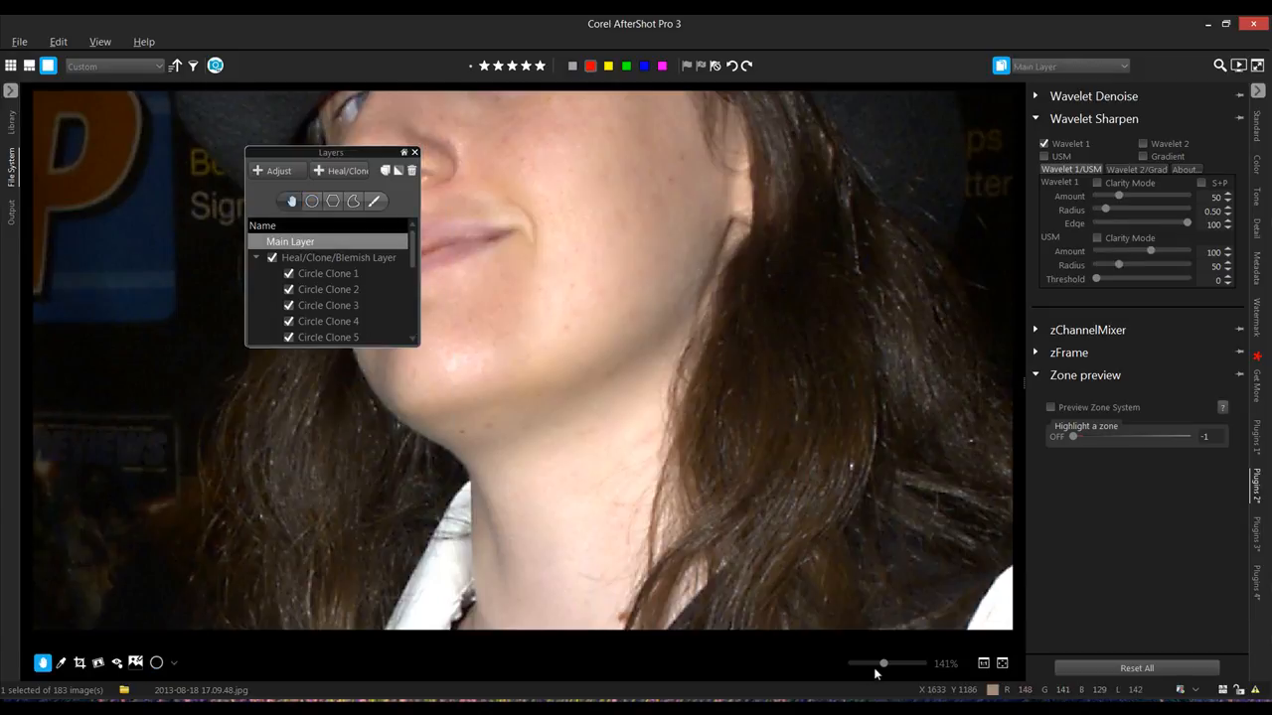
Step: Zoom out to 71% and scroll the Layers list to the bottom
{"action": "left_click_drag", "start_coordinate": [884, 663], "coordinate": [867, 663]}
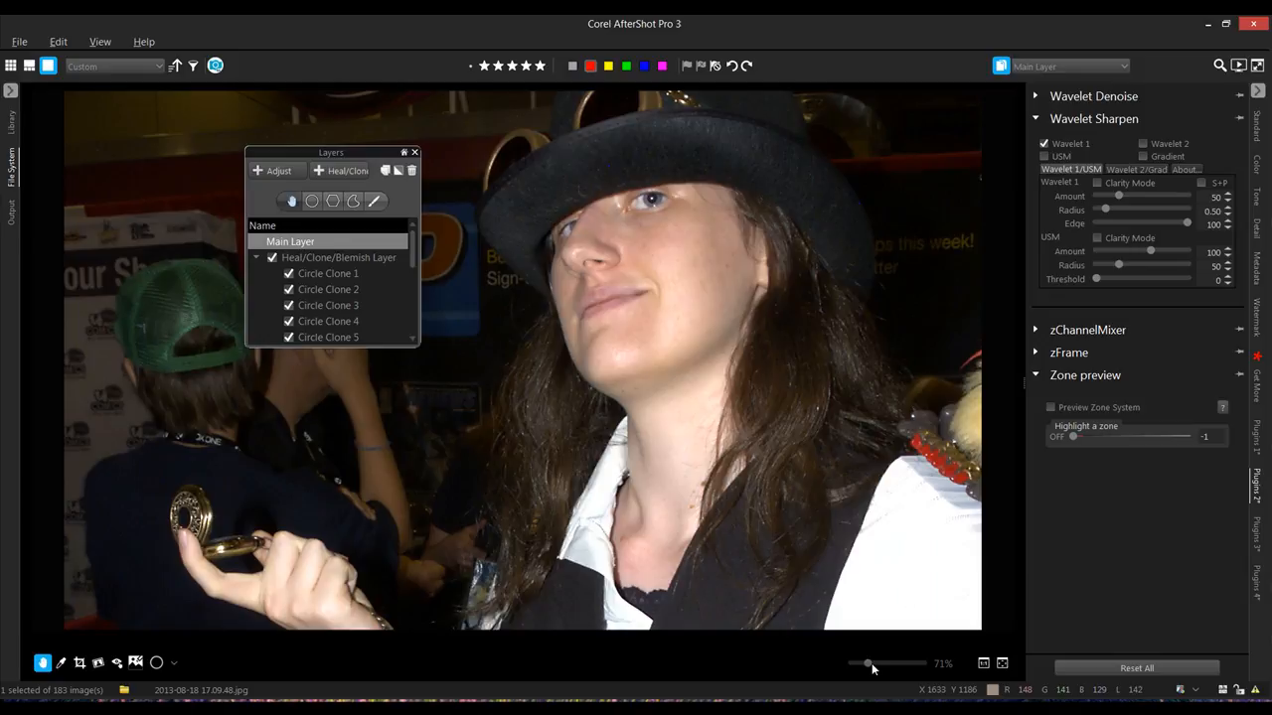
{"action": "mouse_move", "coordinate": [897, 407]}
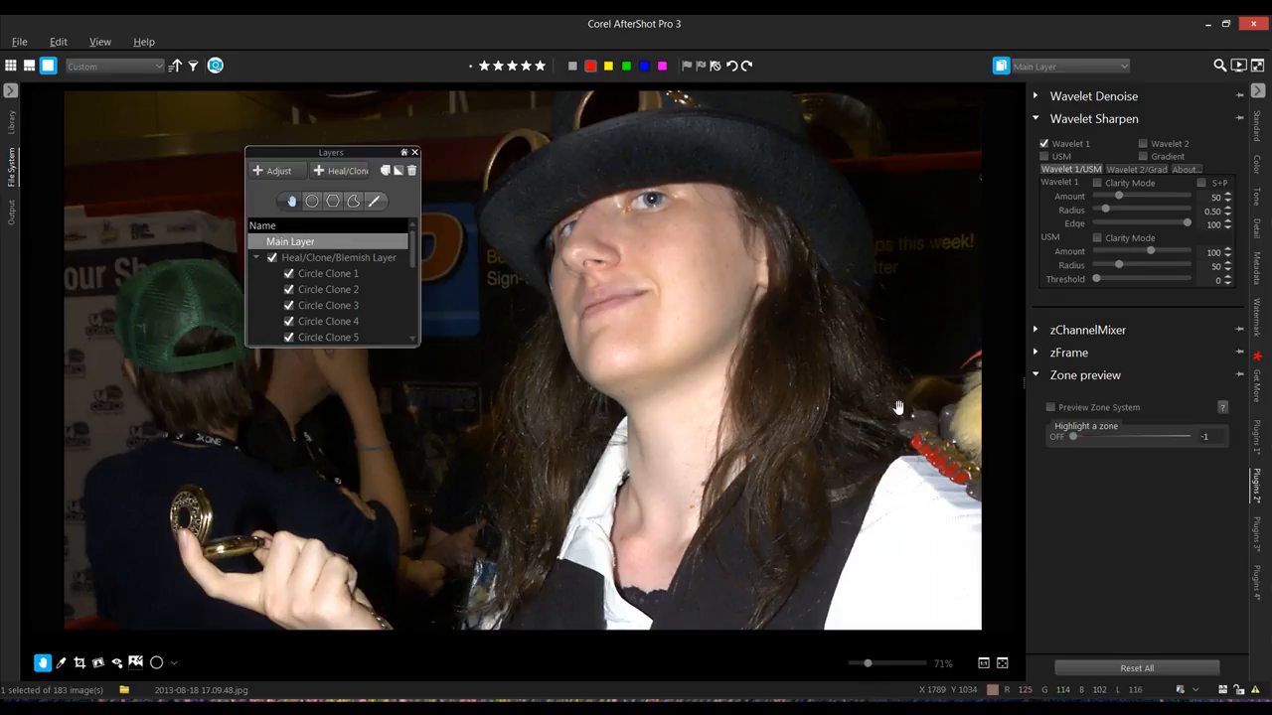
{"action": "mouse_move", "coordinate": [772, 207]}
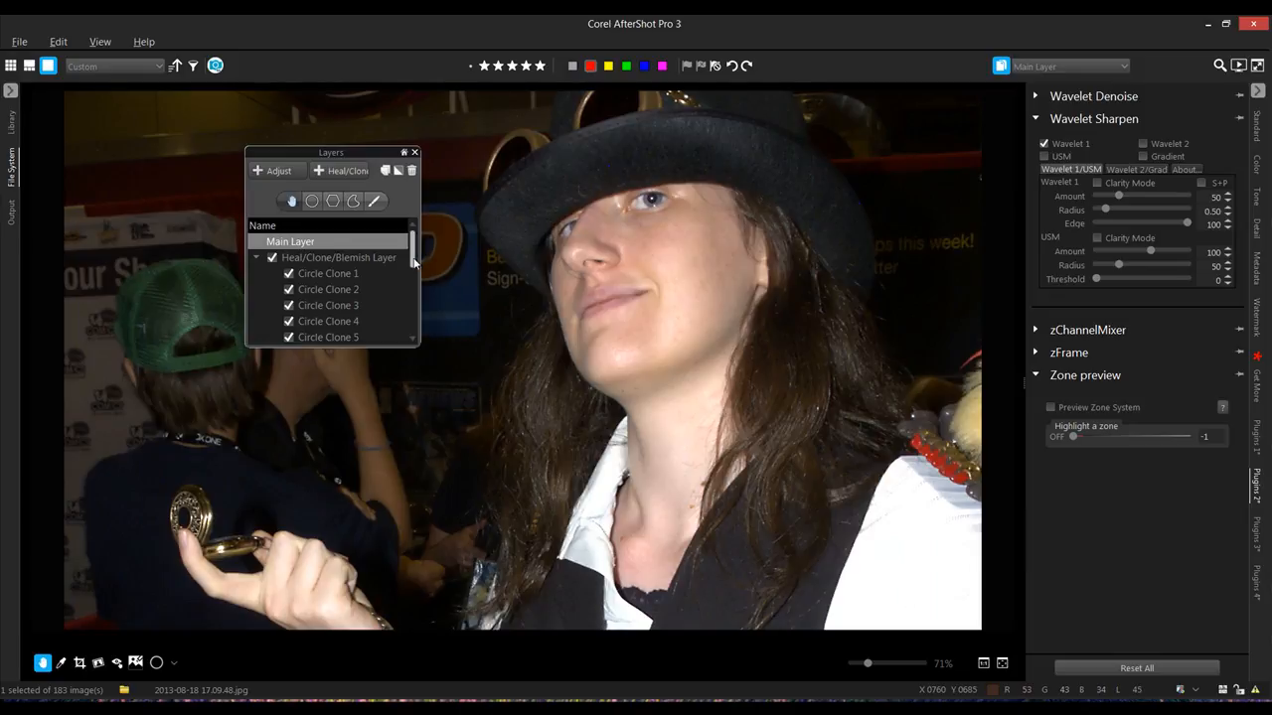
{"action": "scroll", "scroll_direction": "down", "scroll_amount": 3}
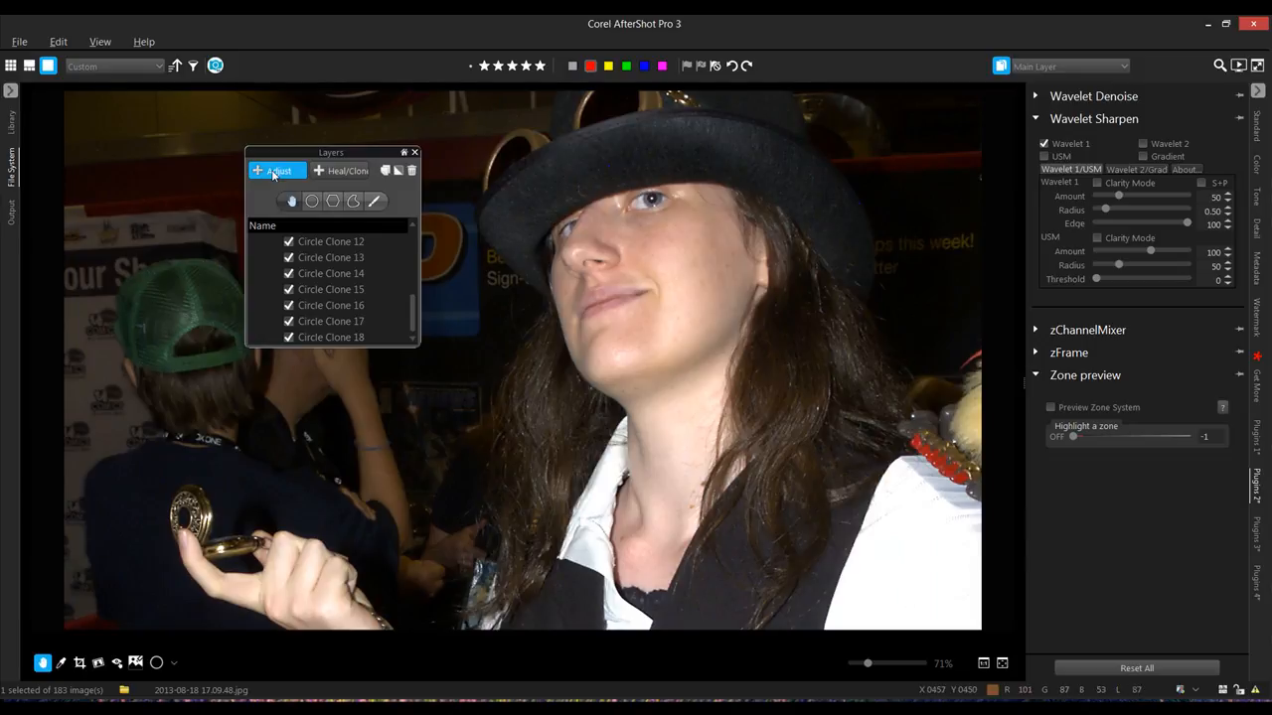
Step: Add Adjust Layer 2 with the + Adjust button
{"action": "left_click", "coordinate": [276, 170]}
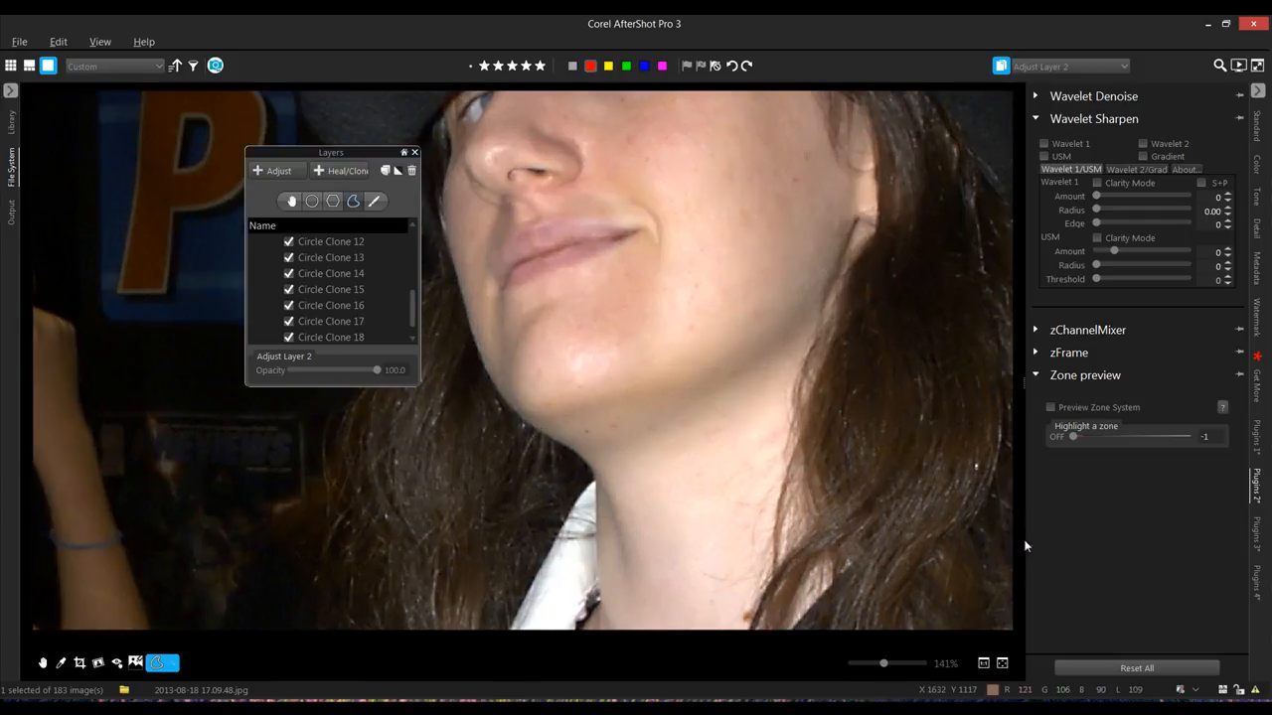
{"action": "mouse_move", "coordinate": [472, 423]}
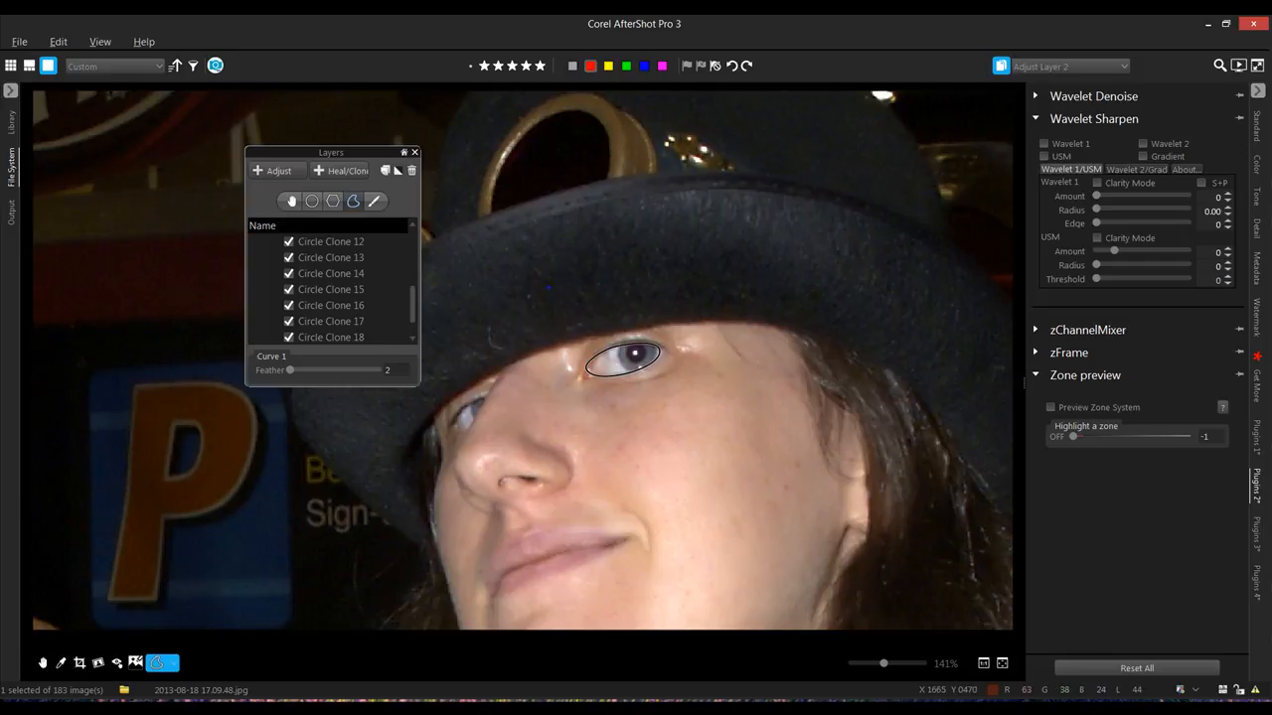
{"action": "mouse_move", "coordinate": [1255, 134]}
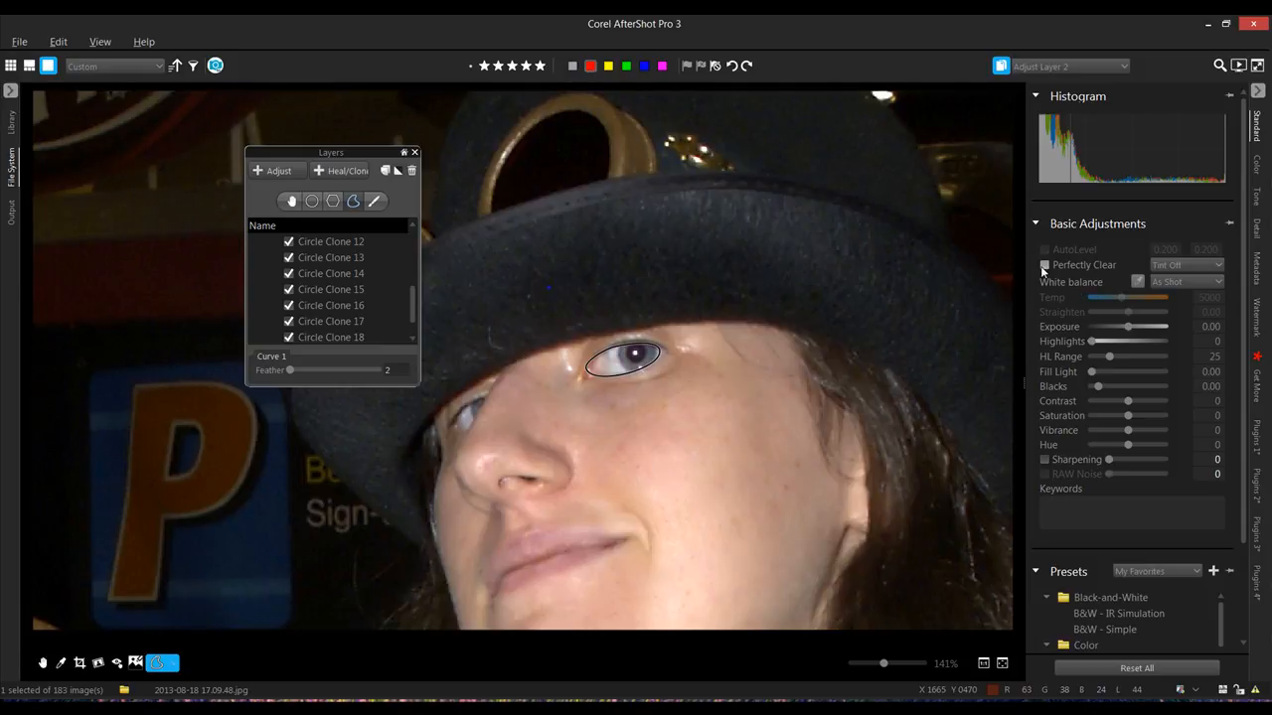
Step: Apply Perfectly Clear to the eye layer and select Adjust Layer 2 in the list
{"action": "left_click", "coordinate": [1044, 264]}
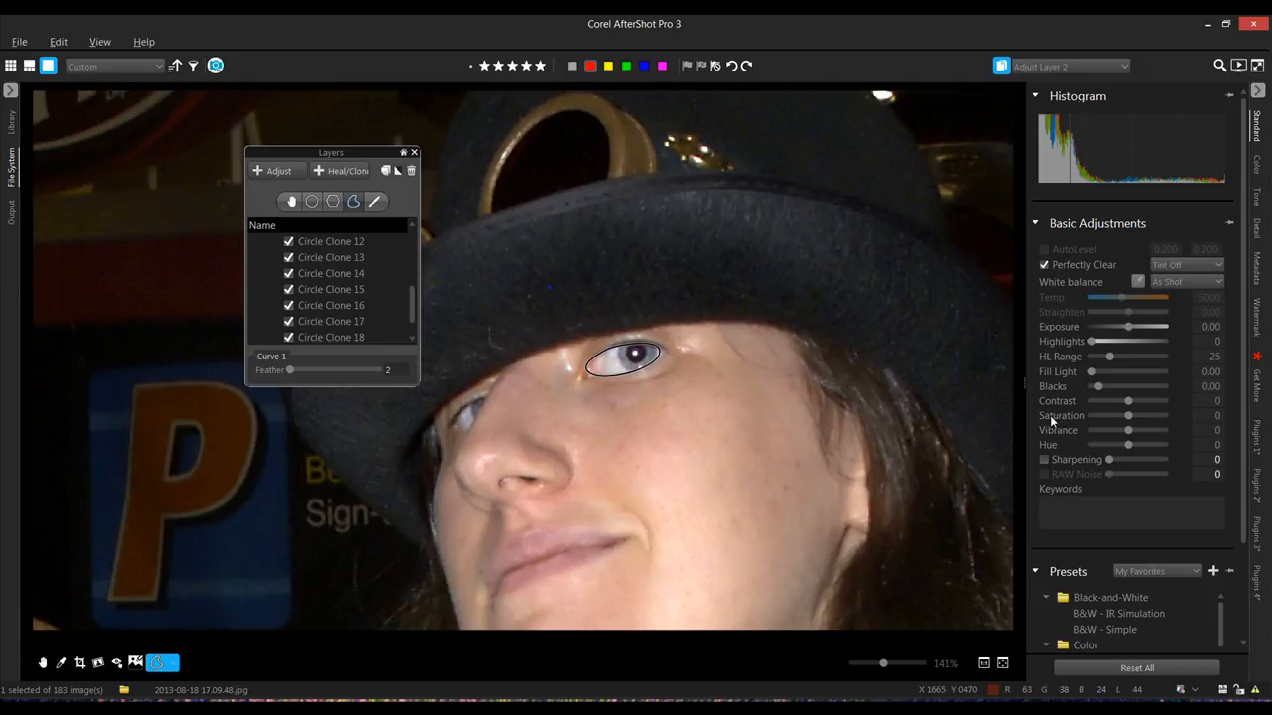
{"action": "left_click", "coordinate": [331, 242]}
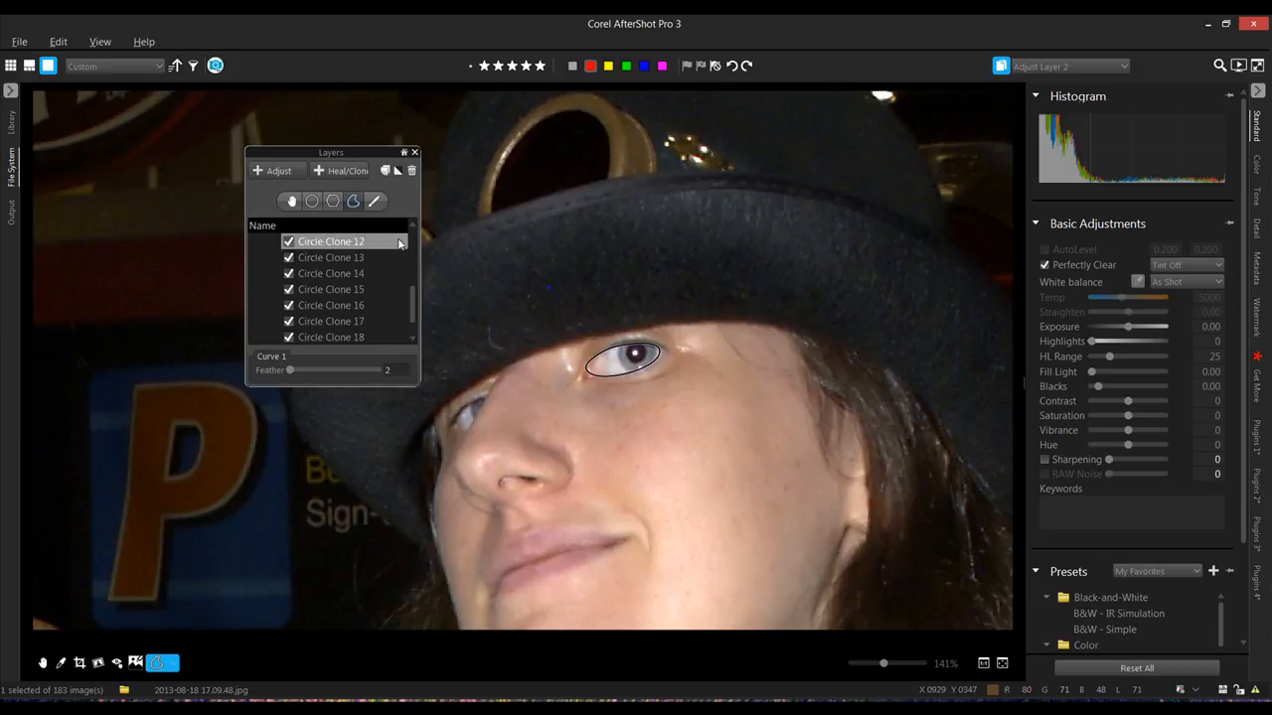
{"action": "scroll", "scroll_direction": "up", "scroll_amount": 3}
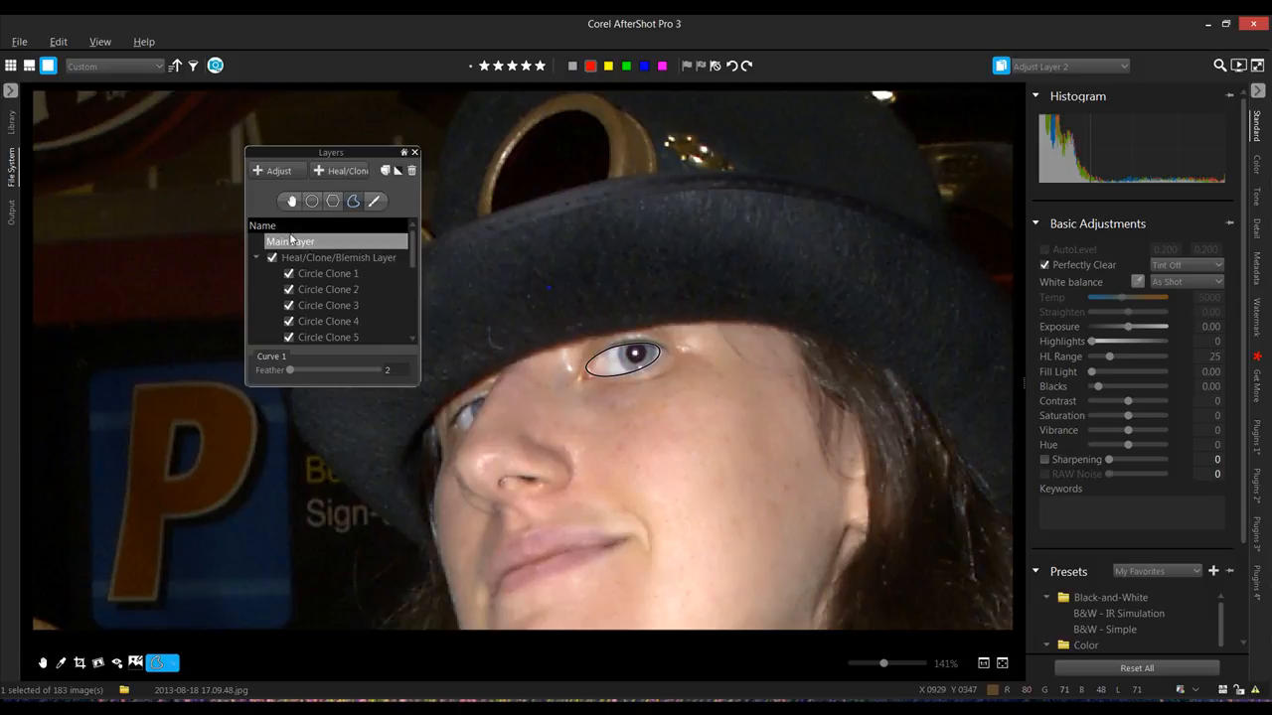
{"action": "left_click", "coordinate": [289, 240]}
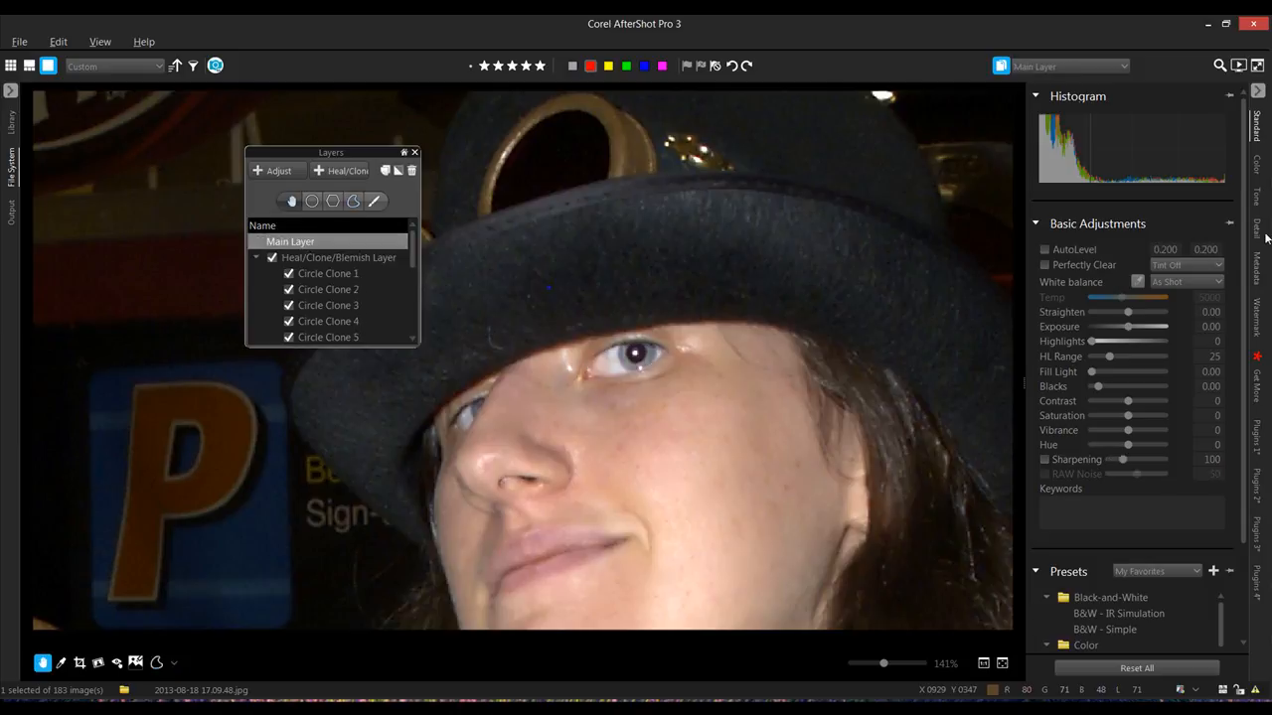
{"action": "mouse_move", "coordinate": [425, 214]}
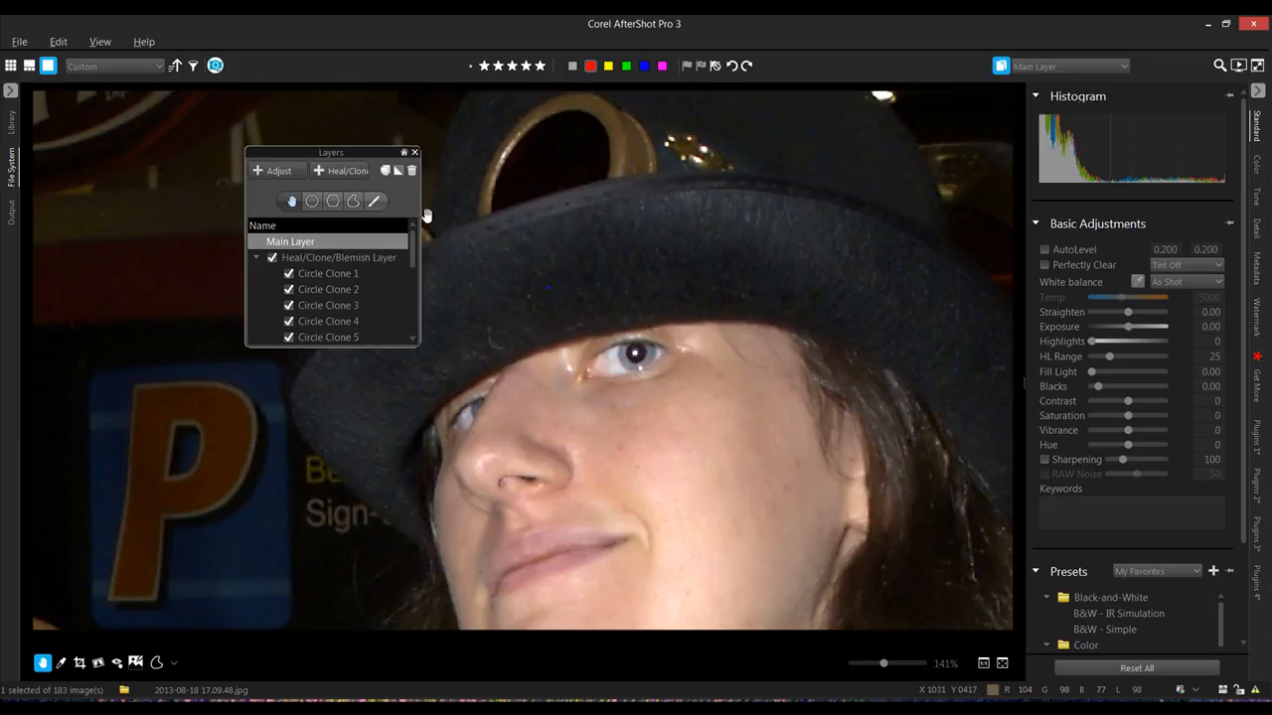
{"action": "scroll", "scroll_direction": "down", "scroll_amount": 3}
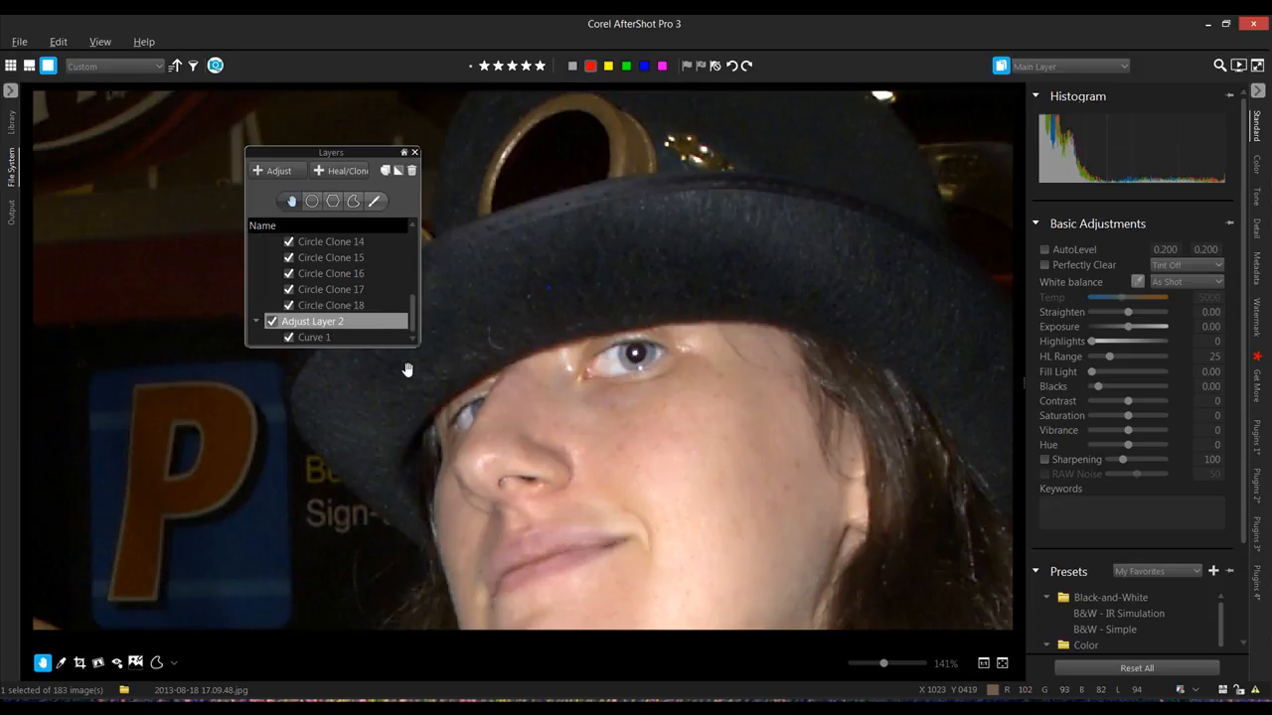
{"action": "left_click", "coordinate": [313, 336]}
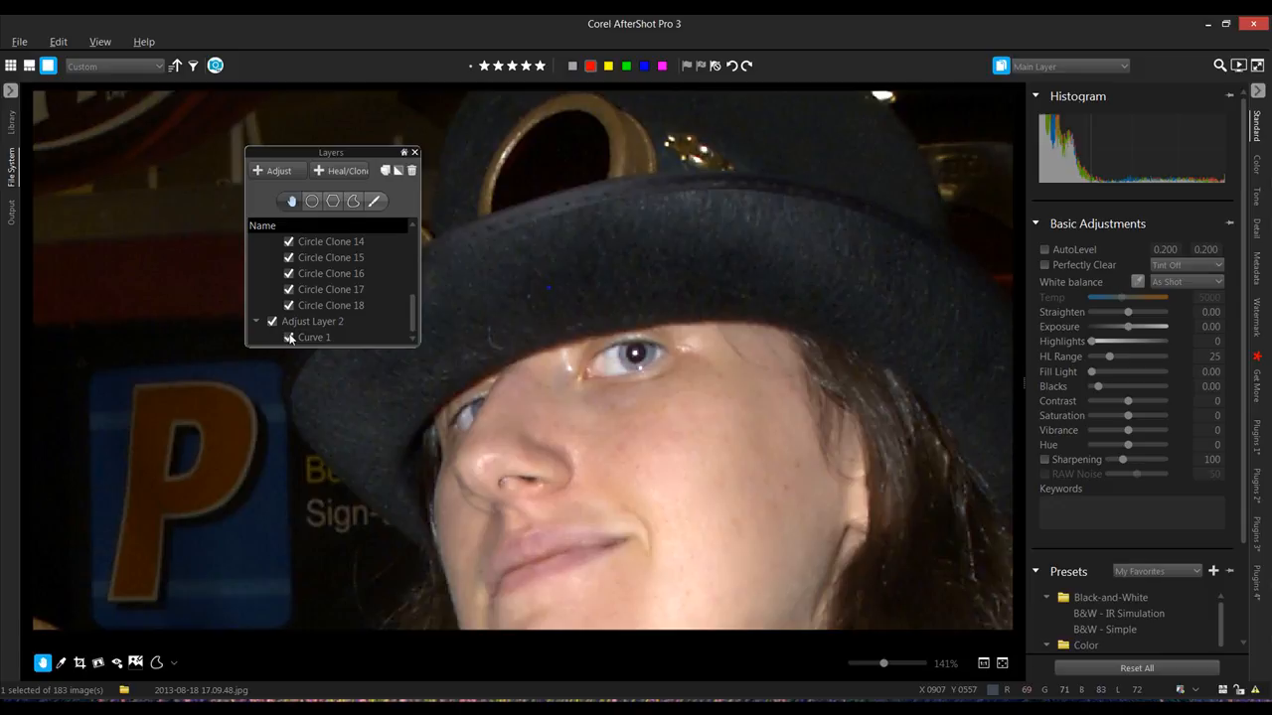
{"action": "left_click", "coordinate": [313, 321]}
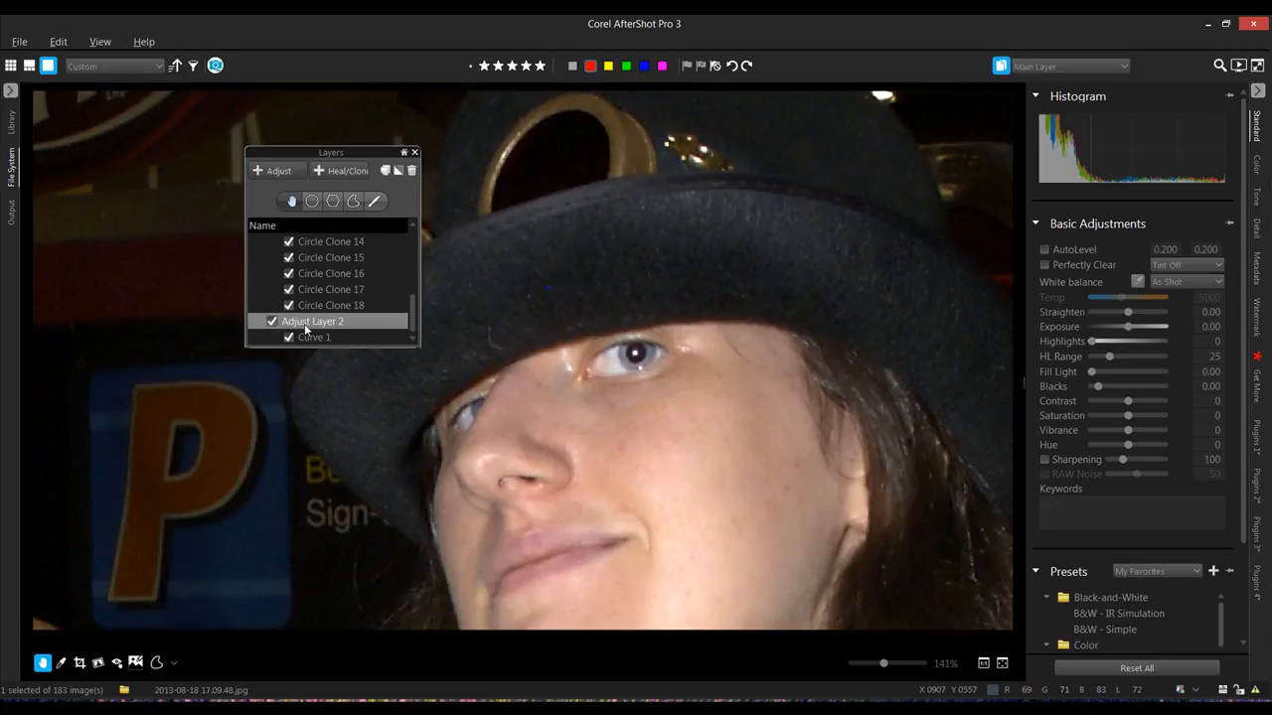
Step: Lower Adjust Layer 2 opacity to 26.9 and toggle it off and on to compare
{"action": "left_click", "coordinate": [313, 320]}
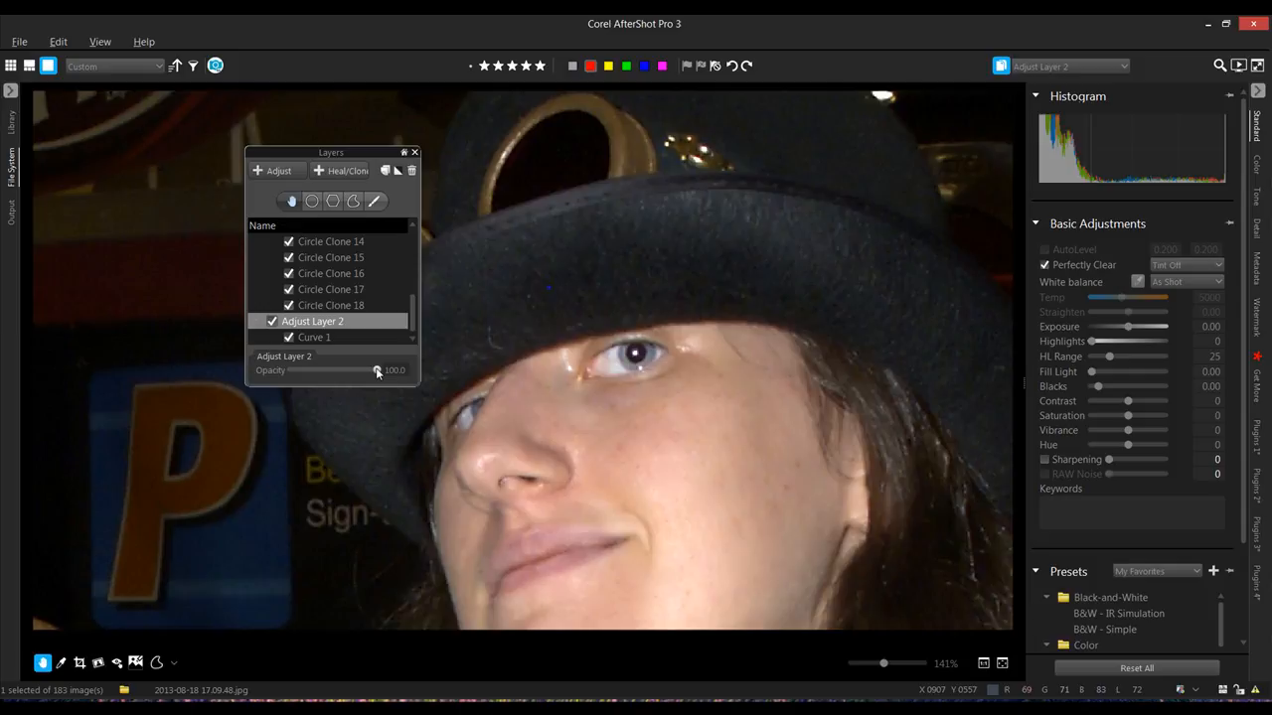
{"action": "left_click_drag", "start_coordinate": [375, 370], "coordinate": [334, 370]}
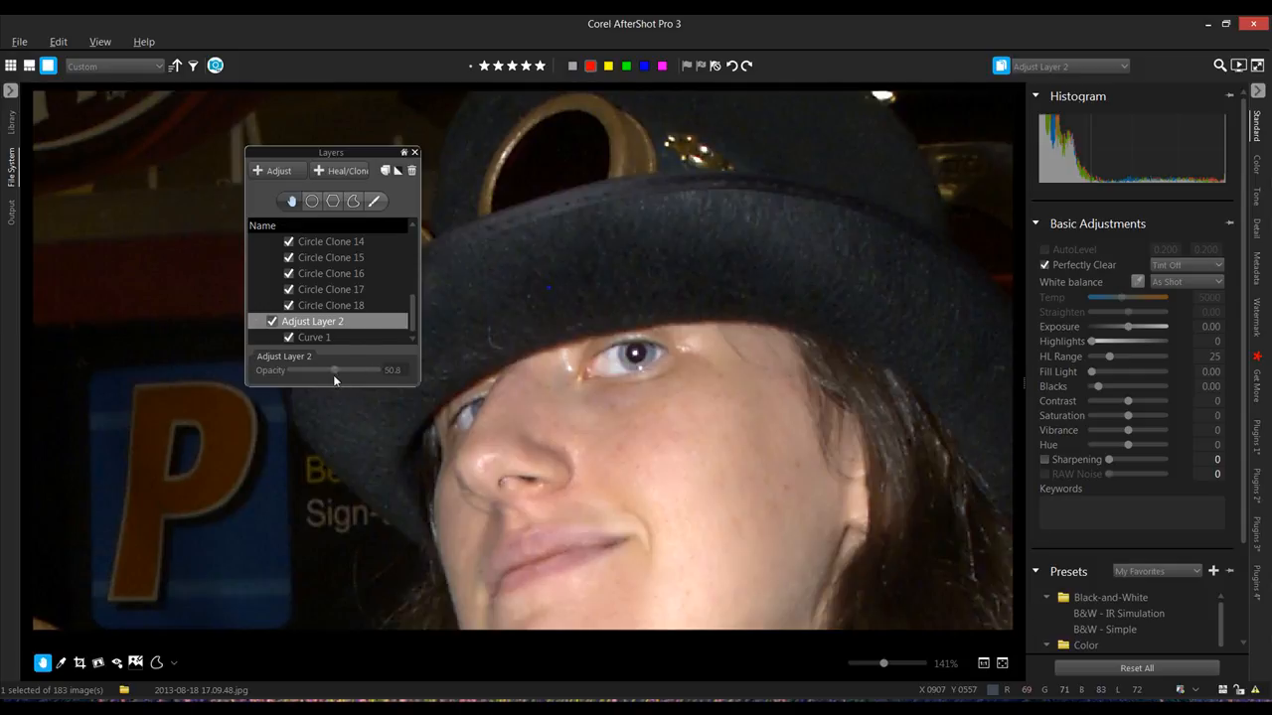
{"action": "left_click_drag", "start_coordinate": [334, 370], "coordinate": [314, 370]}
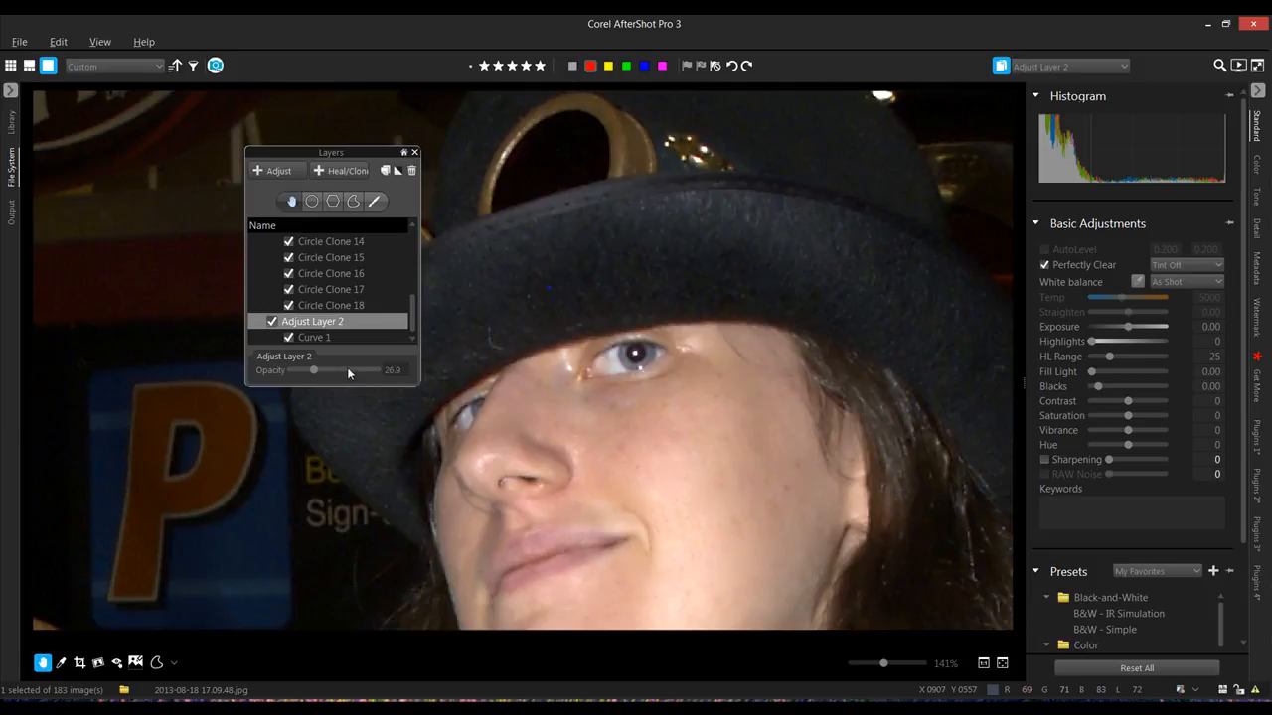
{"action": "left_click", "coordinate": [289, 321]}
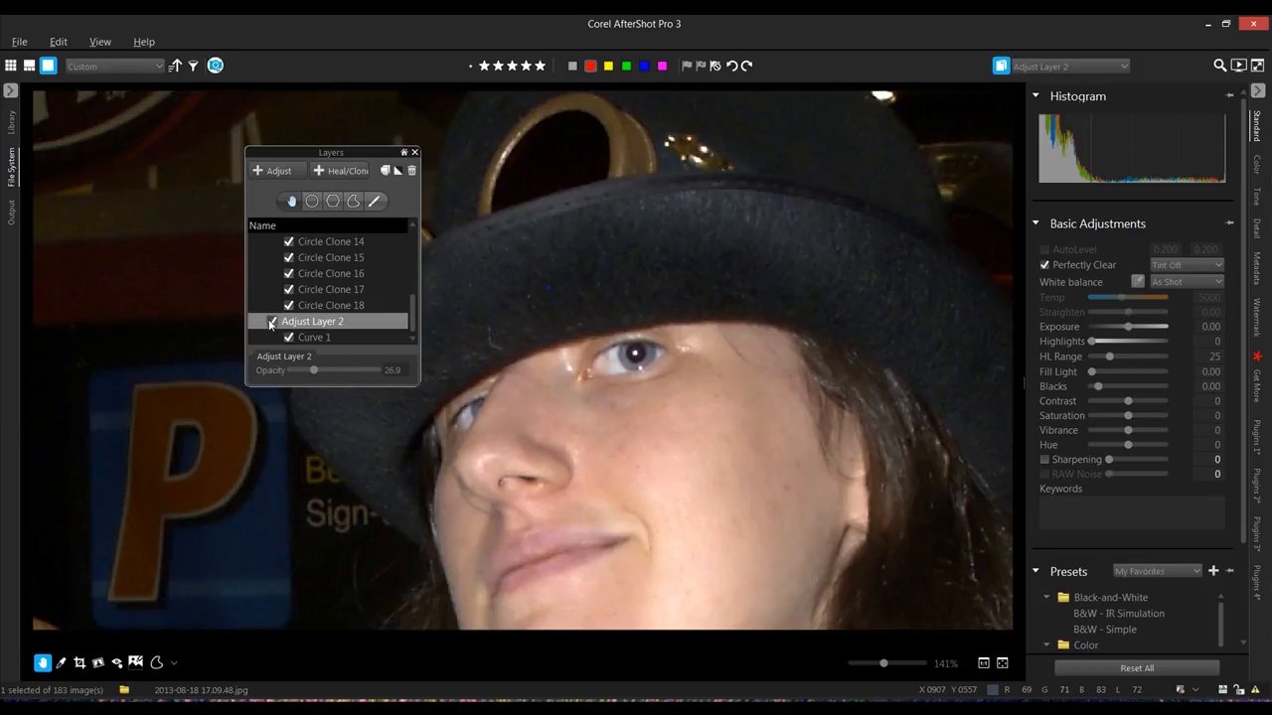
{"action": "left_click", "coordinate": [290, 321]}
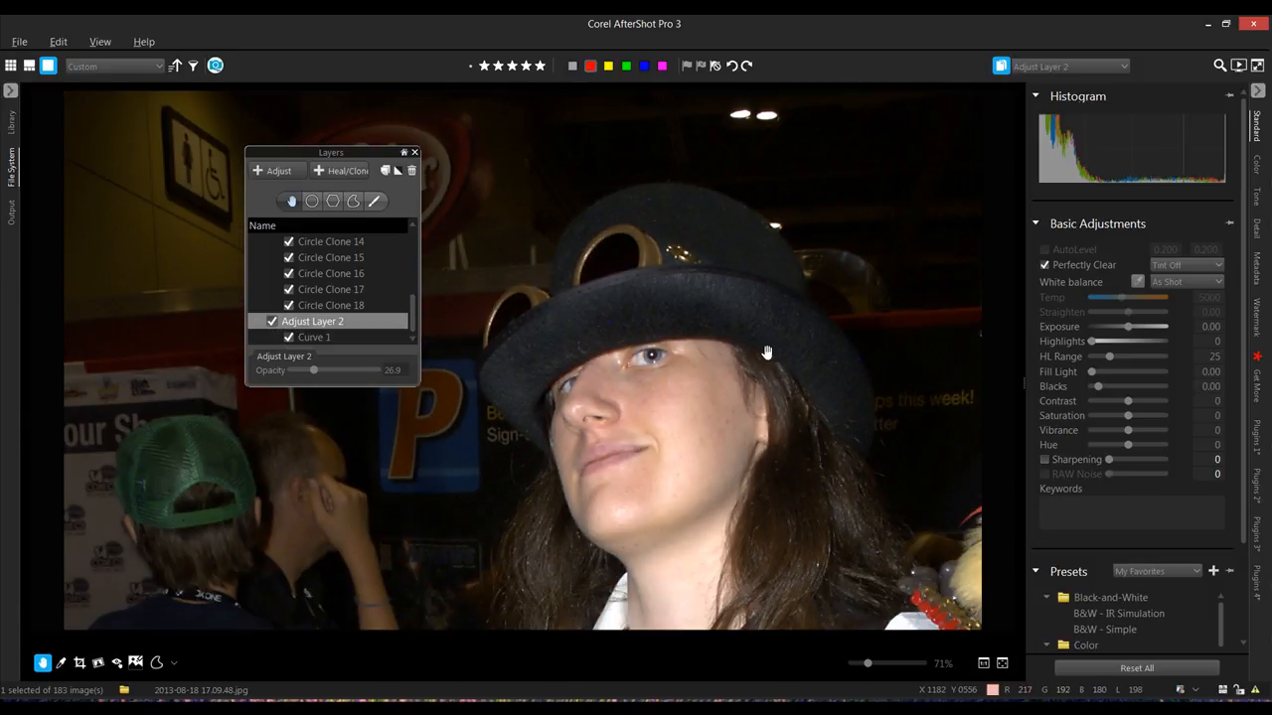
Step: Drag the floating Layers panel to the upper-left corner of the viewer
{"action": "left_click_drag", "start_coordinate": [330, 152], "coordinate": [315, 151]}
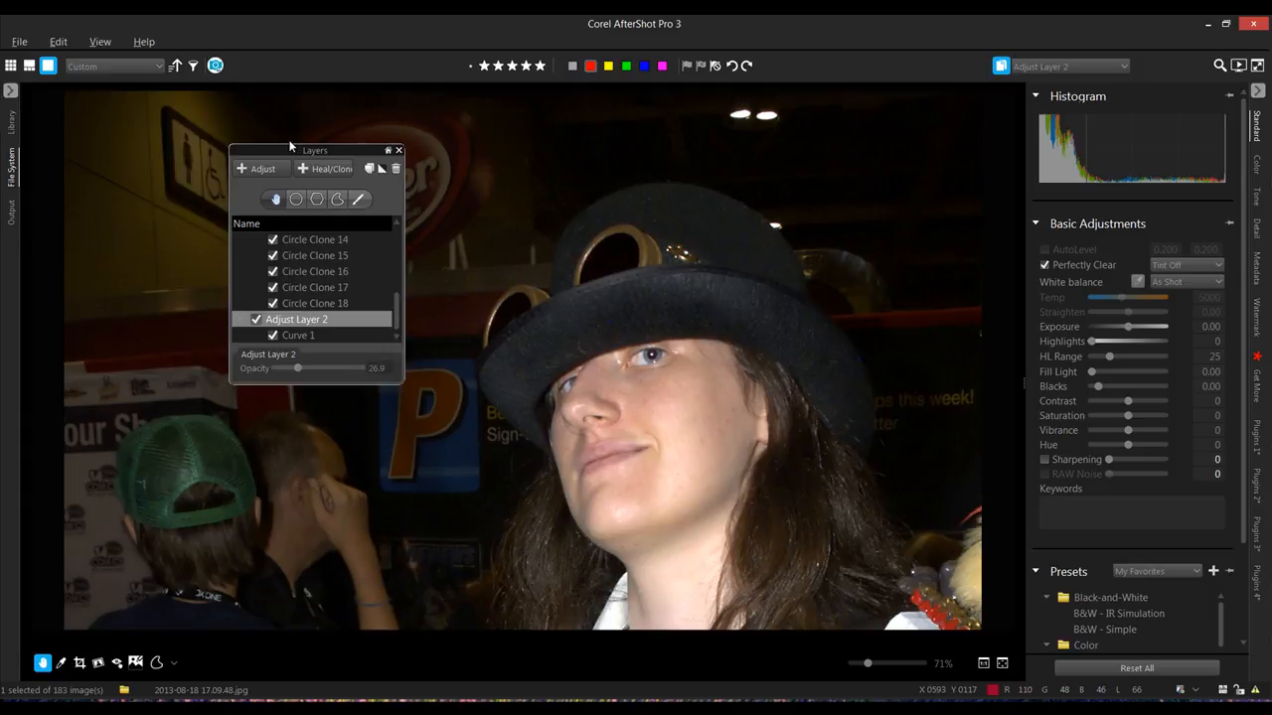
{"action": "left_click_drag", "start_coordinate": [315, 150], "coordinate": [196, 123]}
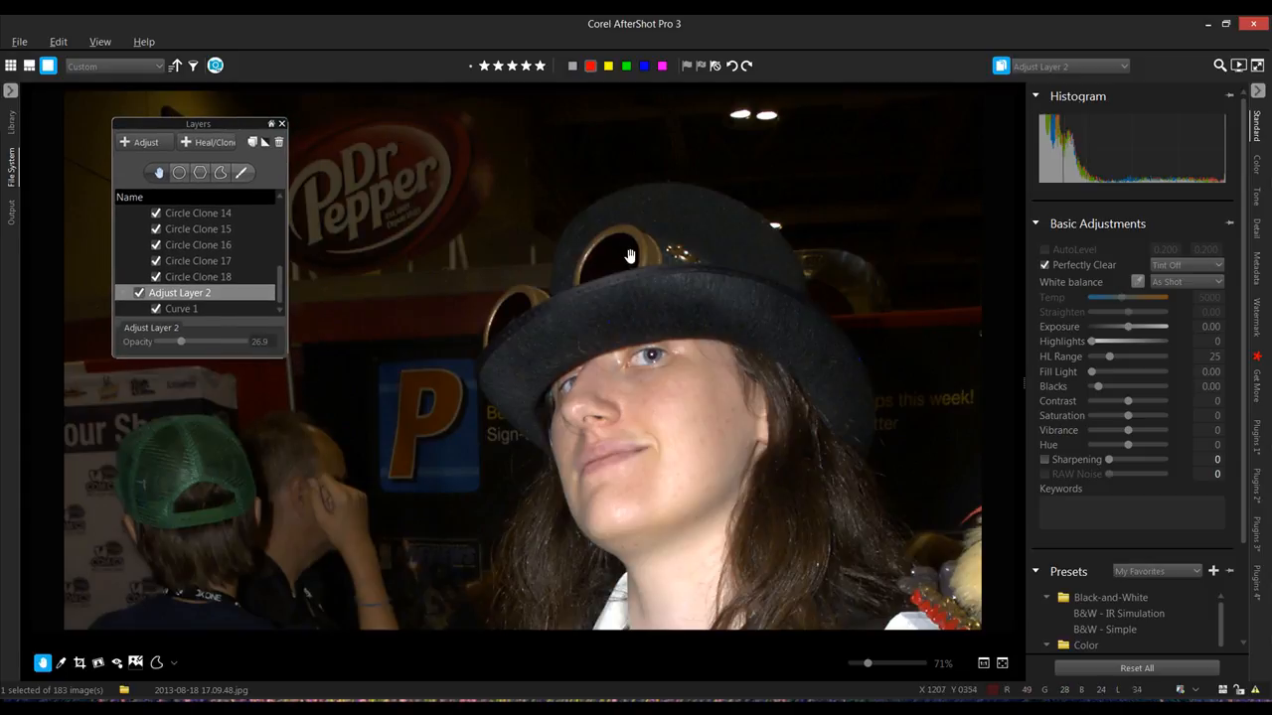
{"action": "mouse_move", "coordinate": [678, 269]}
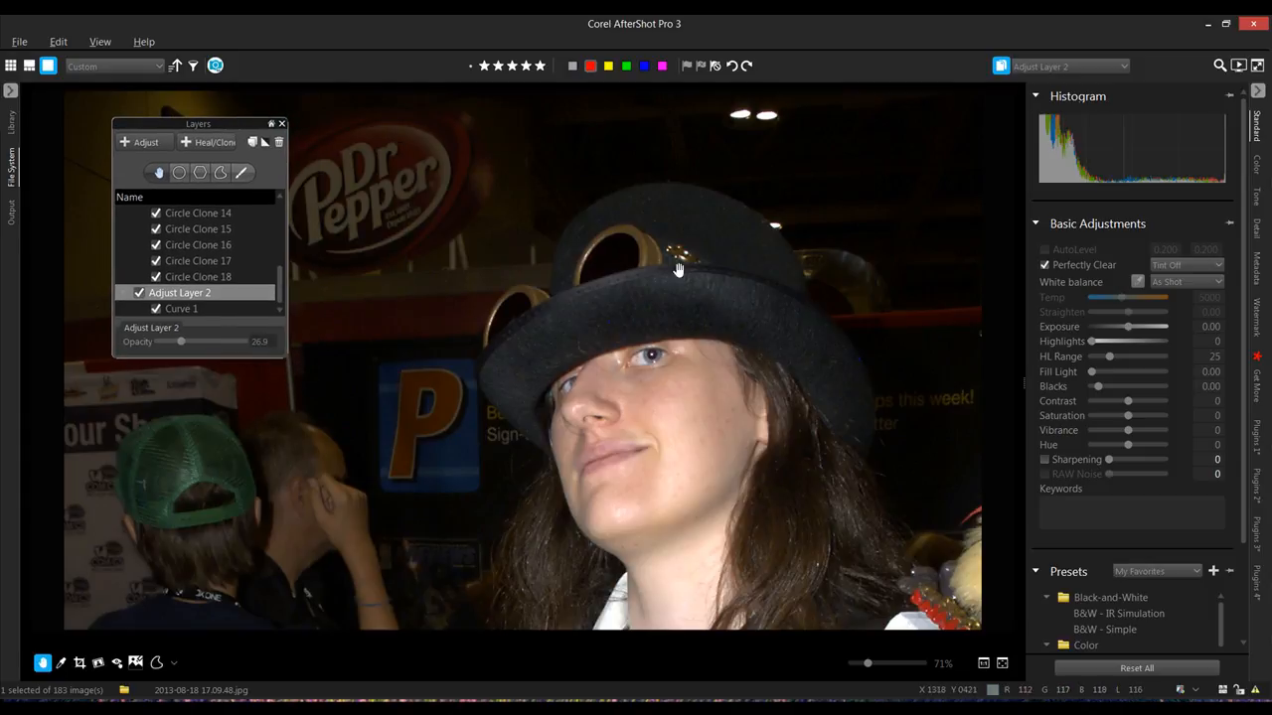
{"action": "mouse_move", "coordinate": [690, 298]}
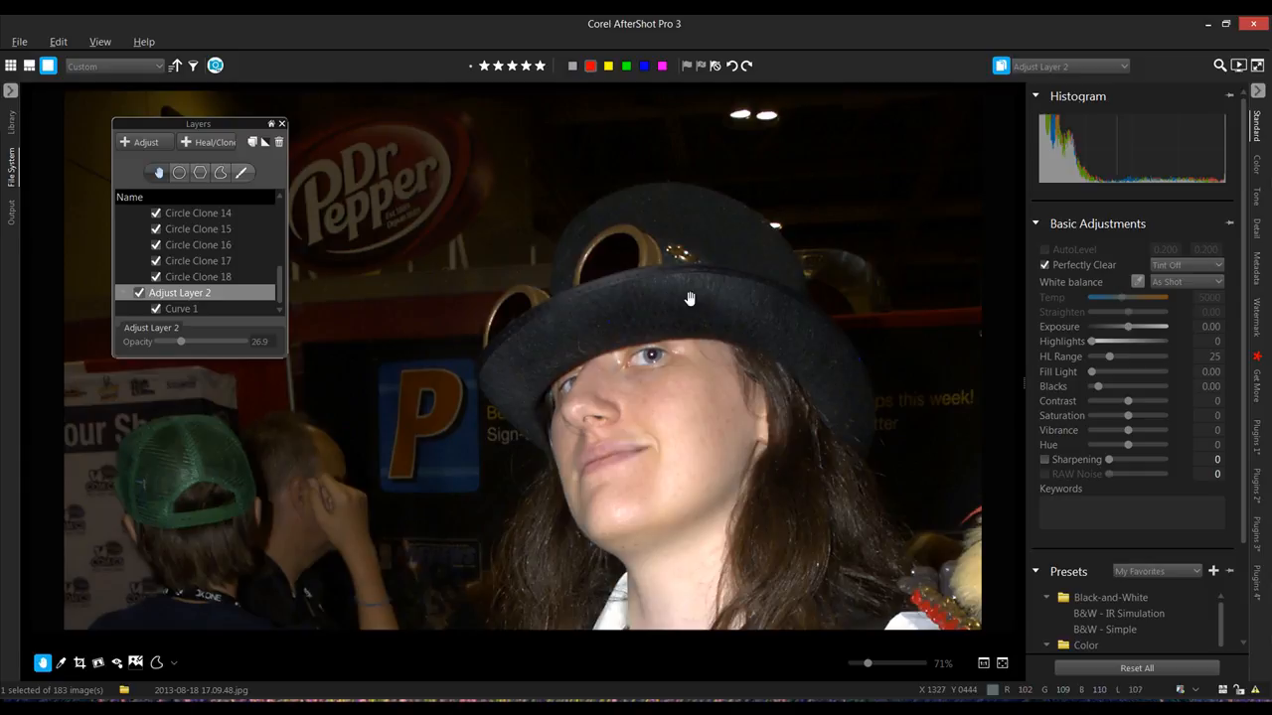
{"action": "mouse_move", "coordinate": [1085, 188]}
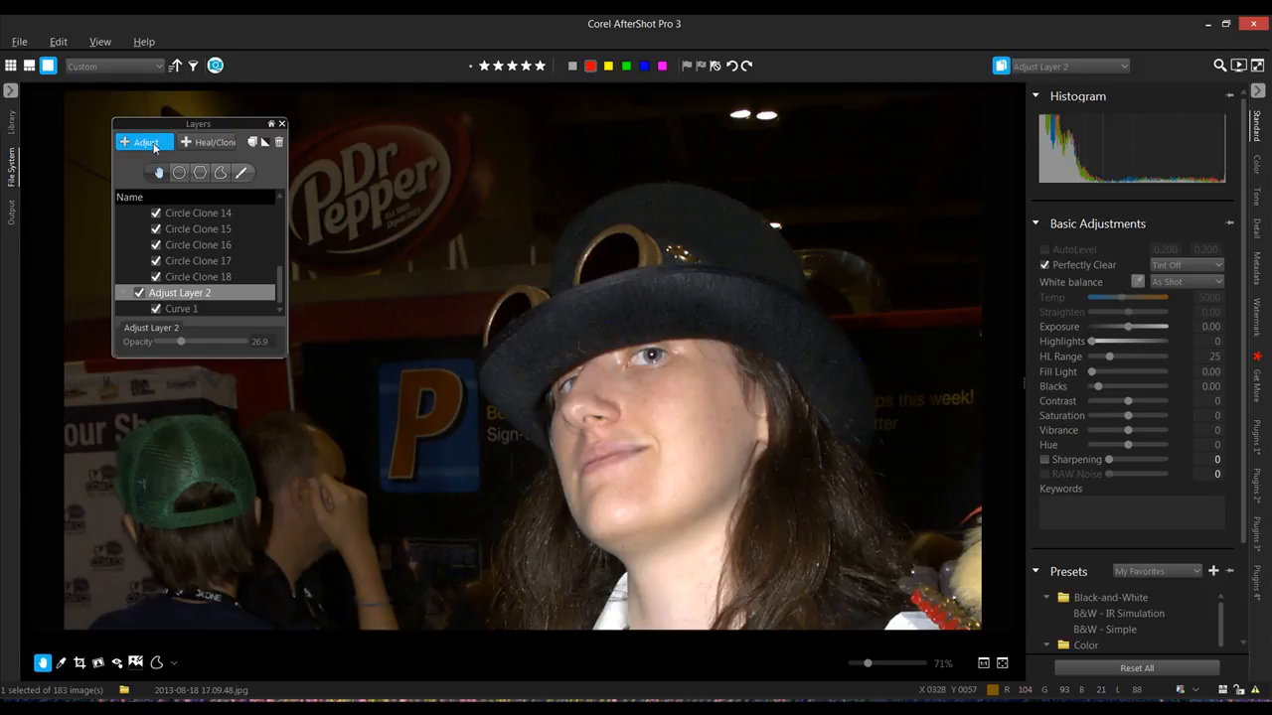
Step: Create Adjust Layer 3 from the Layers panel's + Adjust button
{"action": "left_click", "coordinate": [145, 142]}
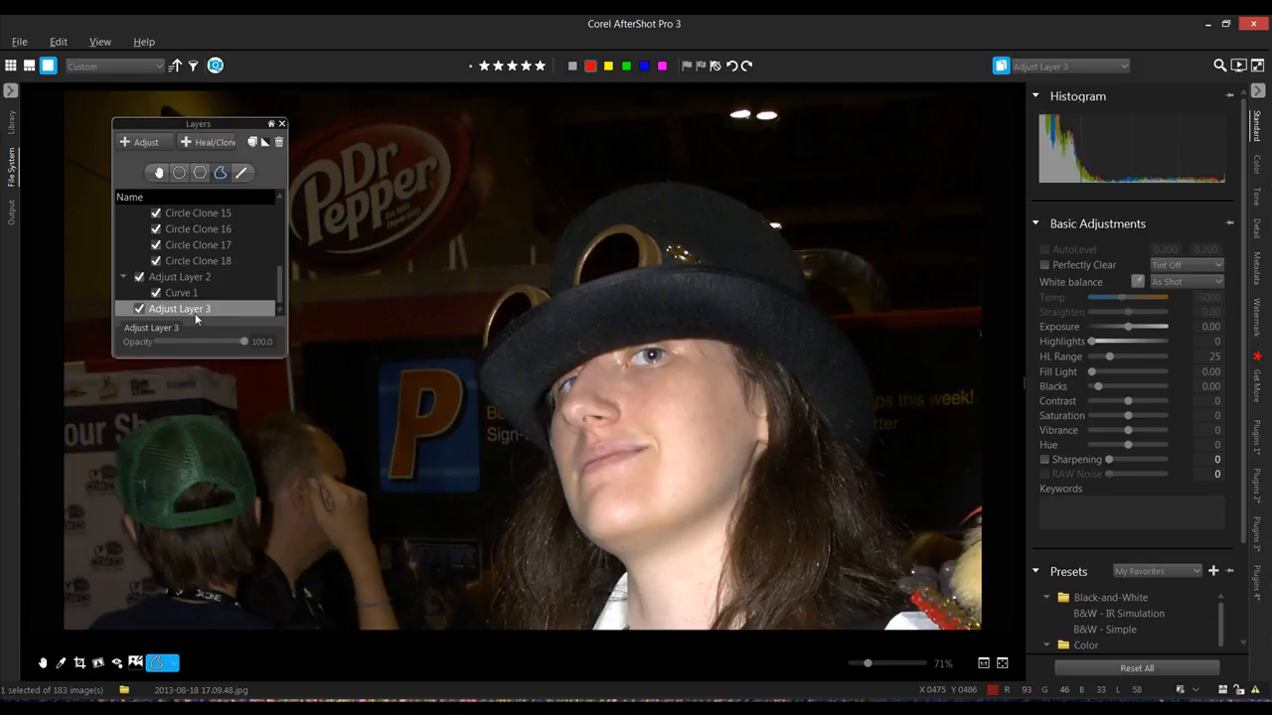
{"action": "mouse_move", "coordinate": [609, 247]}
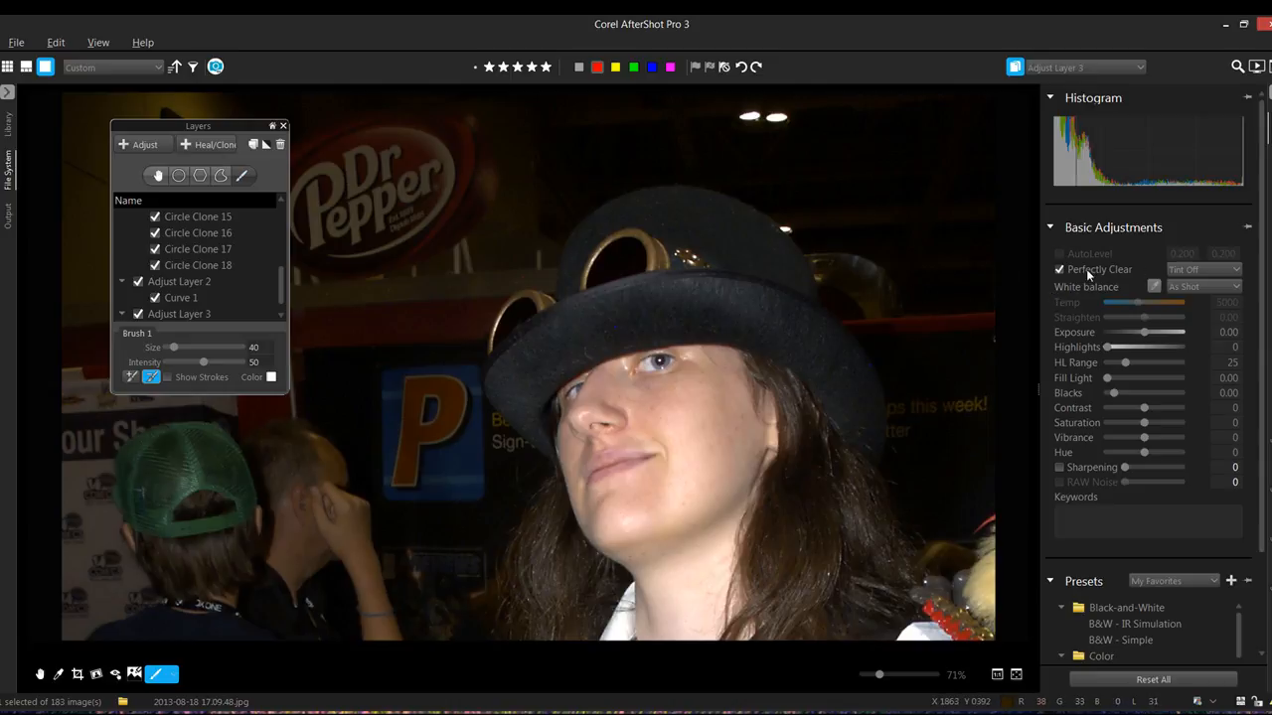
Step: Show the Color tab's Curves panel for Adjust Layer 3
{"action": "left_click", "coordinate": [1060, 269]}
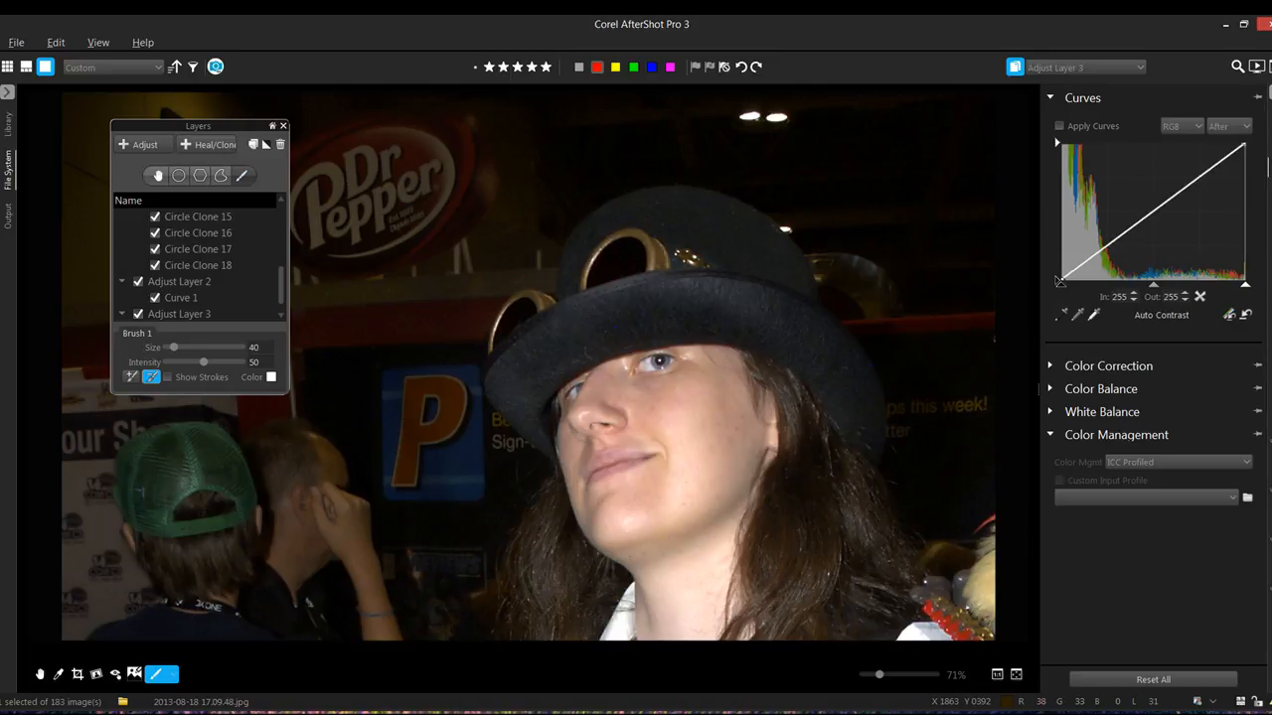
Step: Enable Apply Curves and shape a steep S-curve, lowering shadows and raising highlights to 207/255
{"action": "left_click", "coordinate": [1059, 126]}
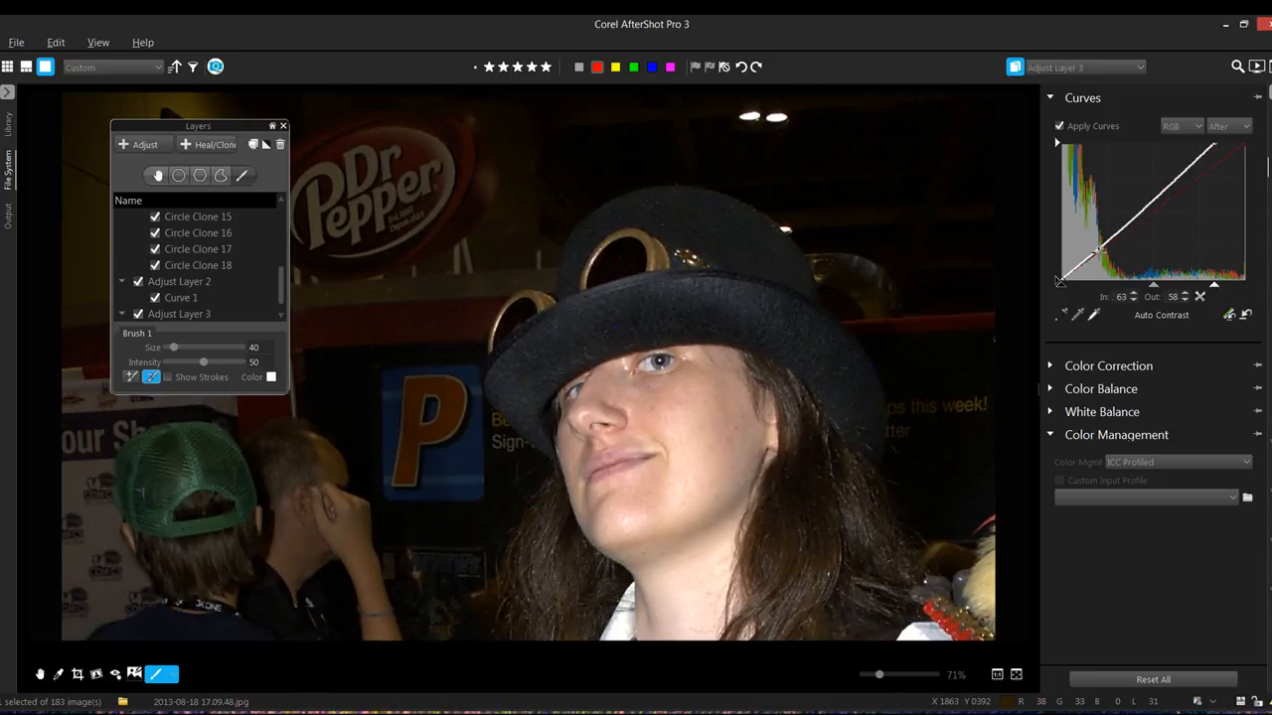
{"action": "left_click_drag", "start_coordinate": [1098, 251], "coordinate": [1106, 268]}
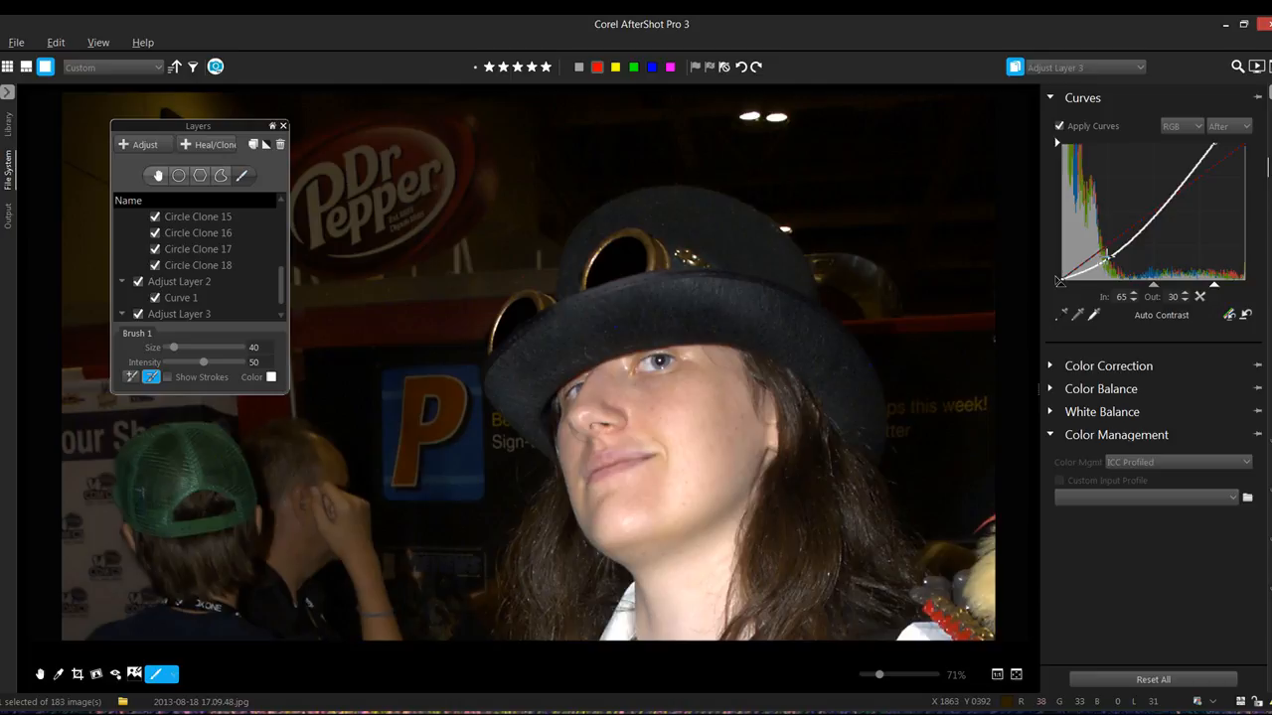
{"action": "left_click_drag", "start_coordinate": [1103, 261], "coordinate": [1181, 167]}
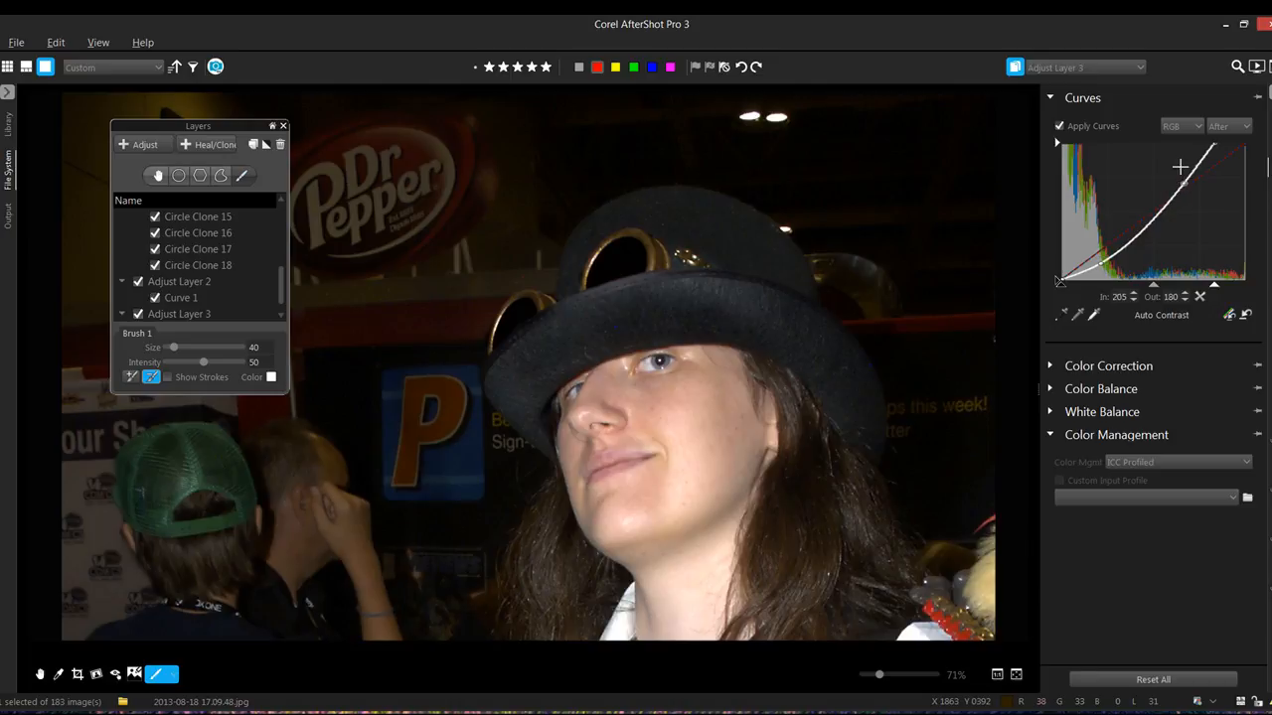
{"action": "left_click_drag", "start_coordinate": [1181, 167], "coordinate": [1191, 139]}
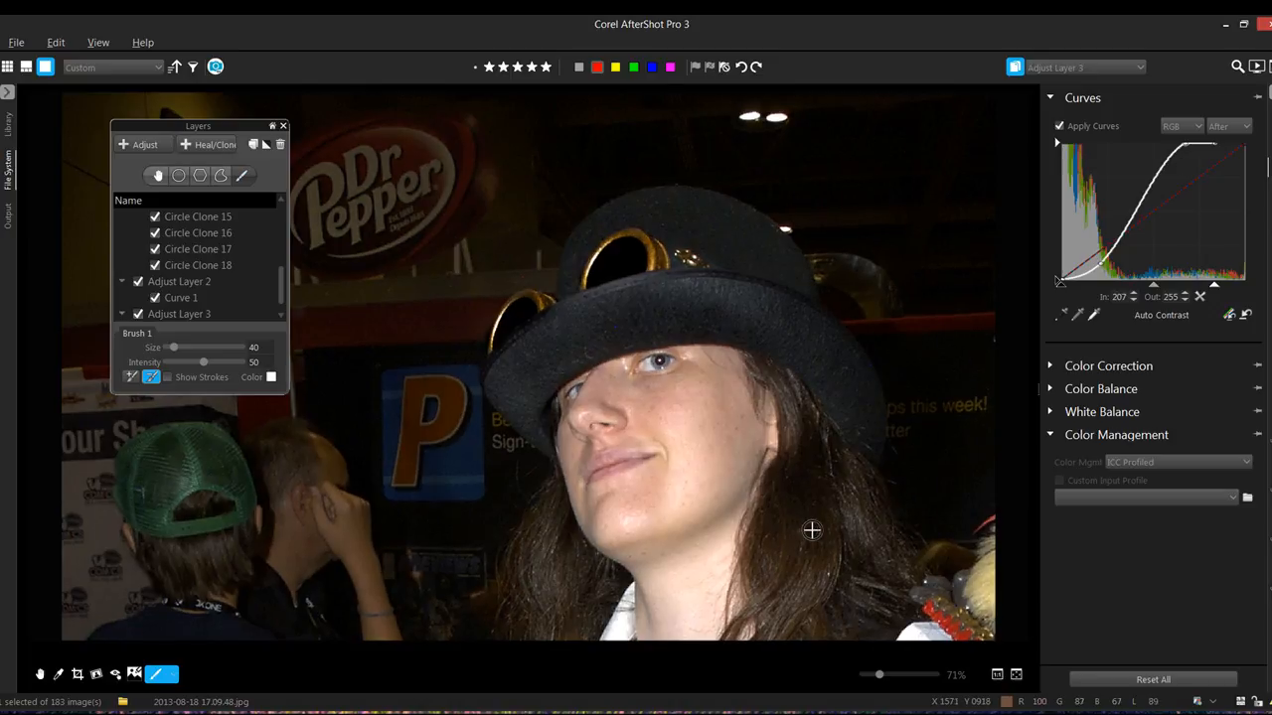
{"action": "mouse_move", "coordinate": [557, 385]}
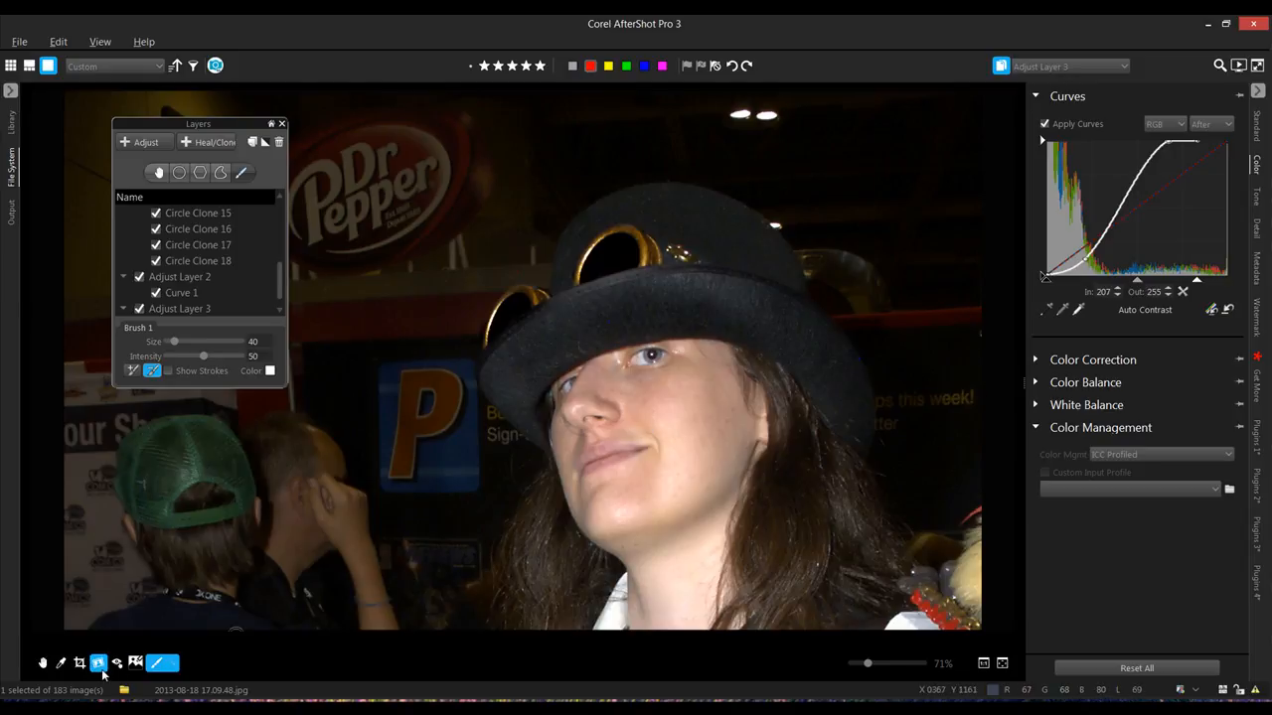
Step: Pan to the pocket watch, move the Layers panel higher, and add a new adjust layer
{"action": "left_click", "coordinate": [42, 663]}
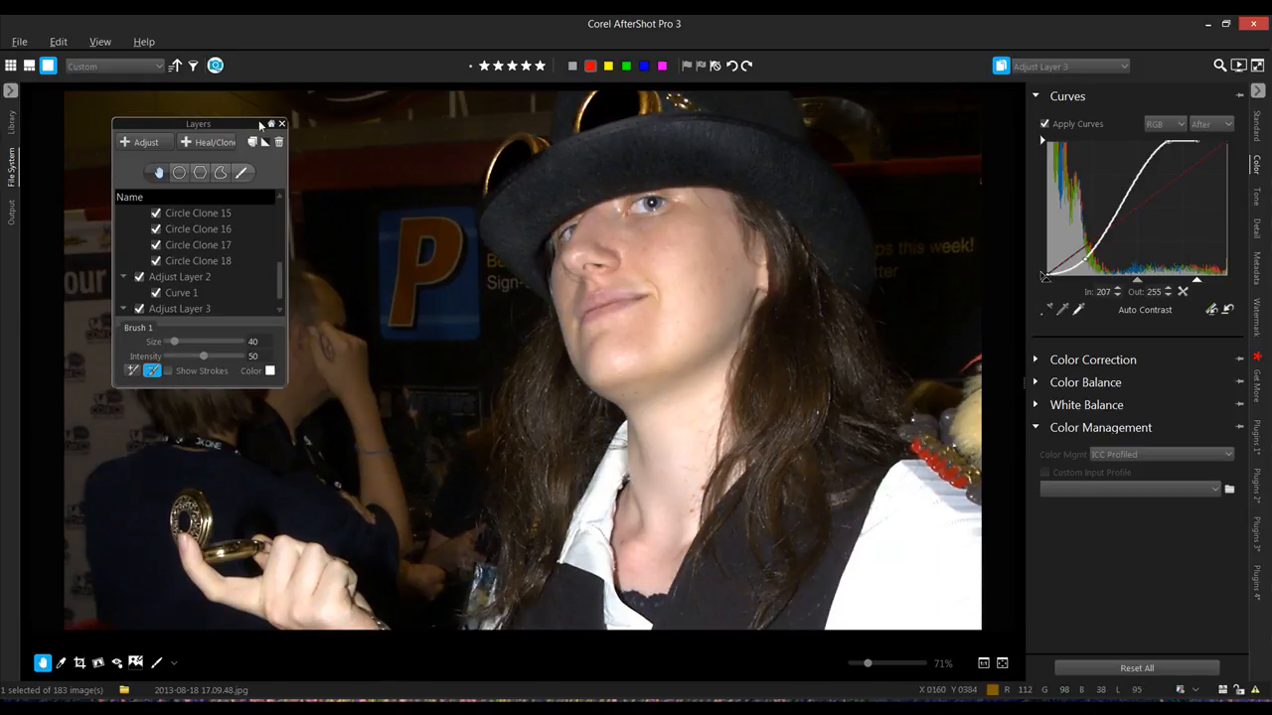
{"action": "left_click_drag", "start_coordinate": [198, 124], "coordinate": [182, 102]}
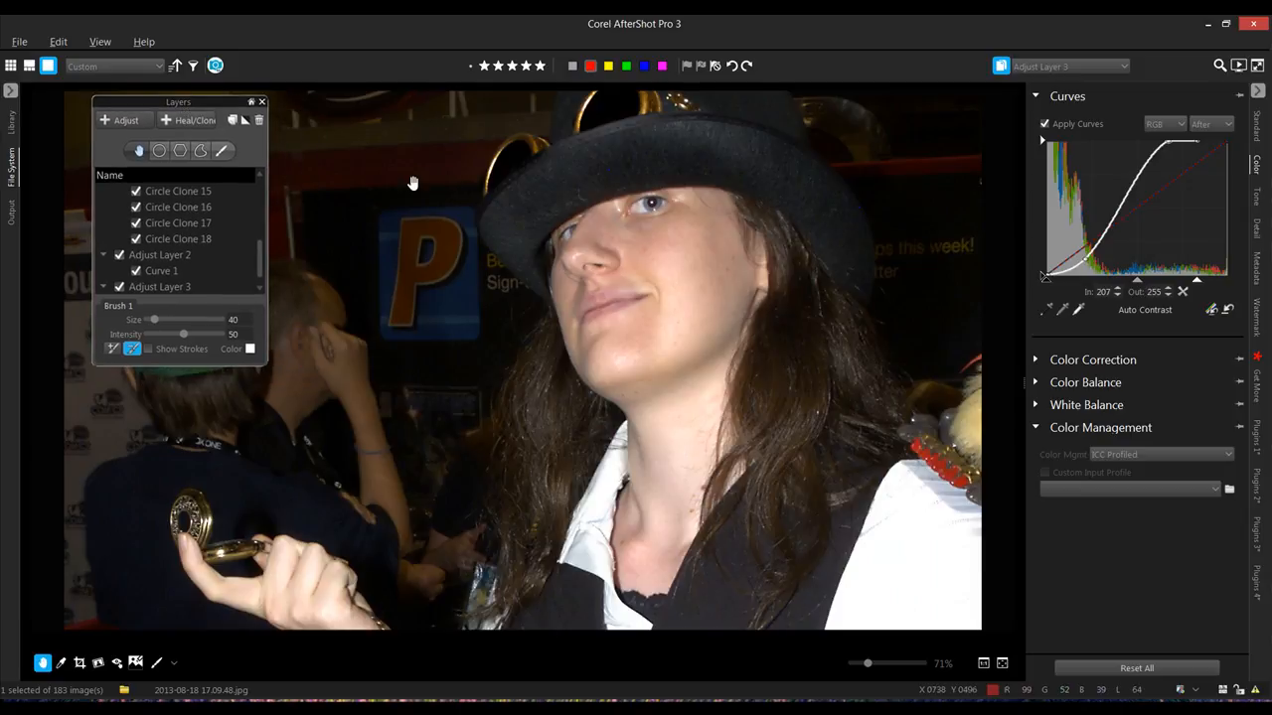
{"action": "mouse_move", "coordinate": [412, 184]}
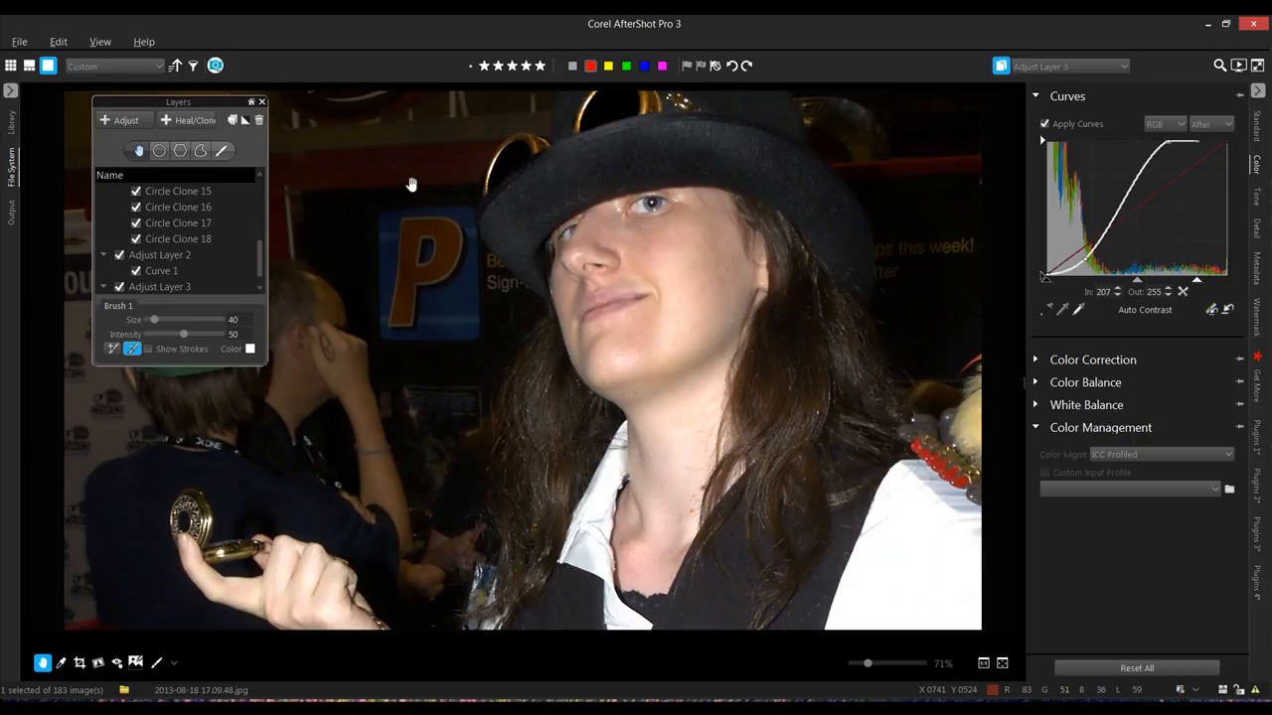
{"action": "mouse_move", "coordinate": [292, 245]}
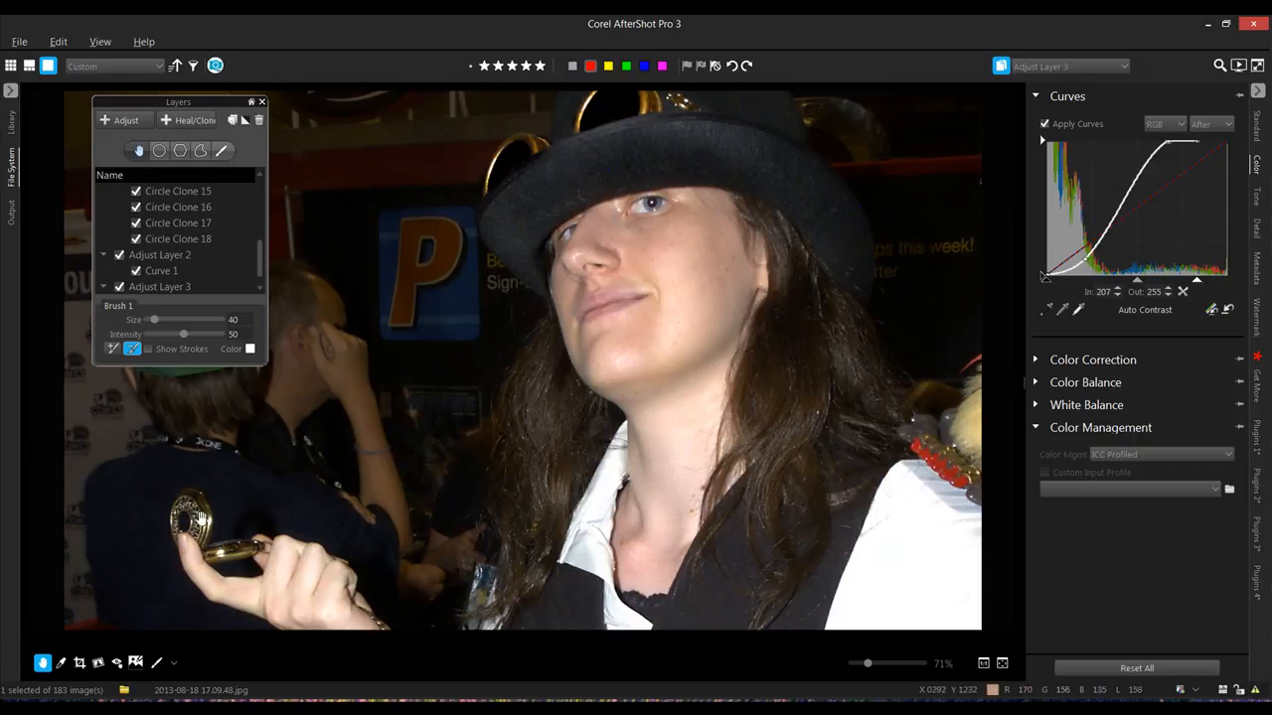
{"action": "left_click", "coordinate": [125, 120]}
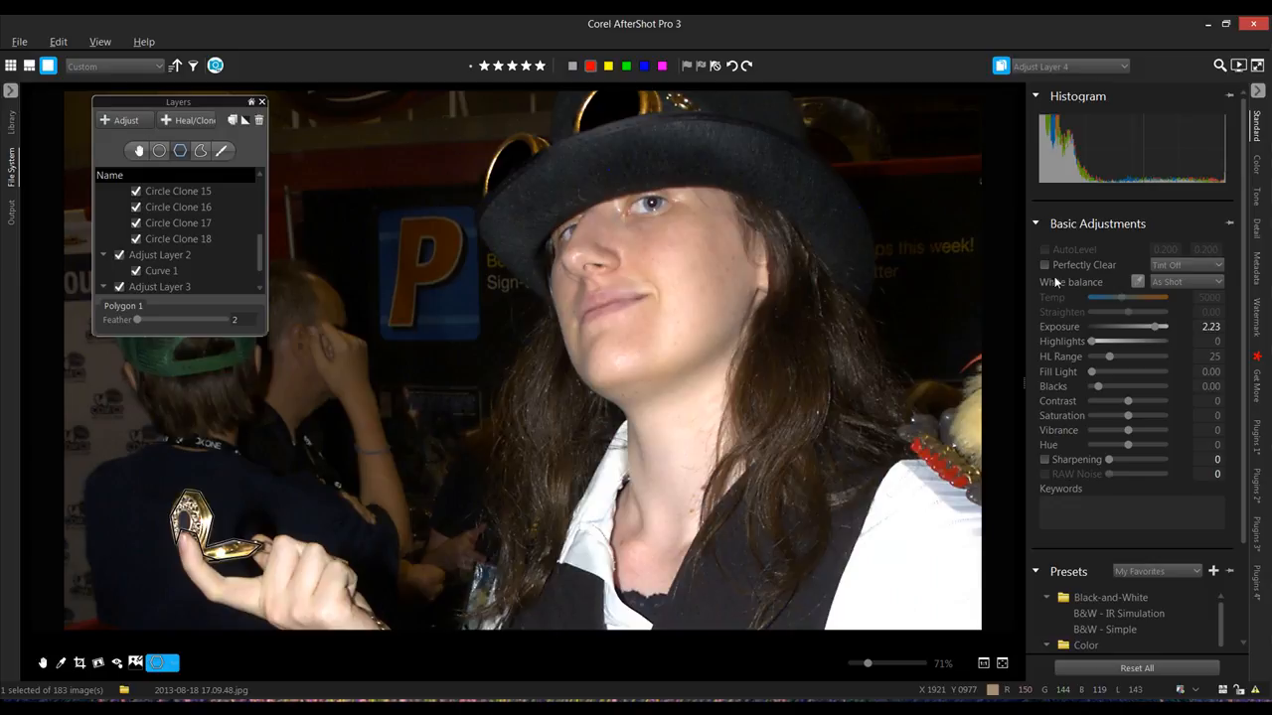
Step: Enable Perfectly Clear on the watch layer and make Main Layer active again
{"action": "left_click", "coordinate": [1045, 266]}
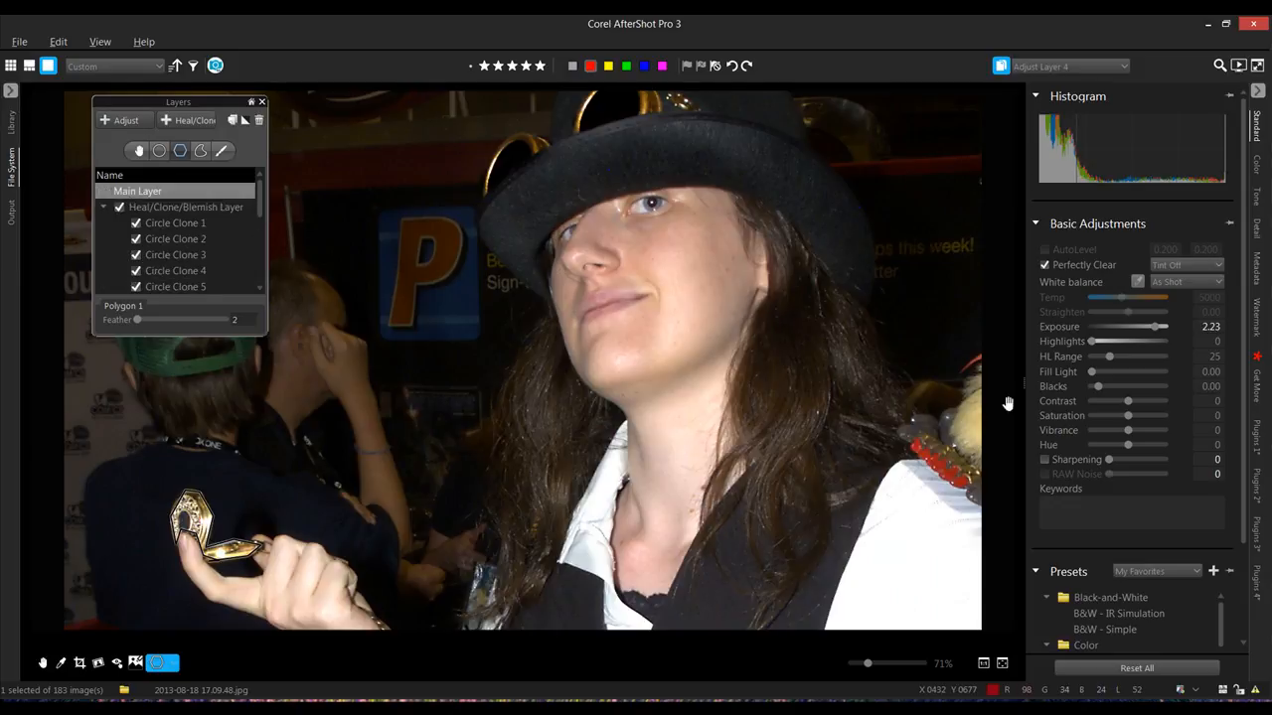
{"action": "left_click", "coordinate": [137, 191]}
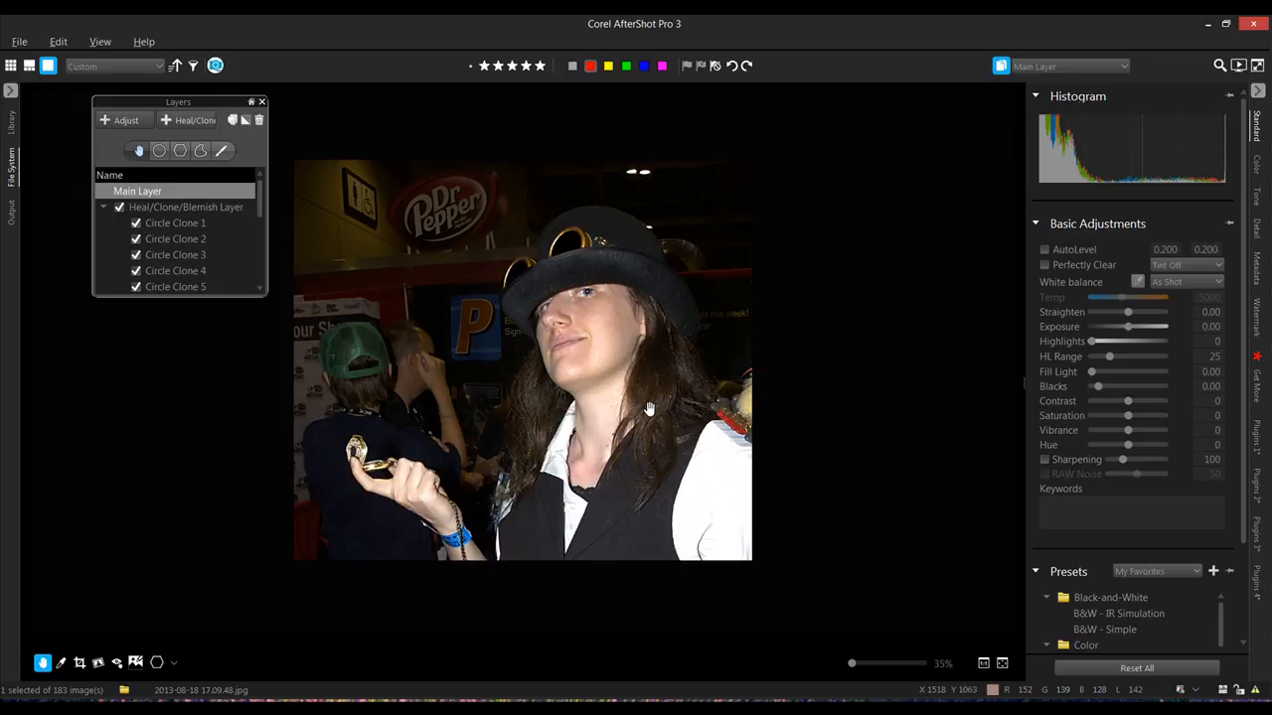
{"action": "mouse_move", "coordinate": [854, 379]}
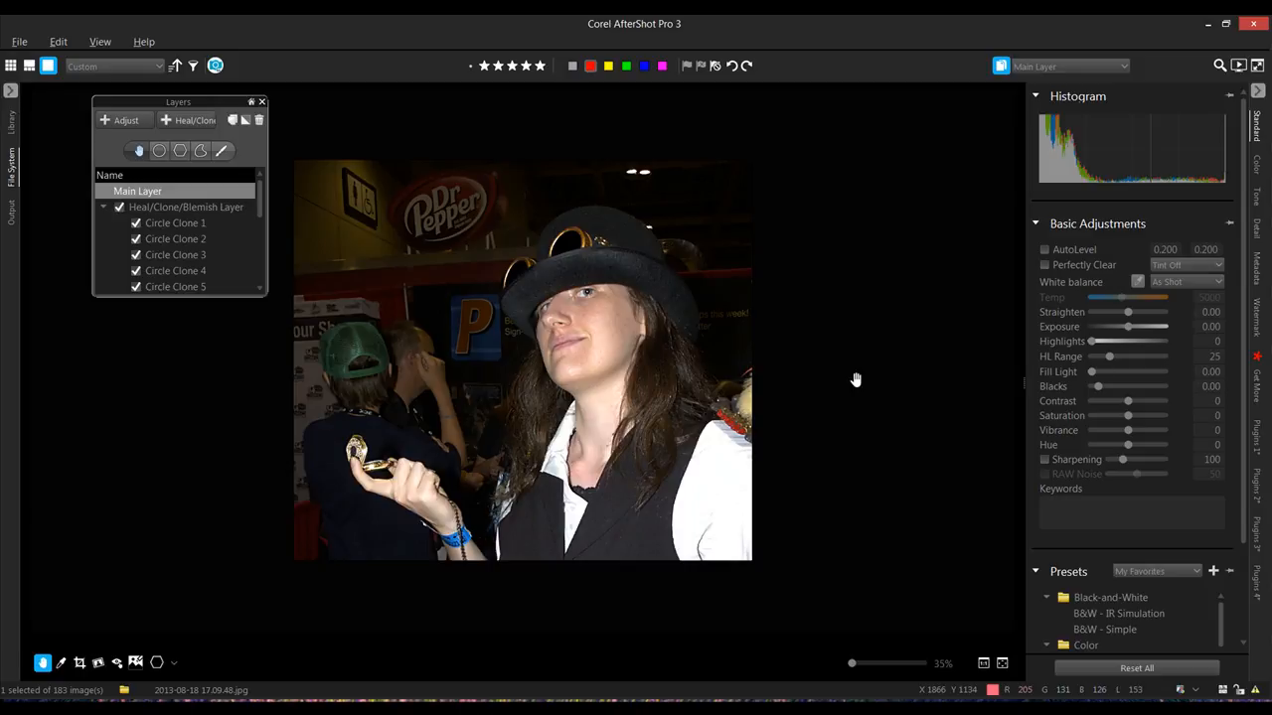
{"action": "mouse_move", "coordinate": [475, 238]}
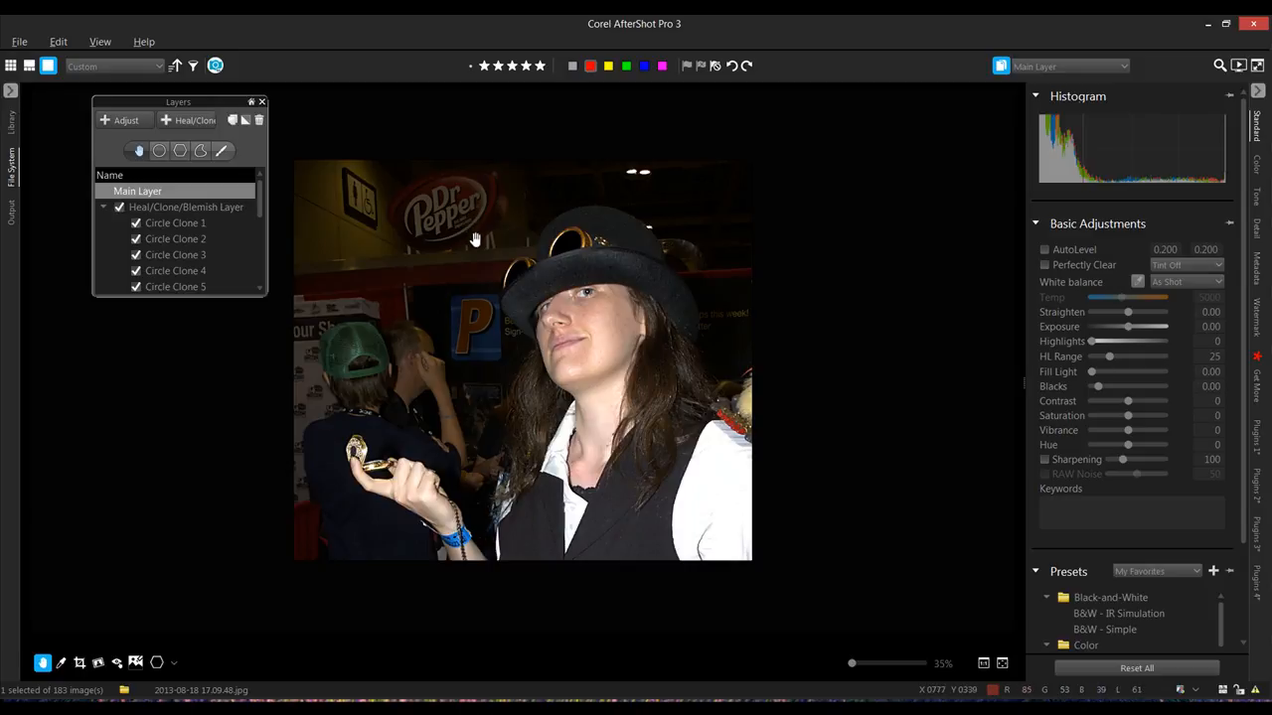
{"action": "mouse_move", "coordinate": [478, 235]}
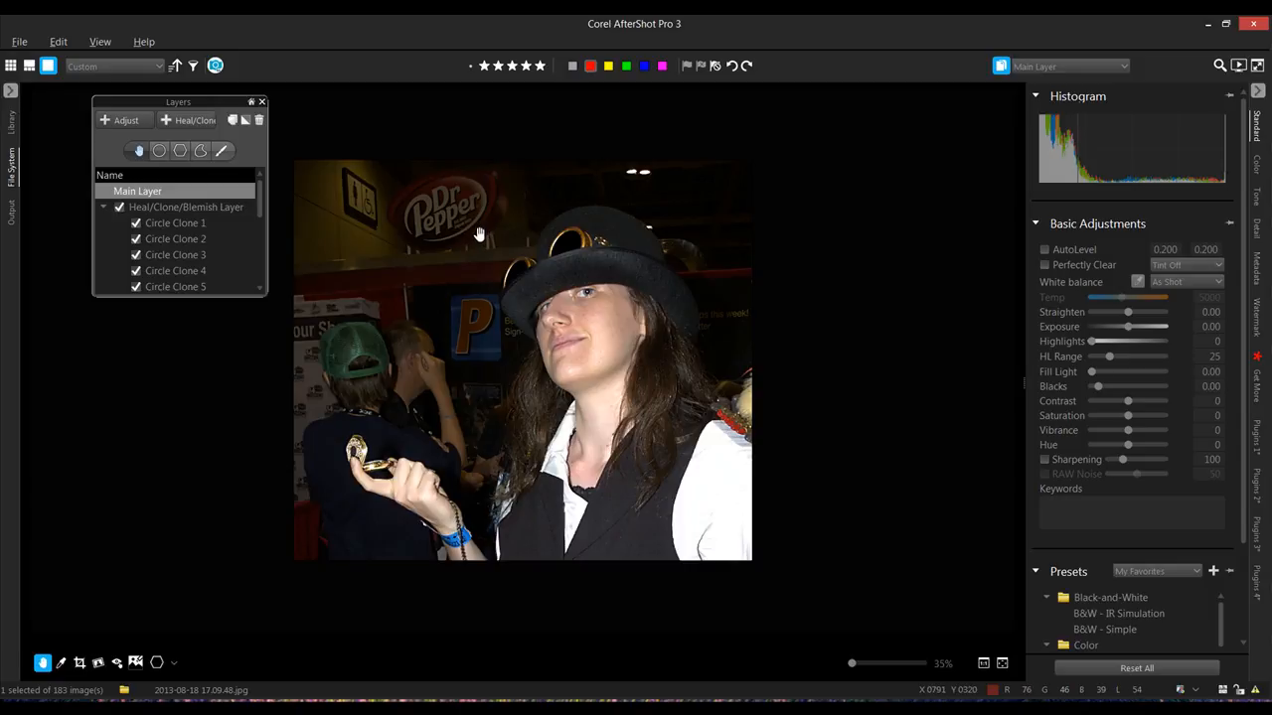
{"action": "left_click", "coordinate": [120, 120]}
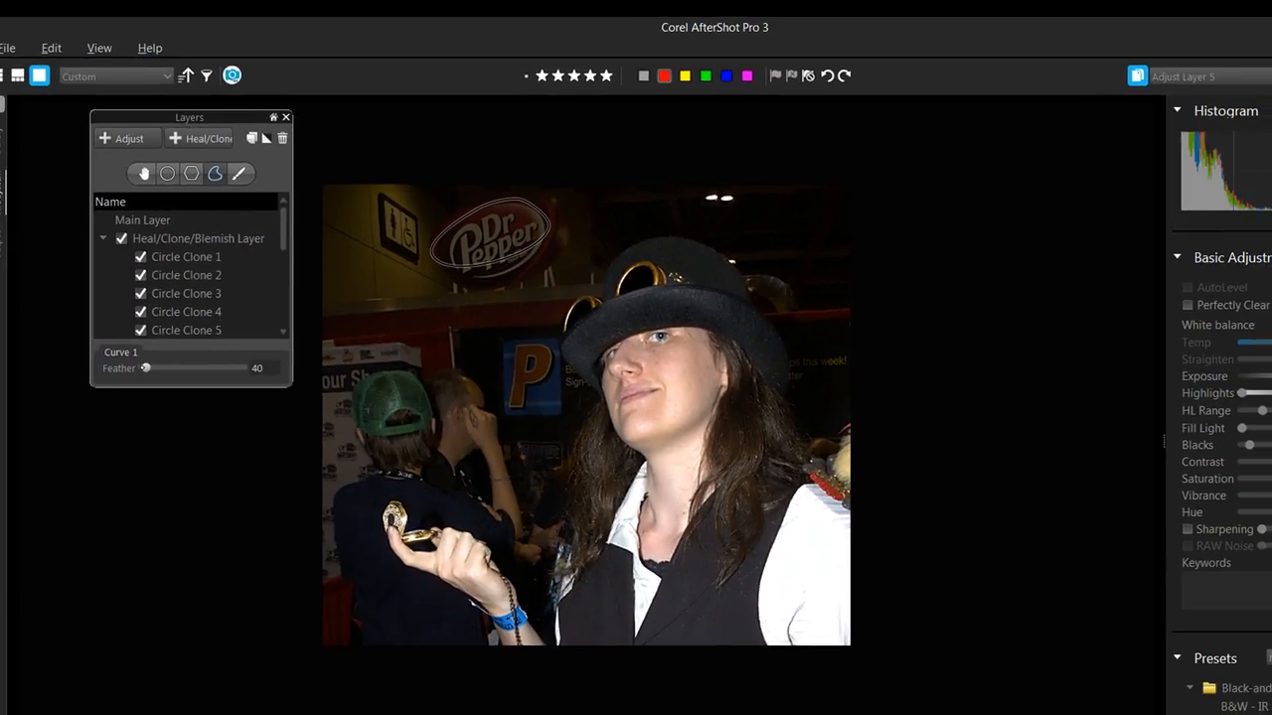
Step: Give the sign mask feather 279, exposure 2.28 and vibrance 100
{"action": "left_click_drag", "start_coordinate": [145, 367], "coordinate": [154, 368]}
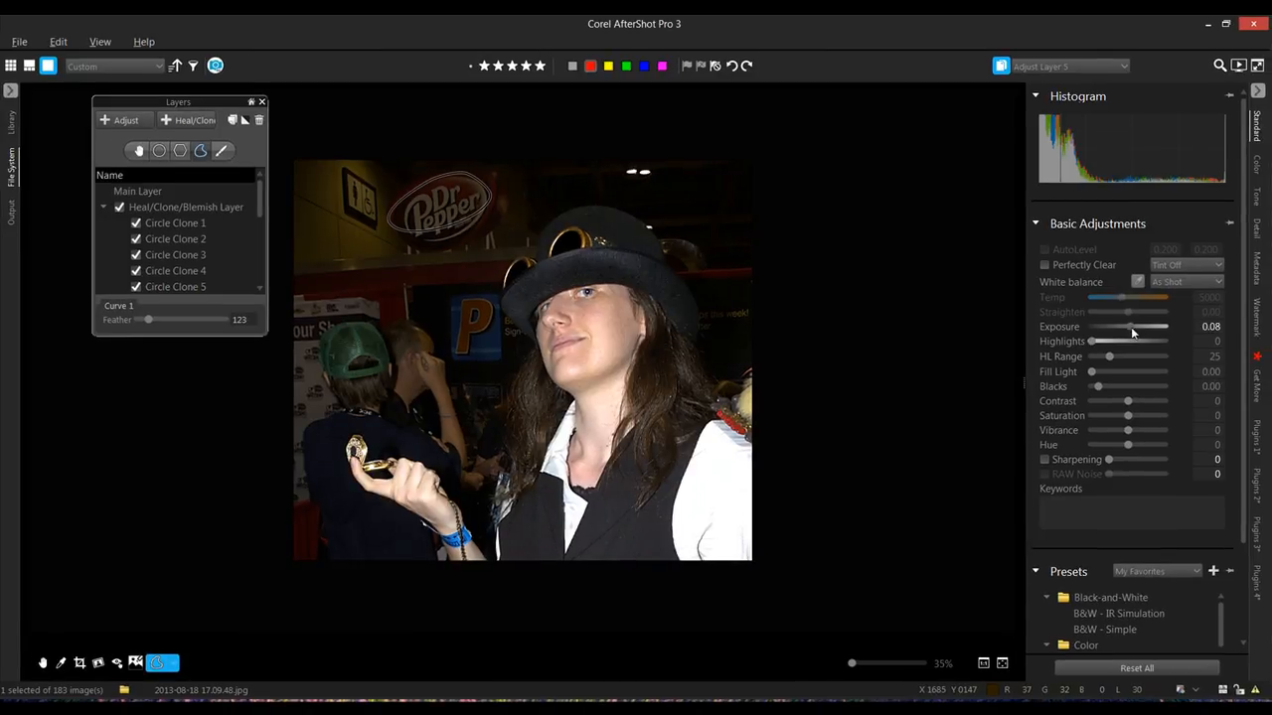
{"action": "left_click_drag", "start_coordinate": [1131, 326], "coordinate": [1162, 326]}
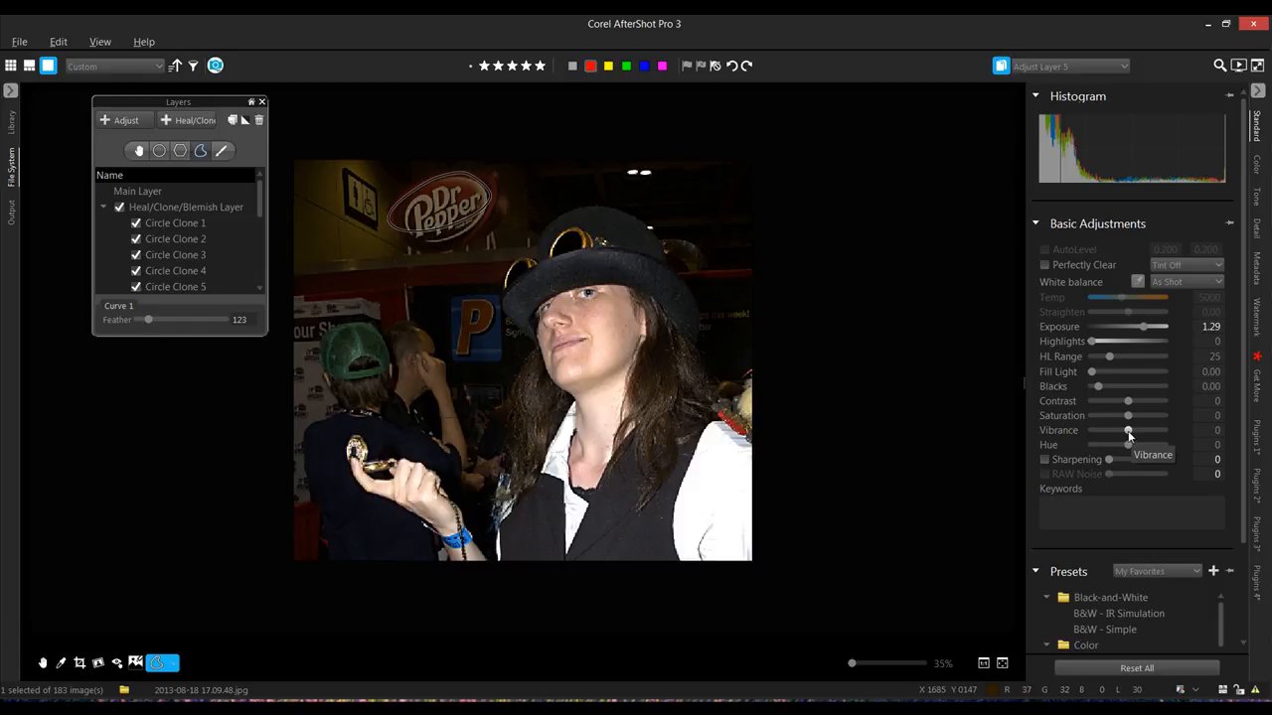
{"action": "left_click_drag", "start_coordinate": [1128, 429], "coordinate": [1162, 430]}
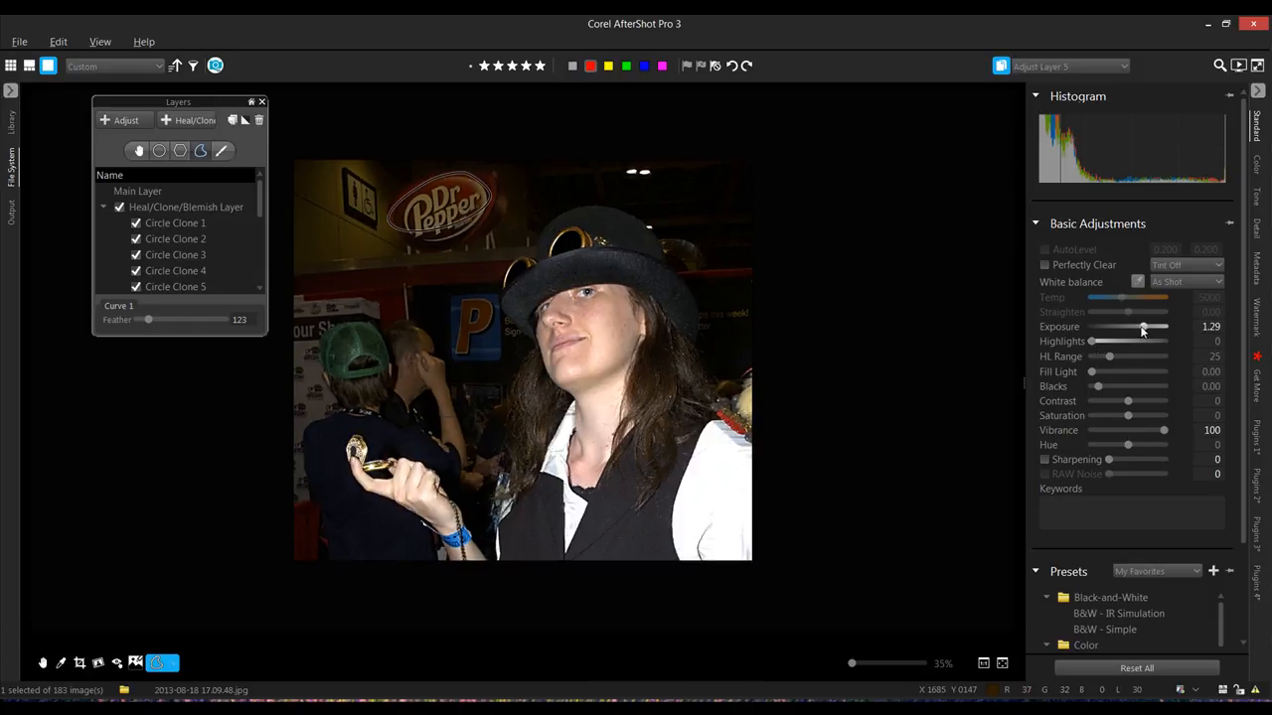
{"action": "left_click_drag", "start_coordinate": [1143, 327], "coordinate": [1163, 327]}
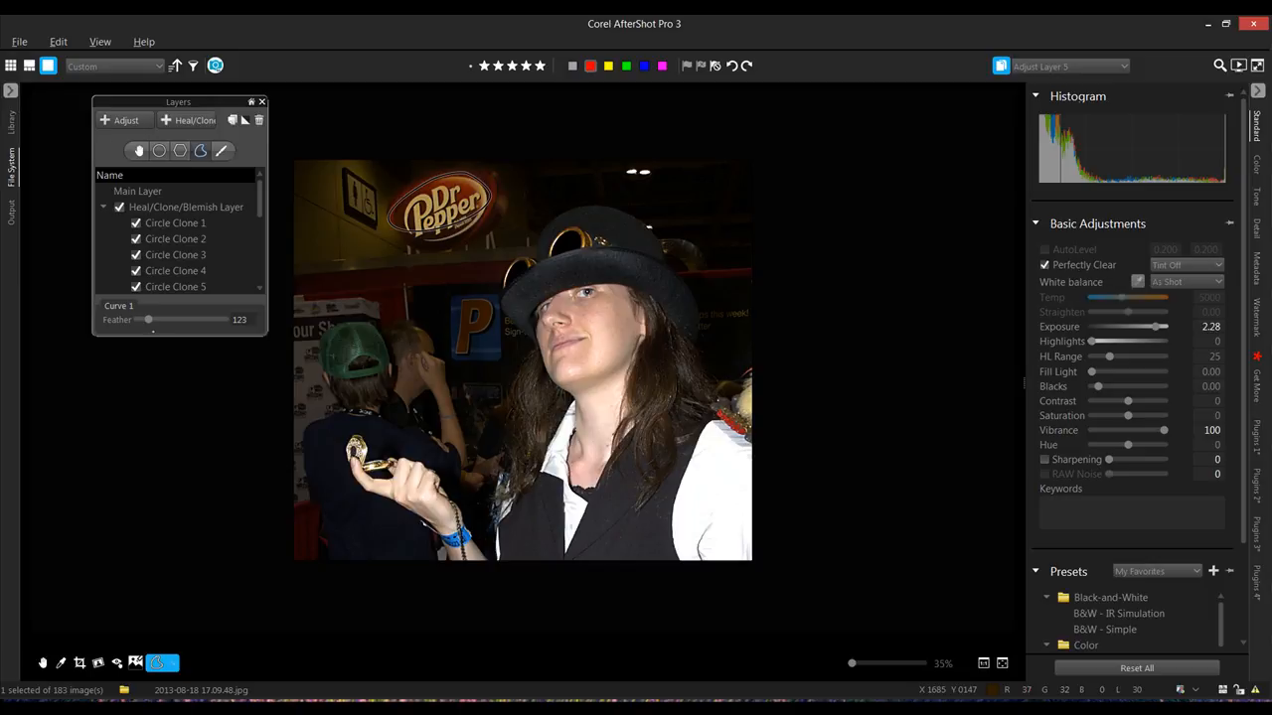
{"action": "left_click_drag", "start_coordinate": [148, 319], "coordinate": [156, 319]}
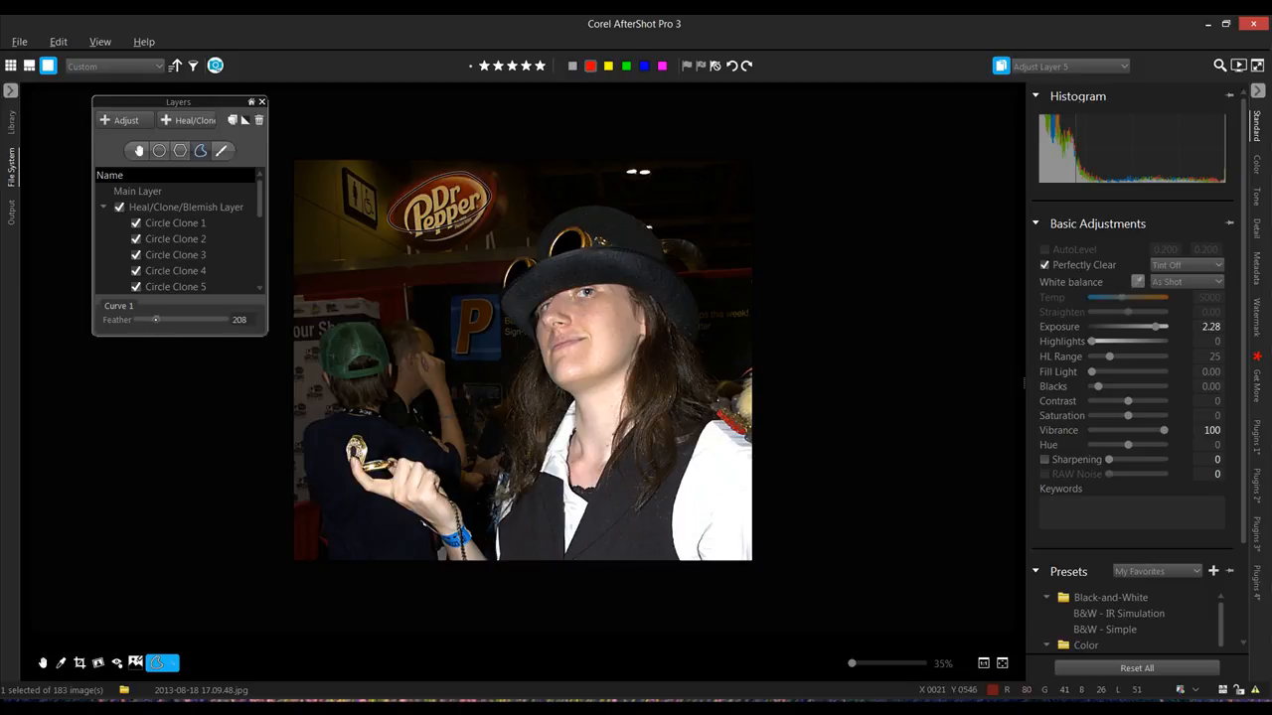
{"action": "left_click_drag", "start_coordinate": [156, 319], "coordinate": [163, 319]}
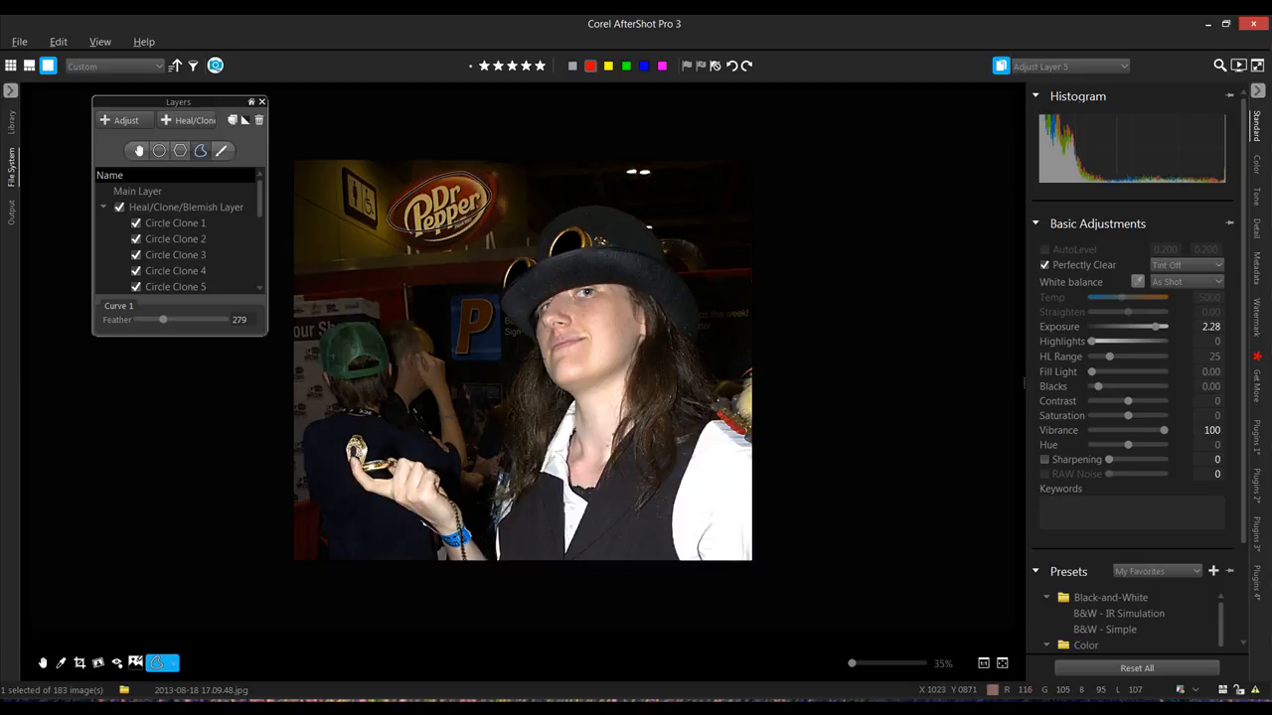
{"action": "mouse_move", "coordinate": [75, 257]}
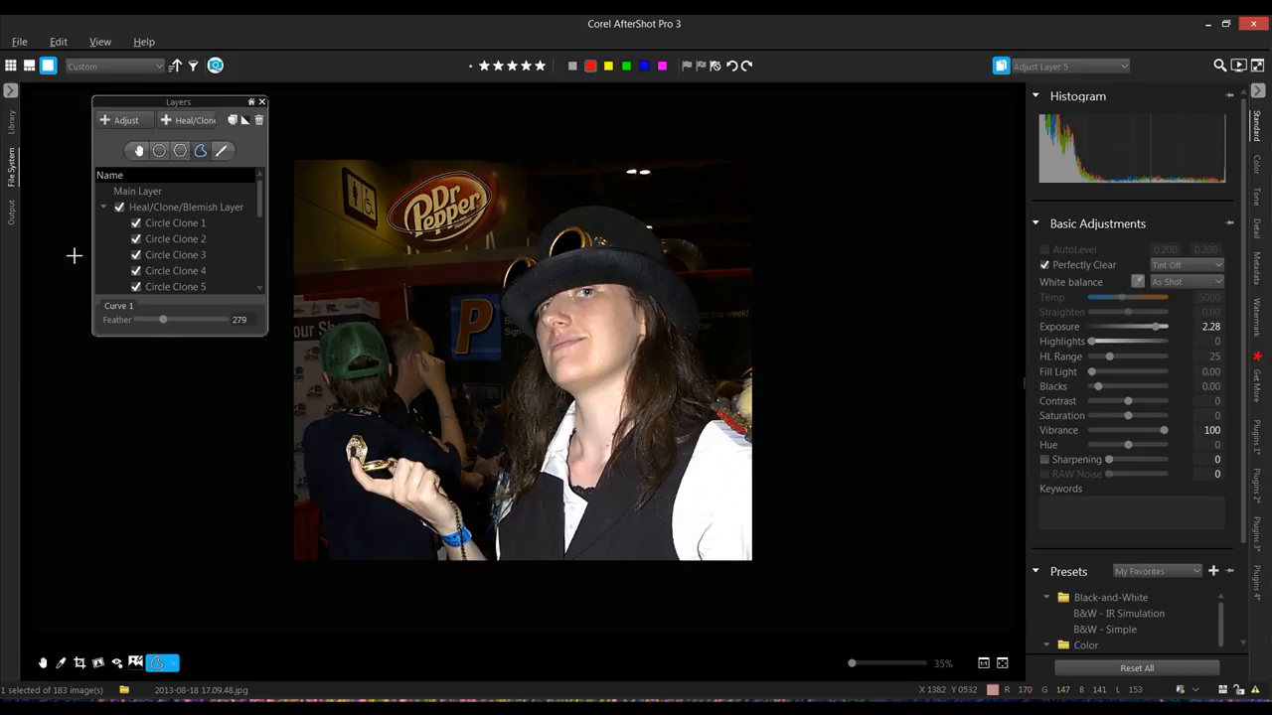
Step: Make Main Layer the active layer again
{"action": "left_click", "coordinate": [137, 191]}
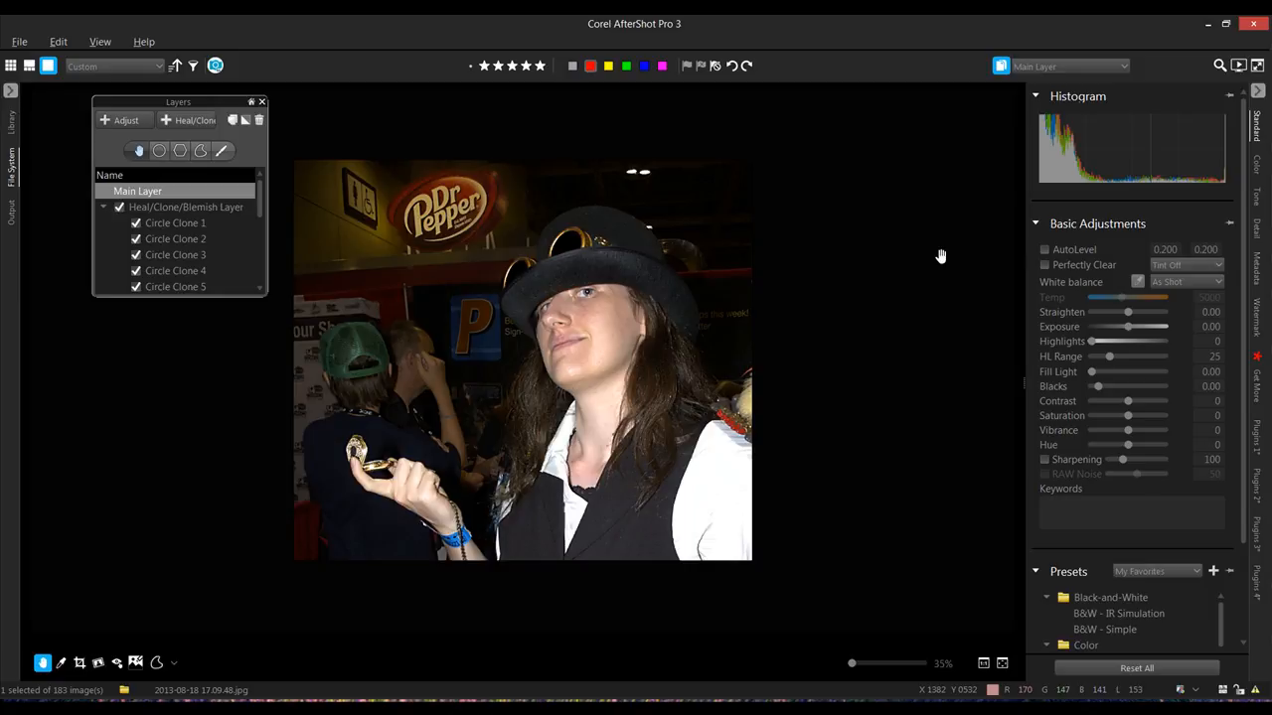
{"action": "mouse_move", "coordinate": [922, 280]}
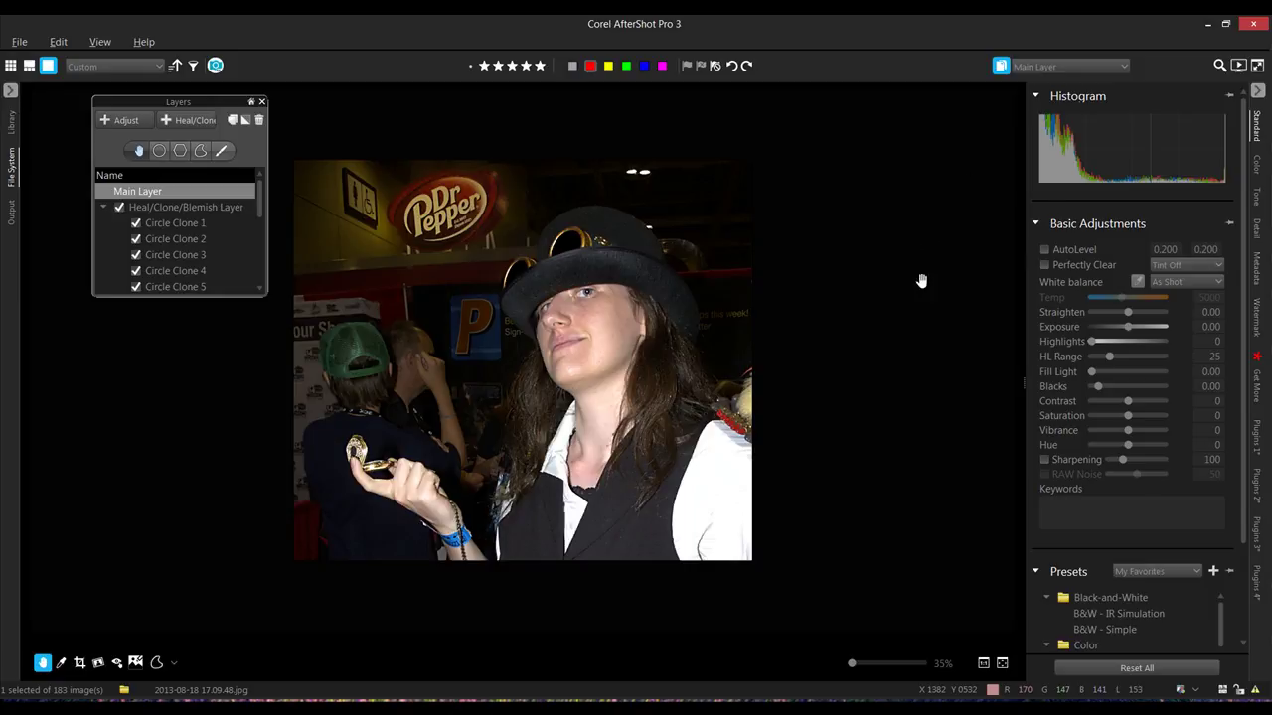
{"action": "mouse_move", "coordinate": [192, 58]}
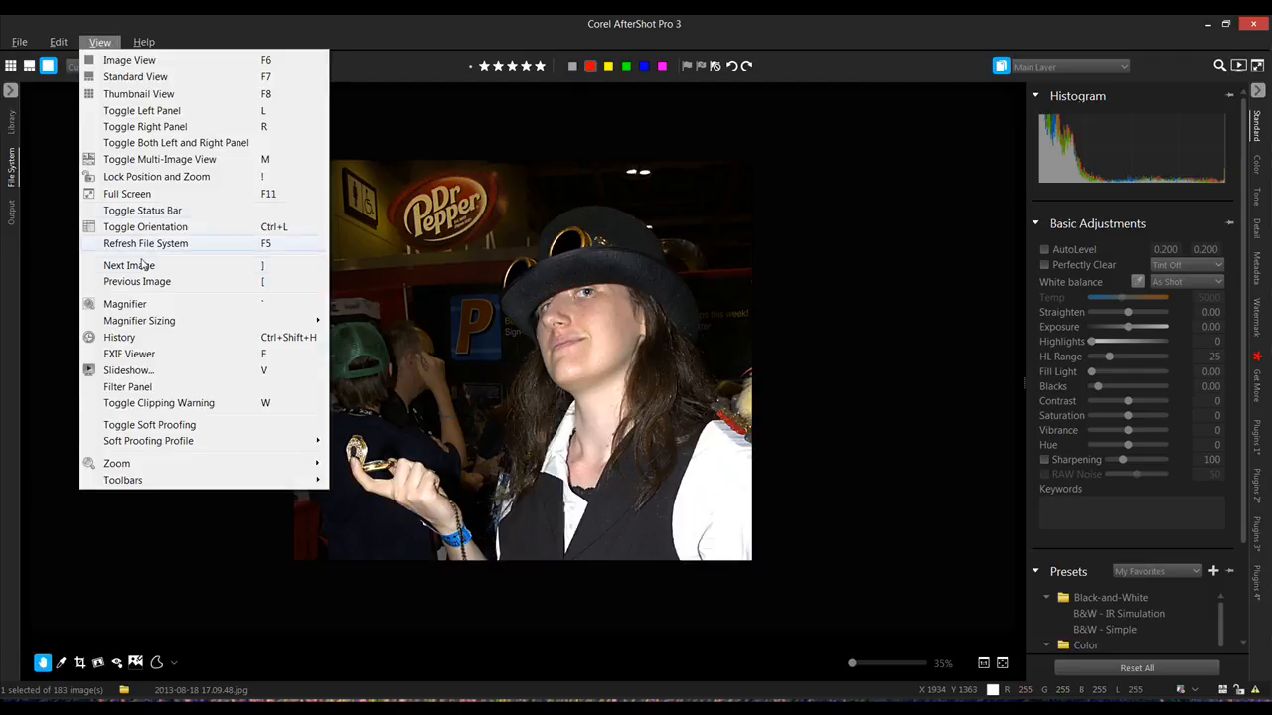
{"action": "mouse_move", "coordinate": [119, 337]}
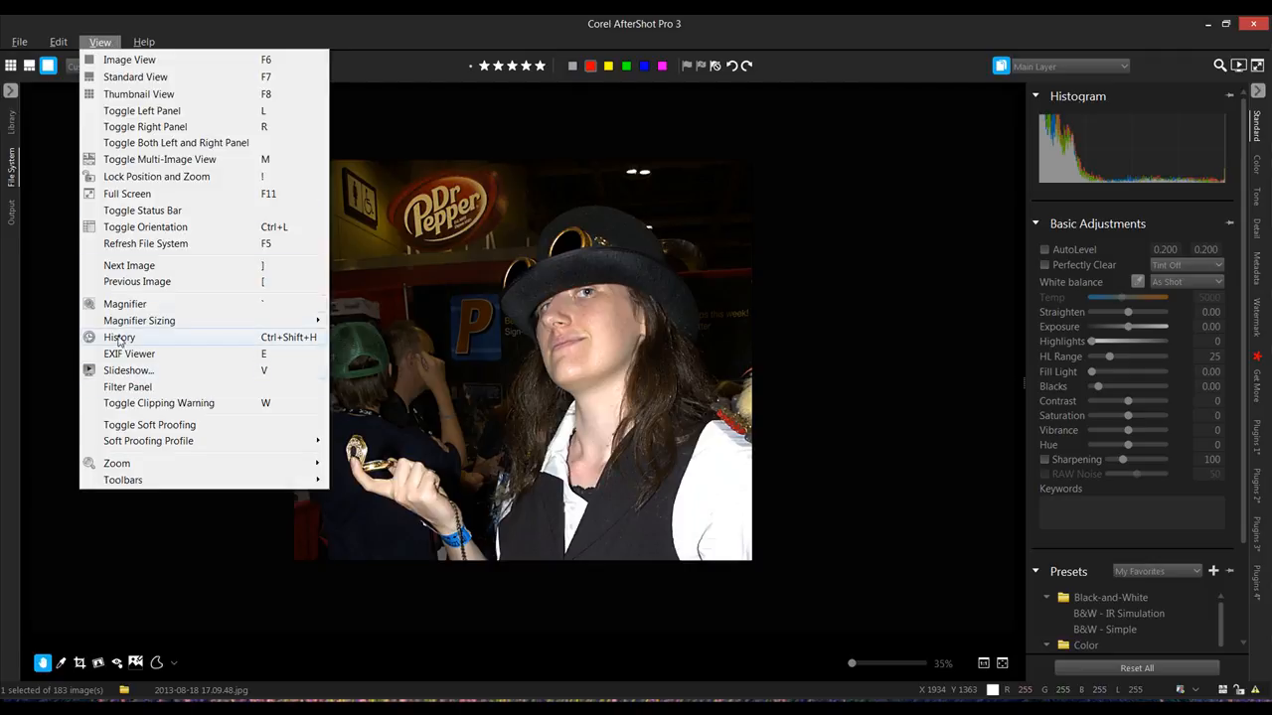
Step: Open History and revert to the 'New Layer: Adjust Layer 5' entry
{"action": "left_click", "coordinate": [119, 337]}
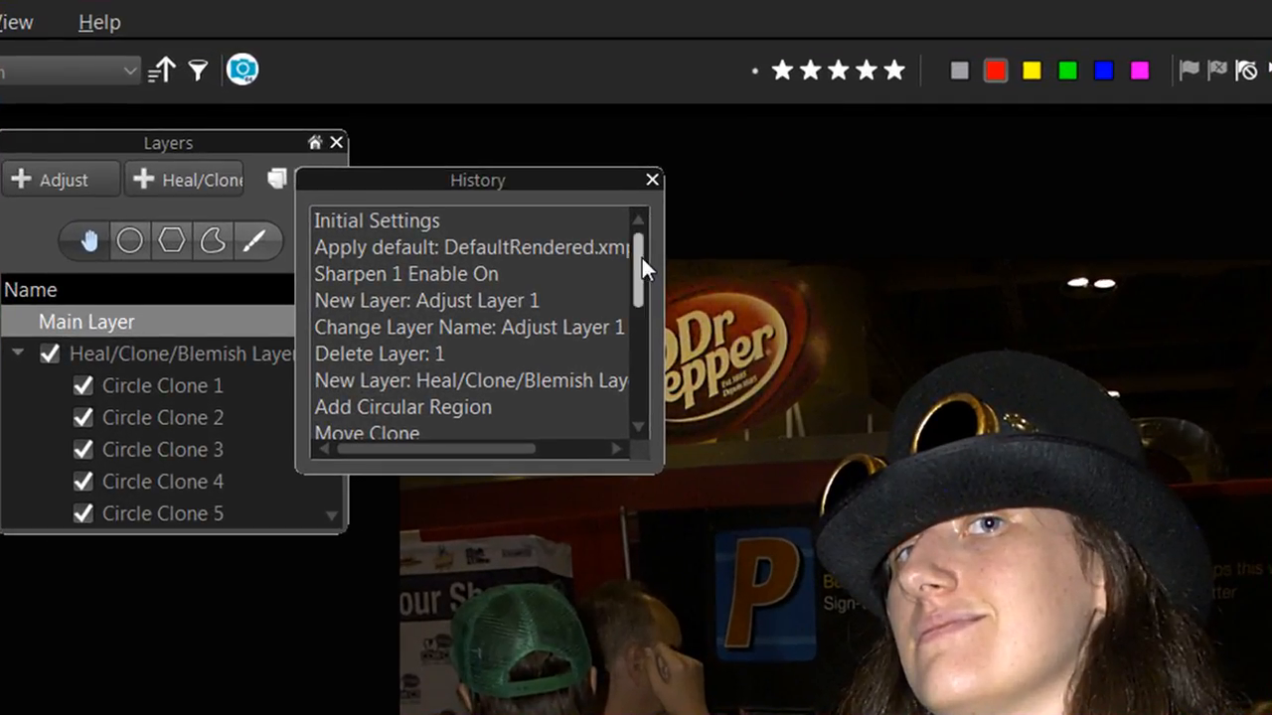
{"action": "scroll", "scroll_direction": "down", "scroll_amount": 3}
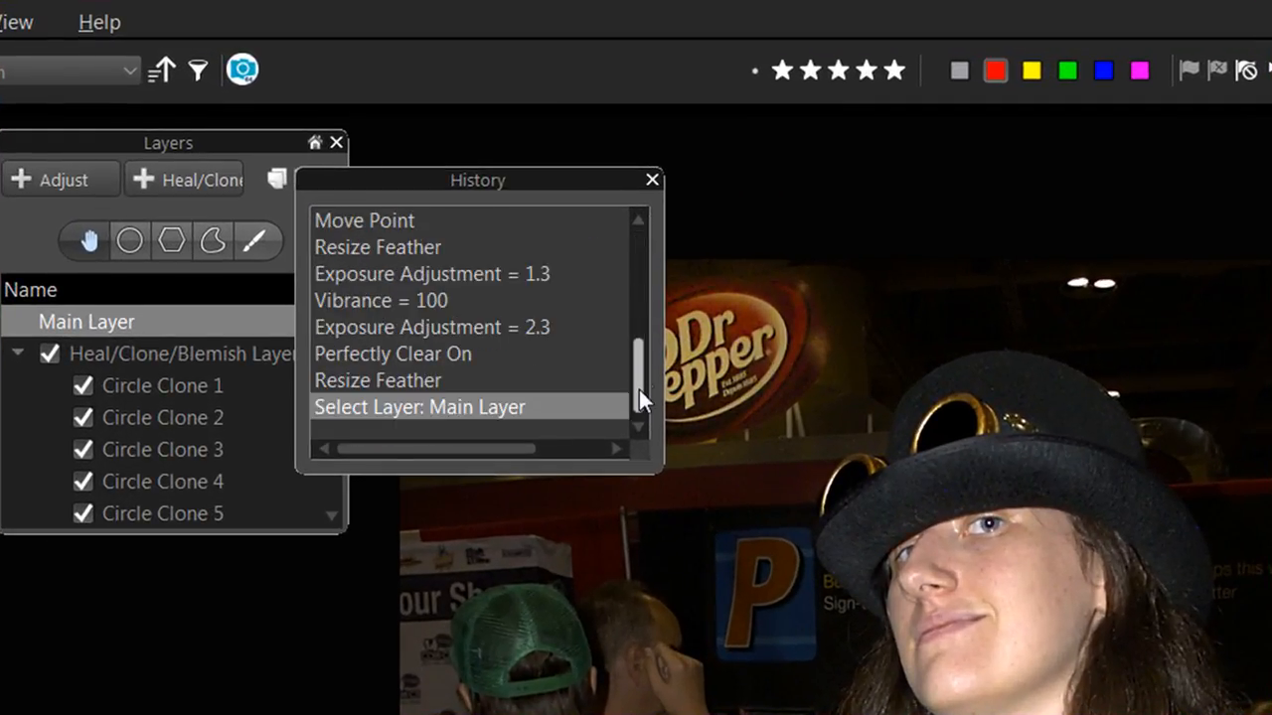
{"action": "scroll", "scroll_direction": "up", "scroll_amount": 3}
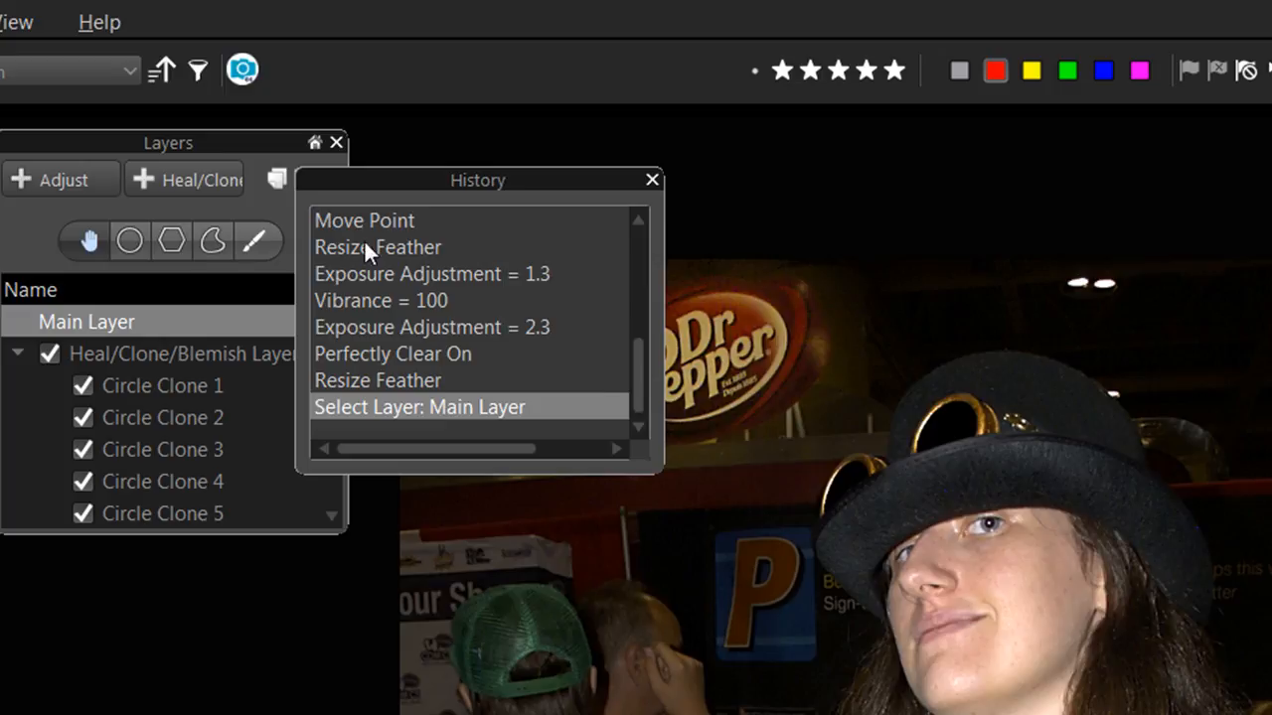
{"action": "scroll", "scroll_direction": "up", "scroll_amount": 3}
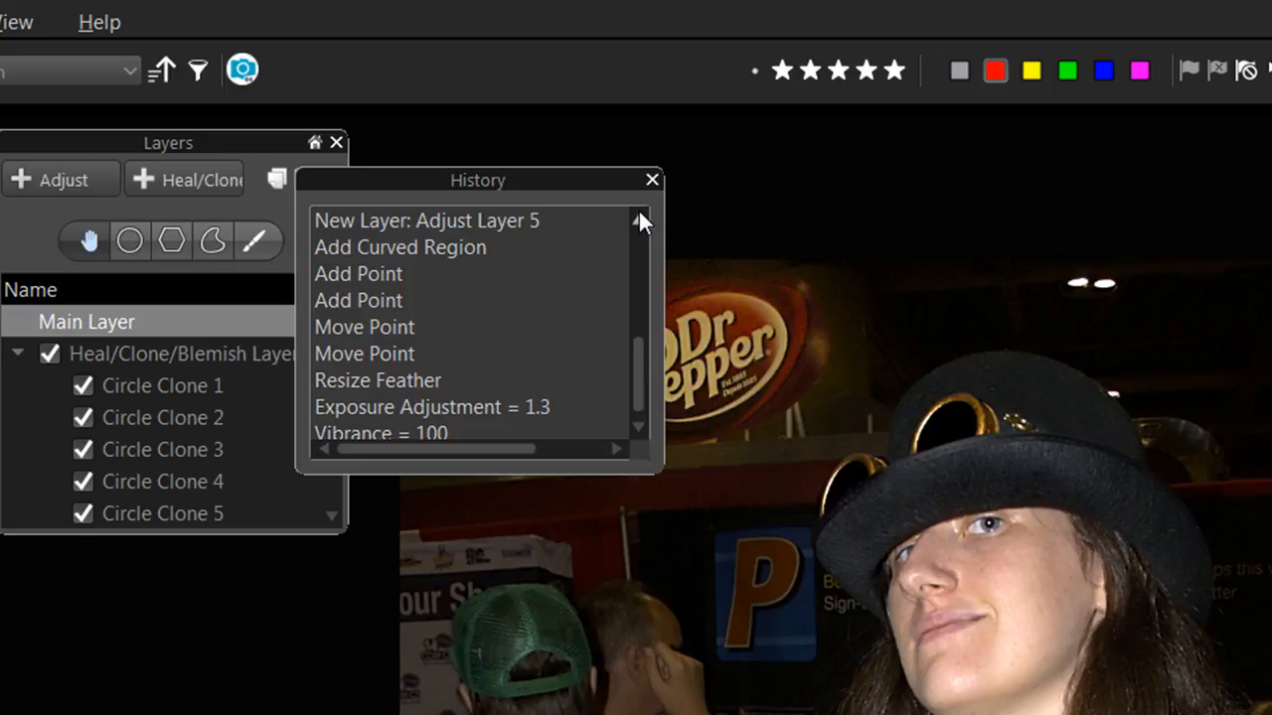
{"action": "mouse_move", "coordinate": [408, 231]}
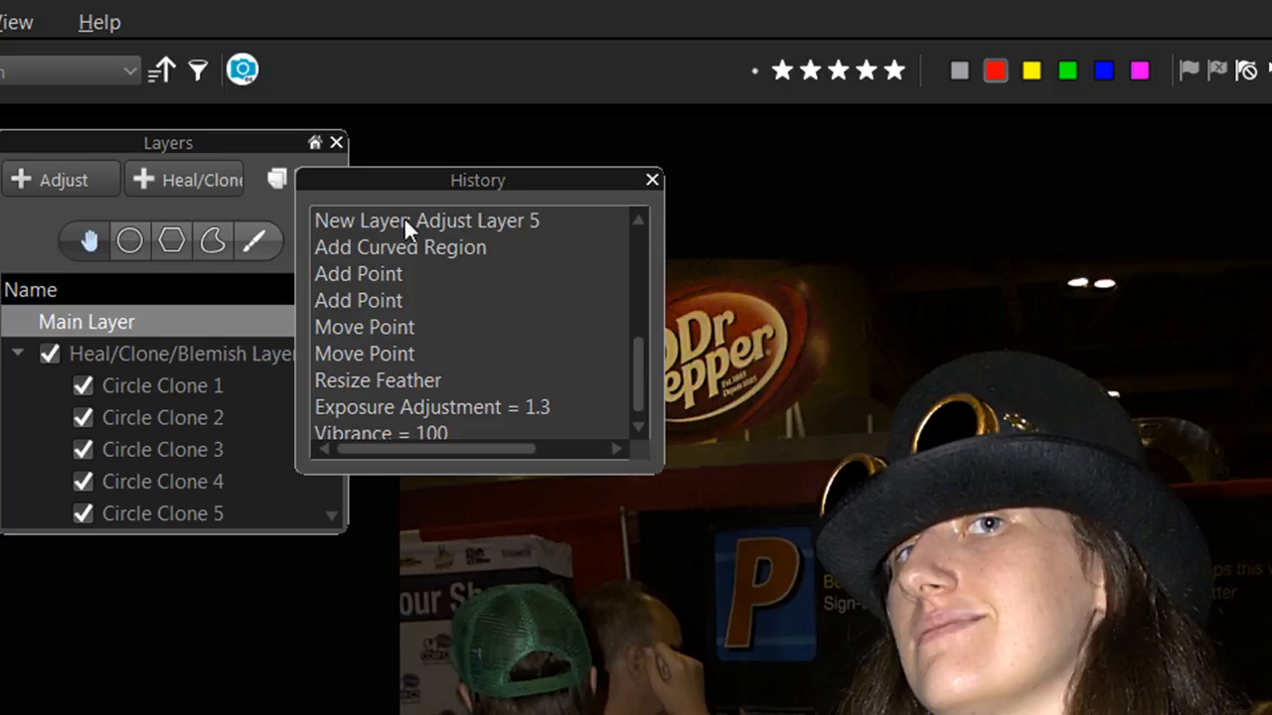
{"action": "left_click", "coordinate": [425, 220]}
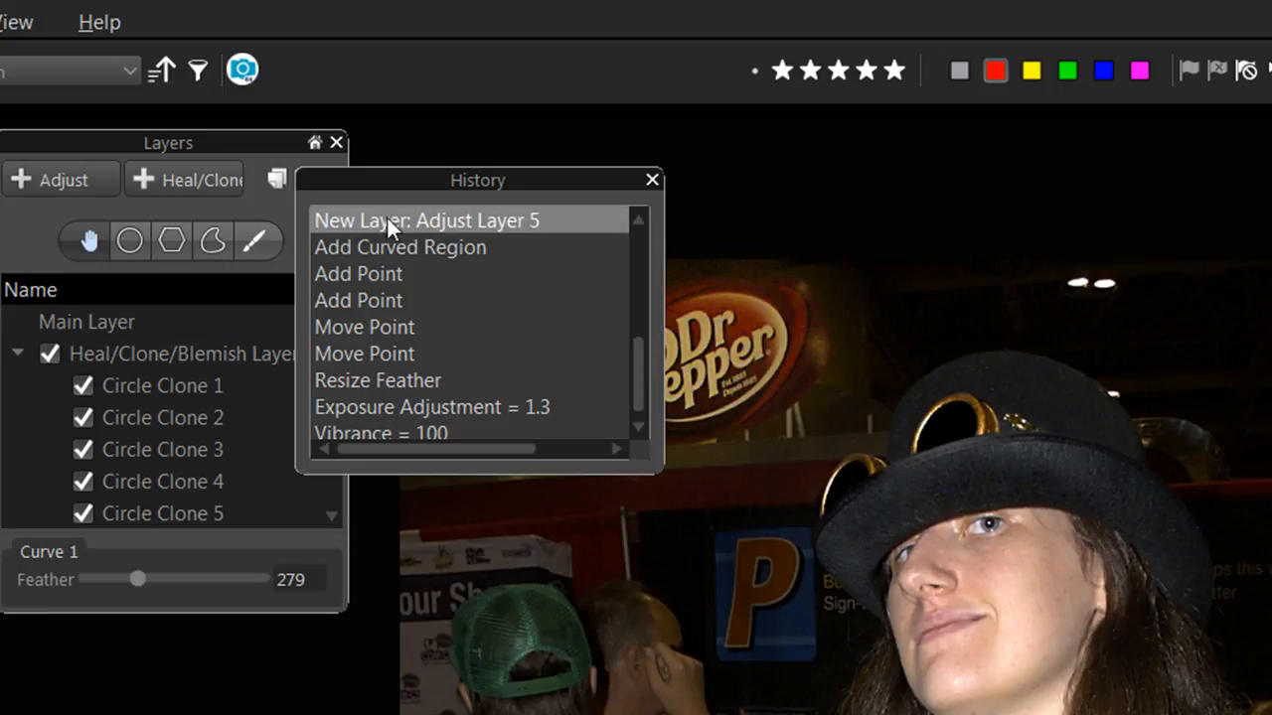
{"action": "mouse_move", "coordinate": [741, 318]}
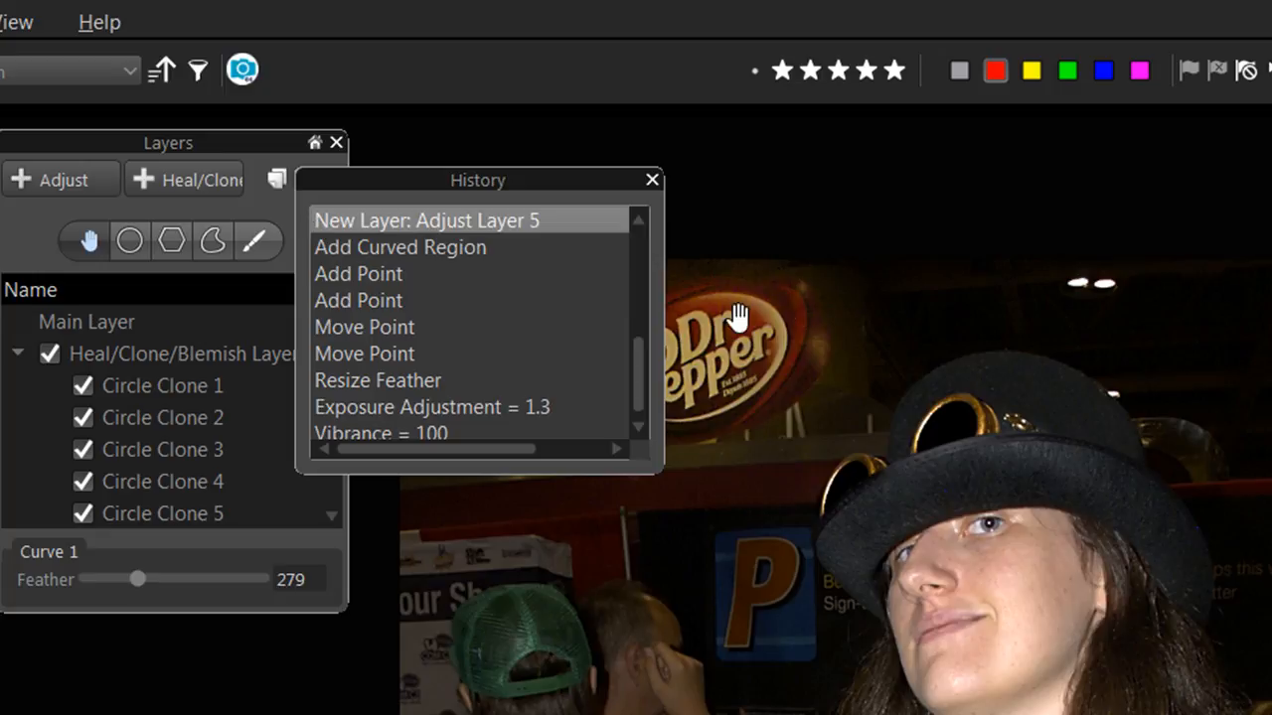
{"action": "scroll", "scroll_direction": "up", "scroll_amount": 3}
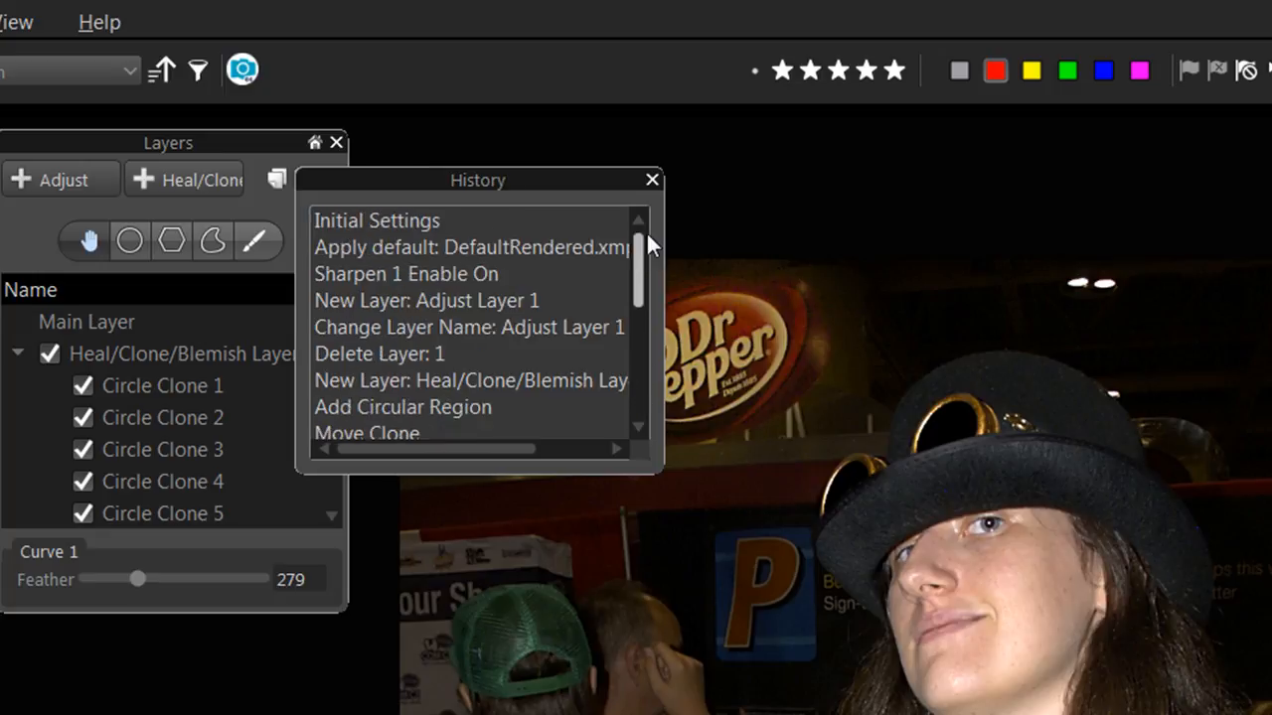
{"action": "scroll", "scroll_direction": "down", "scroll_amount": 3}
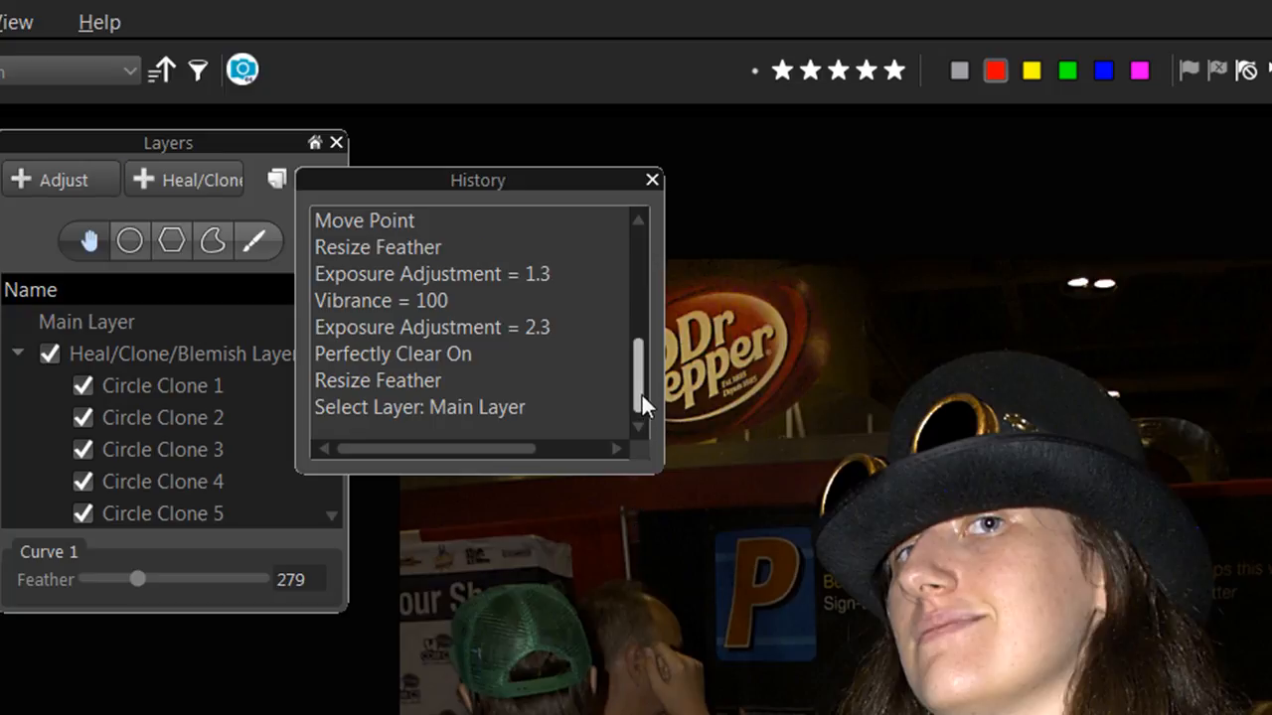
{"action": "scroll", "scroll_direction": "up", "scroll_amount": 3}
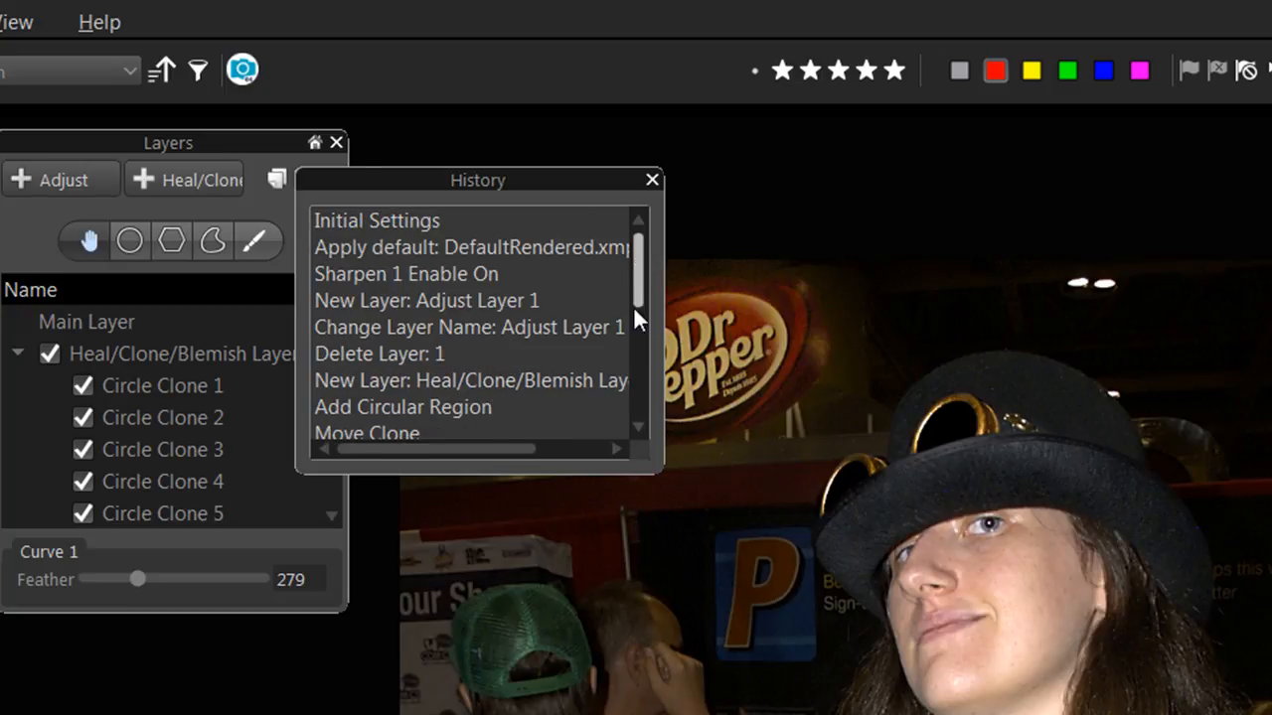
{"action": "scroll", "scroll_direction": "down", "scroll_amount": 3}
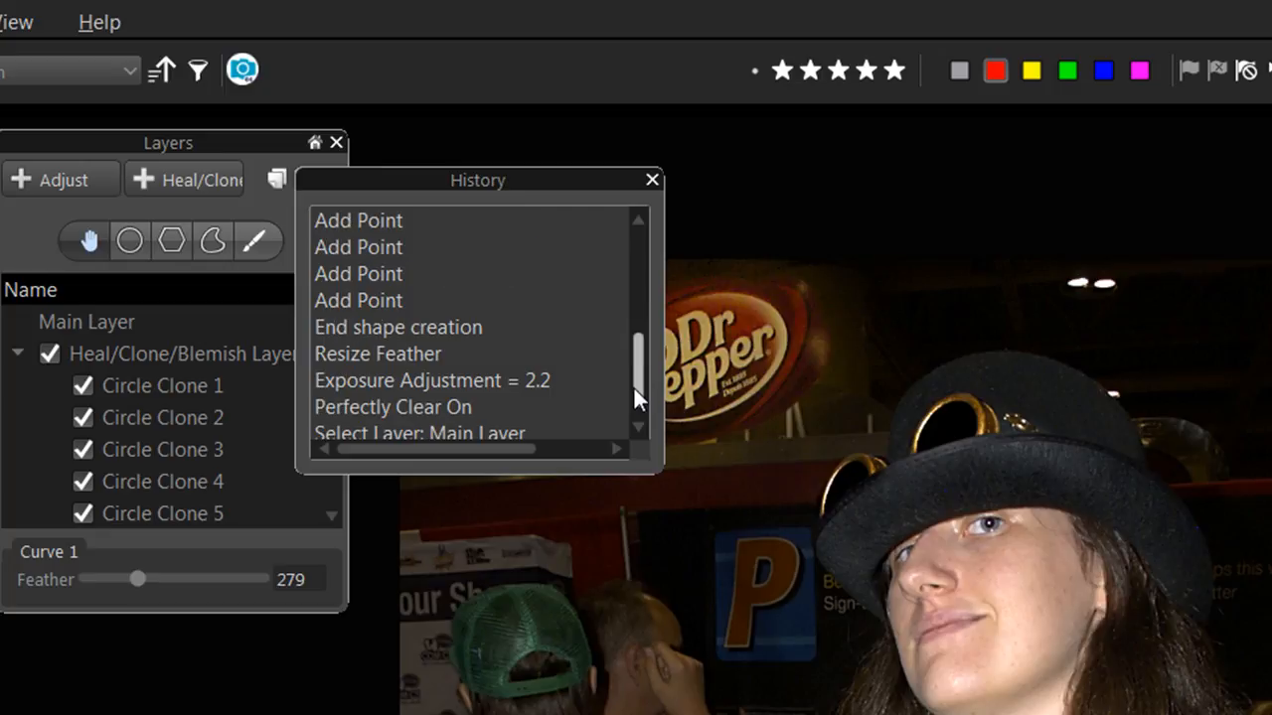
{"action": "scroll", "scroll_direction": "down", "scroll_amount": 3}
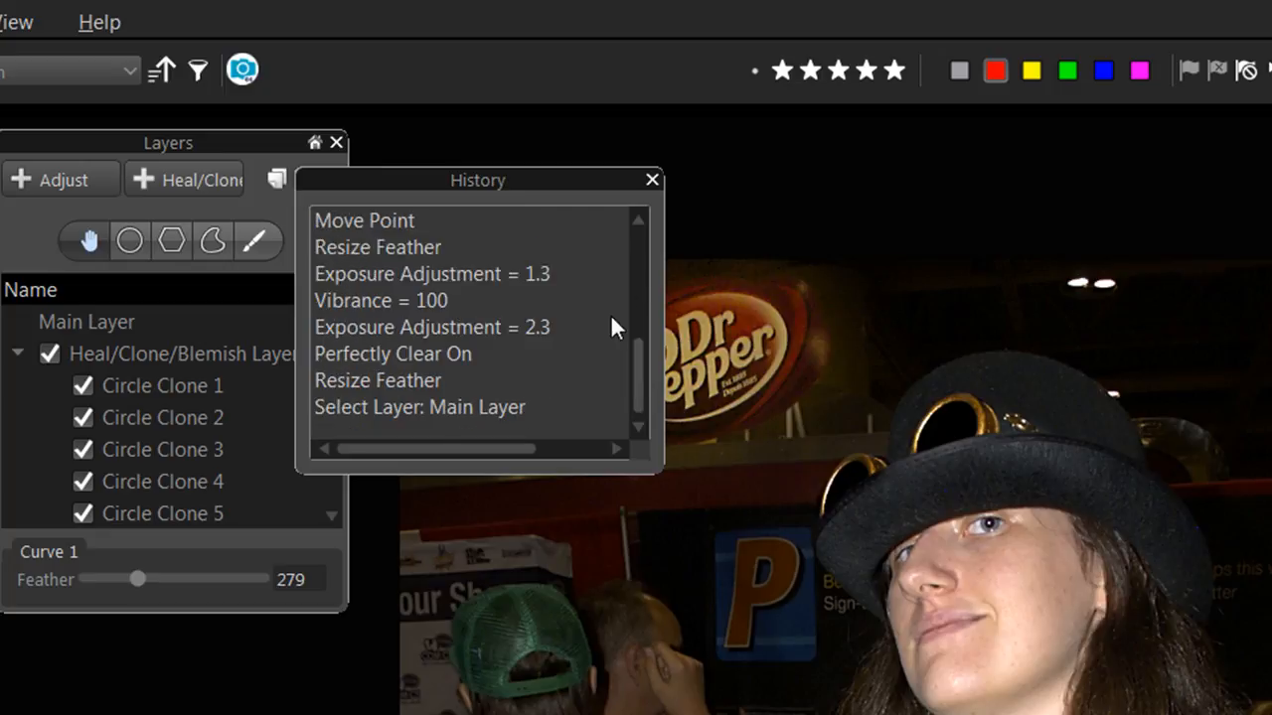
{"action": "scroll", "scroll_direction": "down", "scroll_amount": 3}
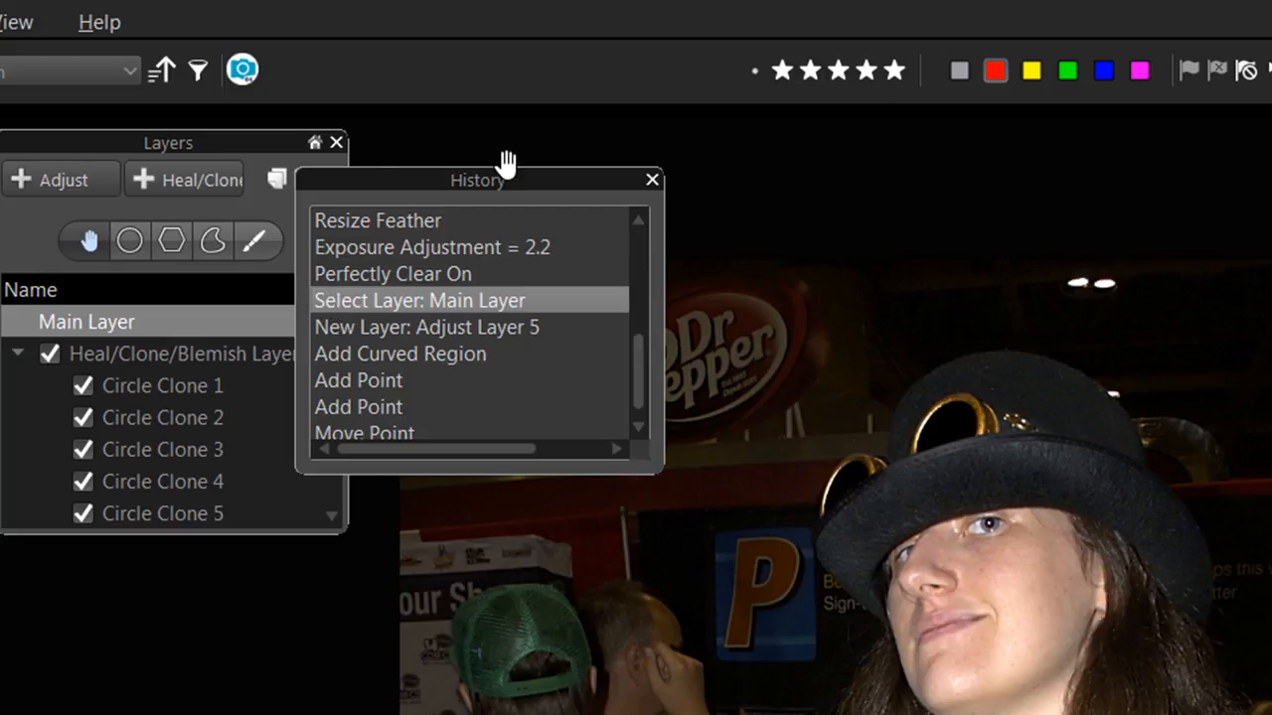
Step: Choose the brush region tool and open the Select Color dialog for strokes
{"action": "left_click", "coordinate": [652, 178]}
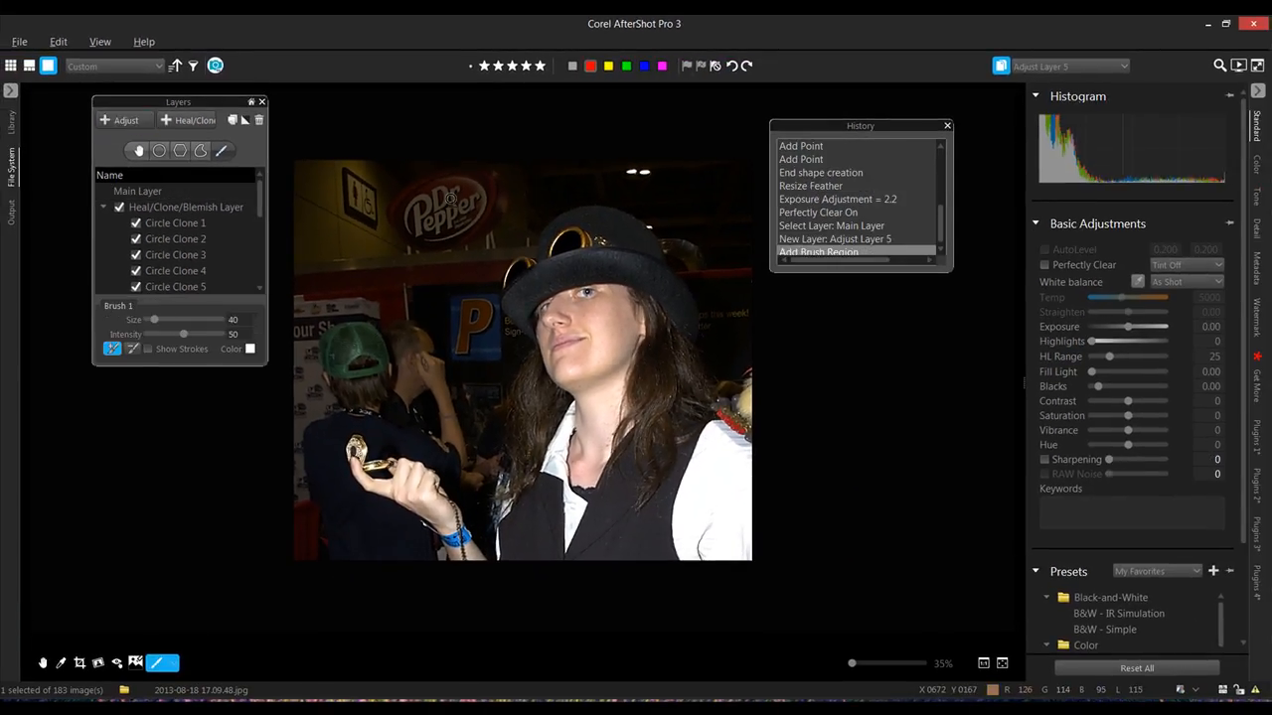
{"action": "left_click", "coordinate": [249, 349]}
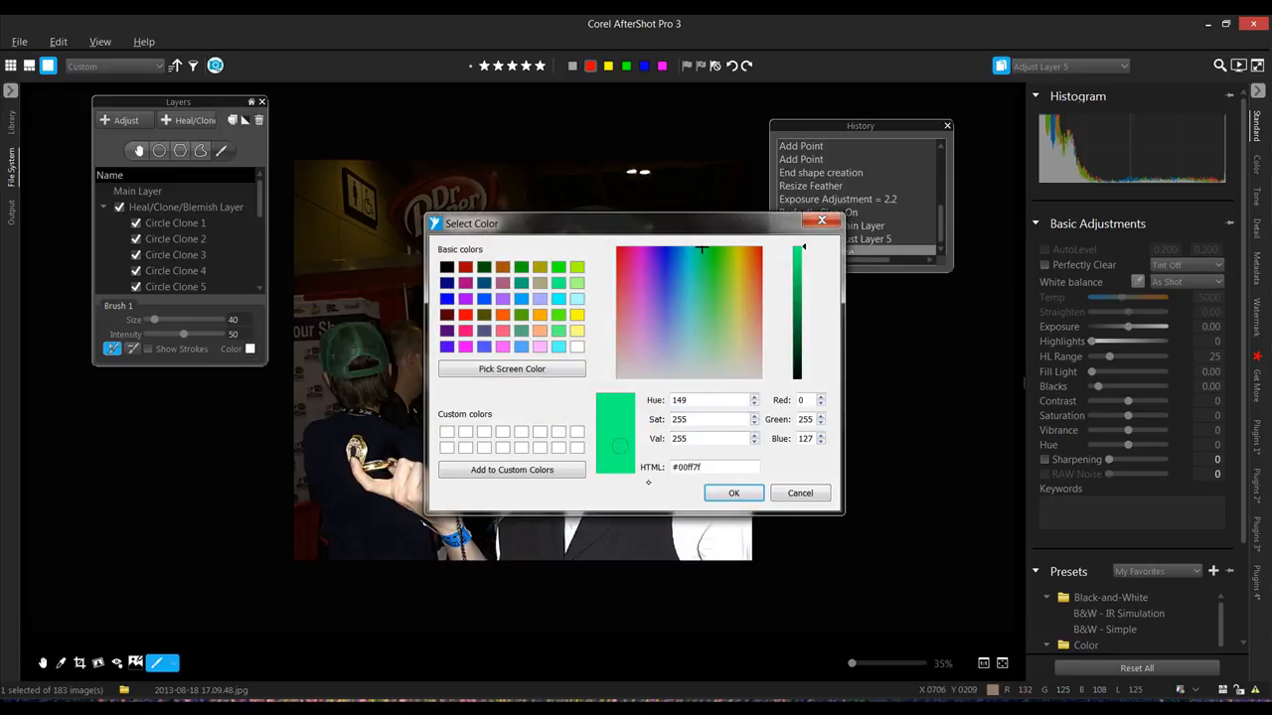
Step: Pick green strokes, paint over the Dr Pepper sign, and turn off Show Strokes
{"action": "left_click", "coordinate": [733, 493]}
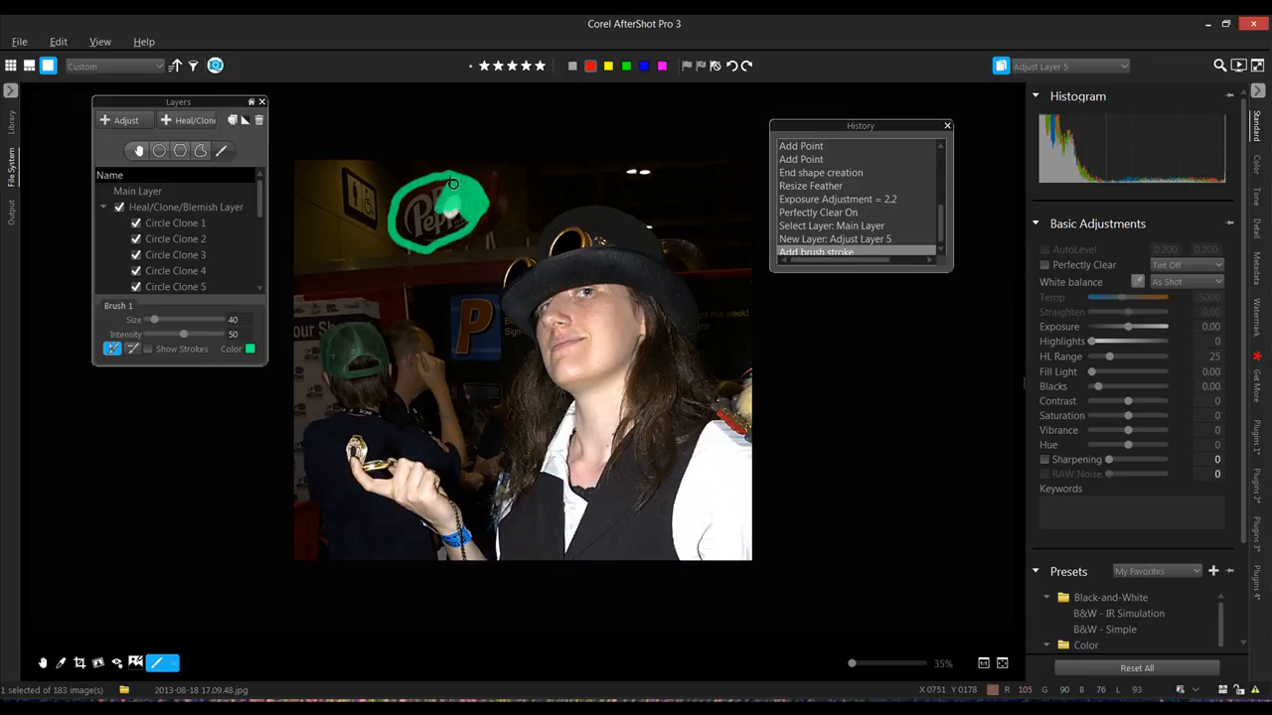
{"action": "left_click_drag", "start_coordinate": [452, 183], "coordinate": [397, 233]}
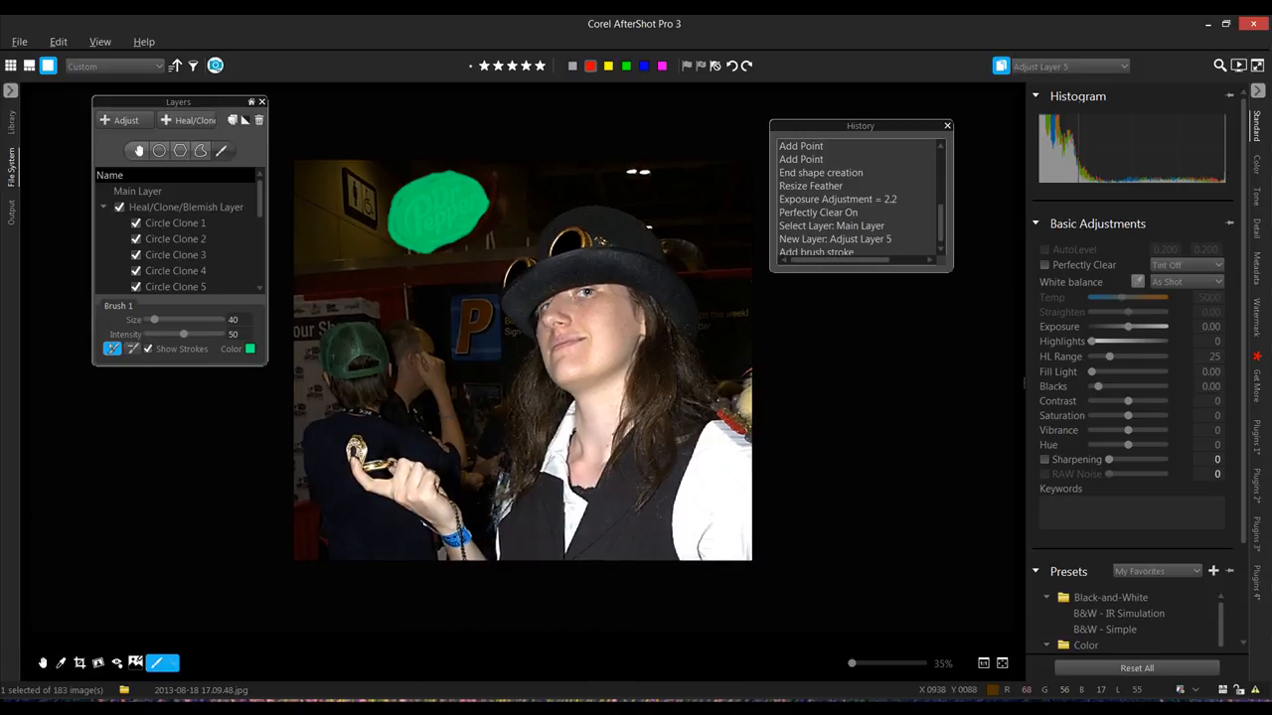
{"action": "left_click", "coordinate": [176, 270]}
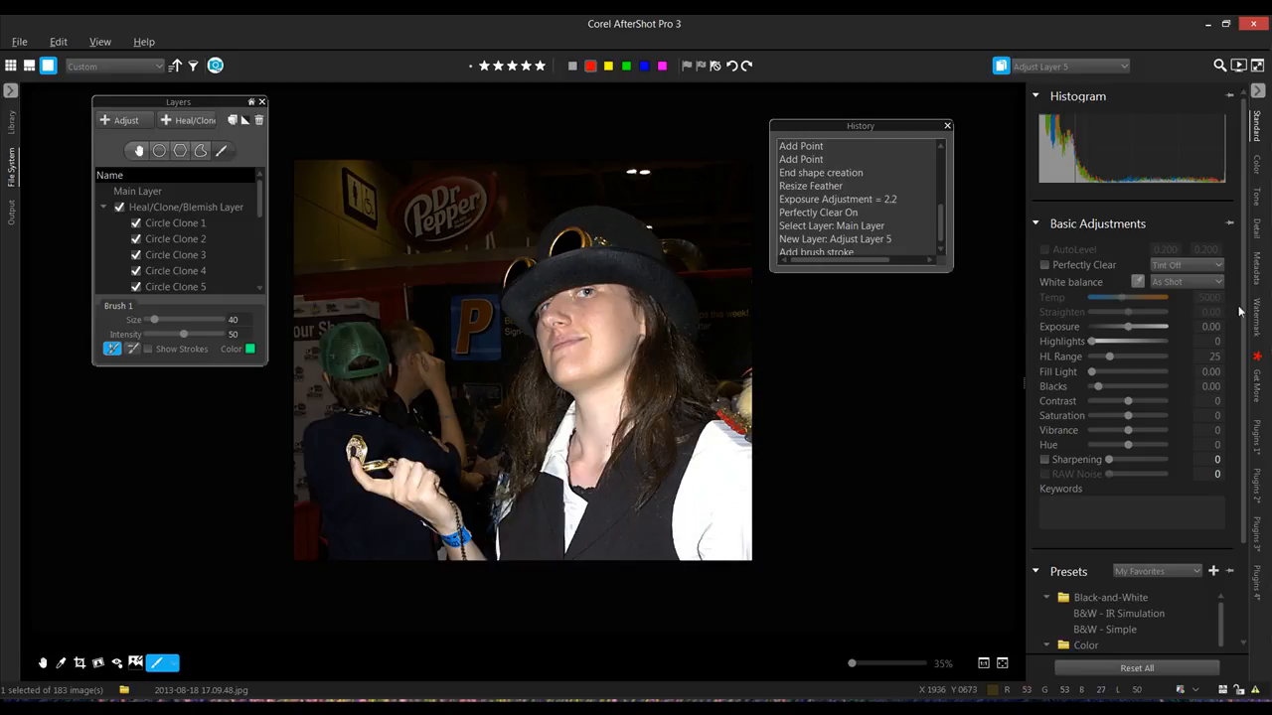
Step: Turn on Perfectly Clear and raise the sign layer's exposure to 3.00
{"action": "left_click", "coordinate": [1044, 265]}
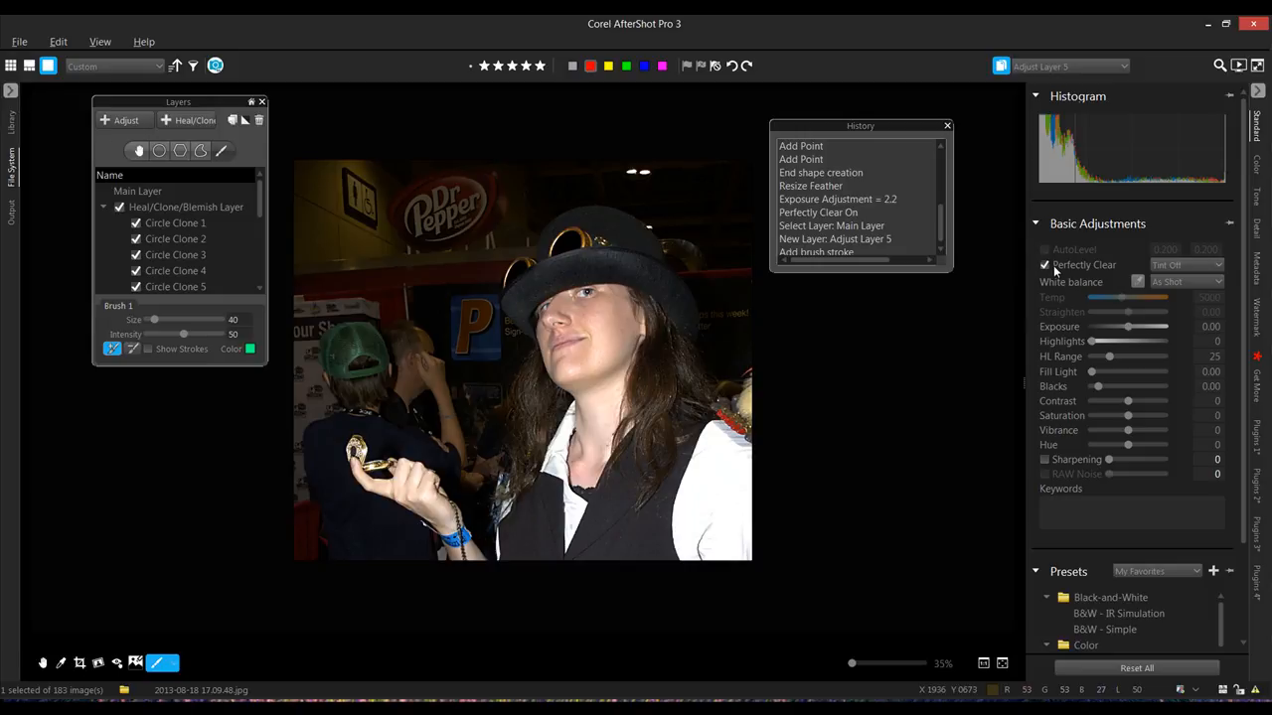
{"action": "mouse_move", "coordinate": [1185, 336]}
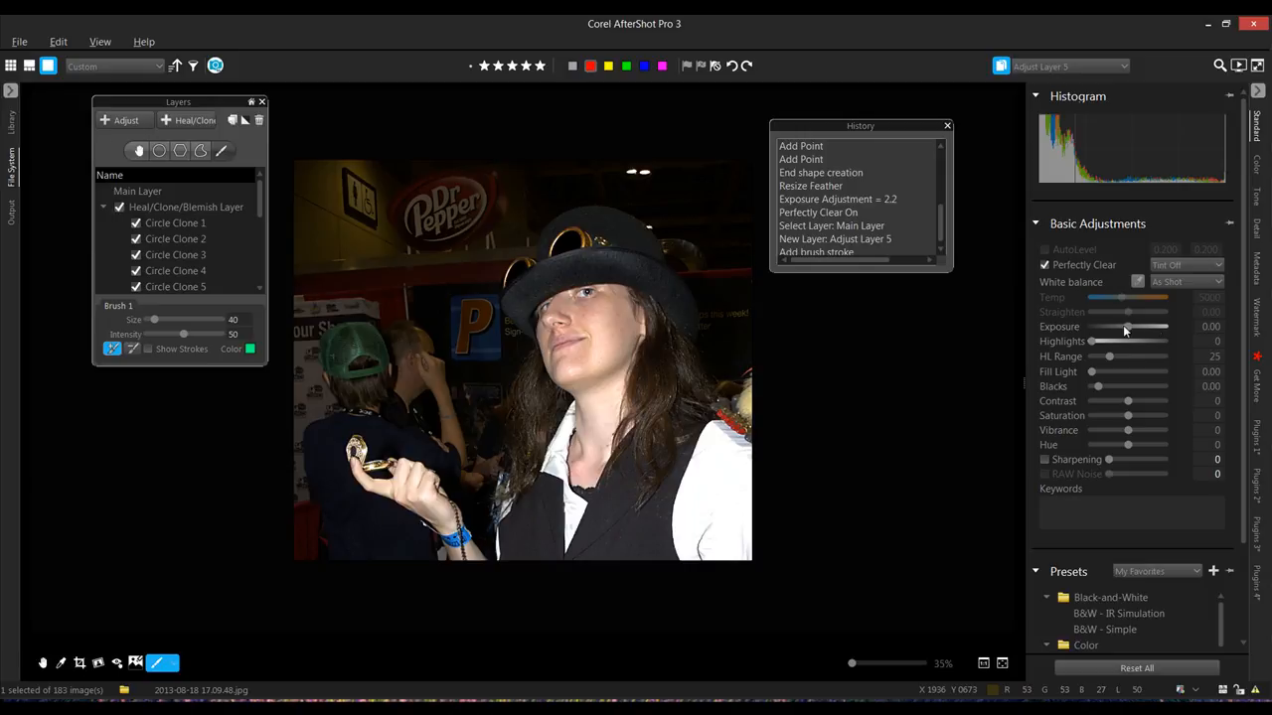
{"action": "left_click_drag", "start_coordinate": [1127, 327], "coordinate": [1160, 327]}
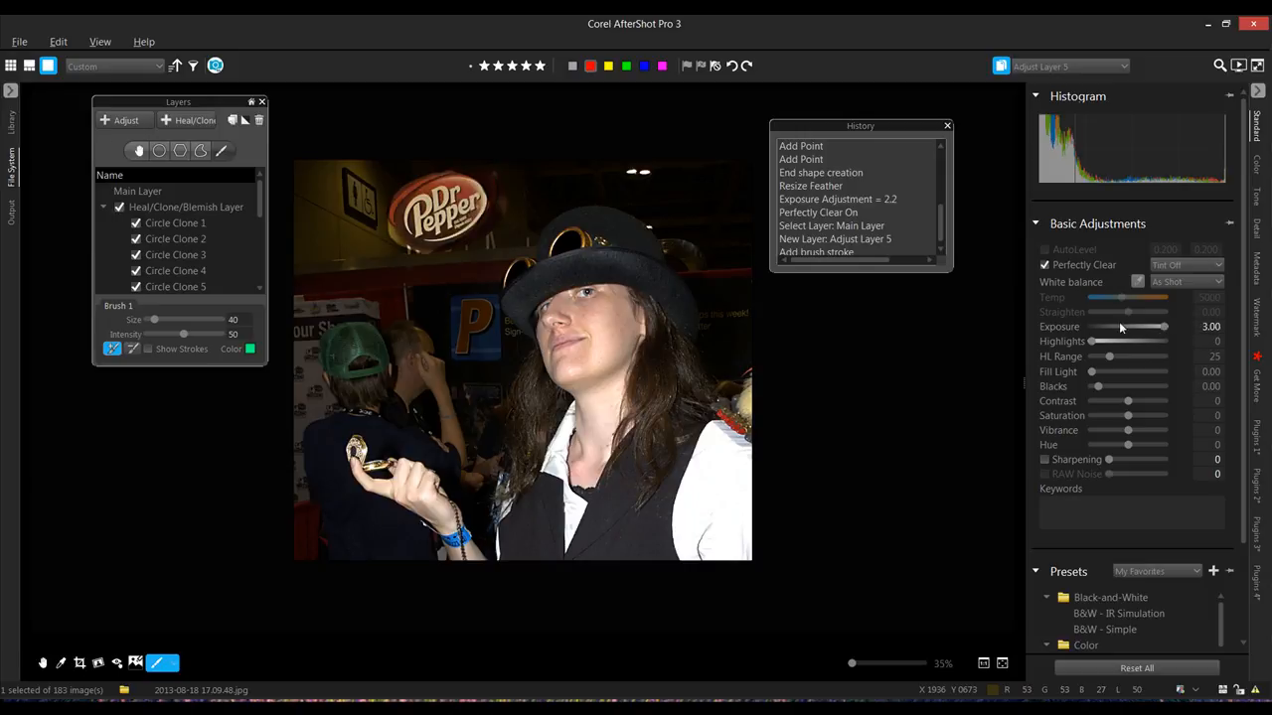
{"action": "mouse_move", "coordinate": [1119, 327]}
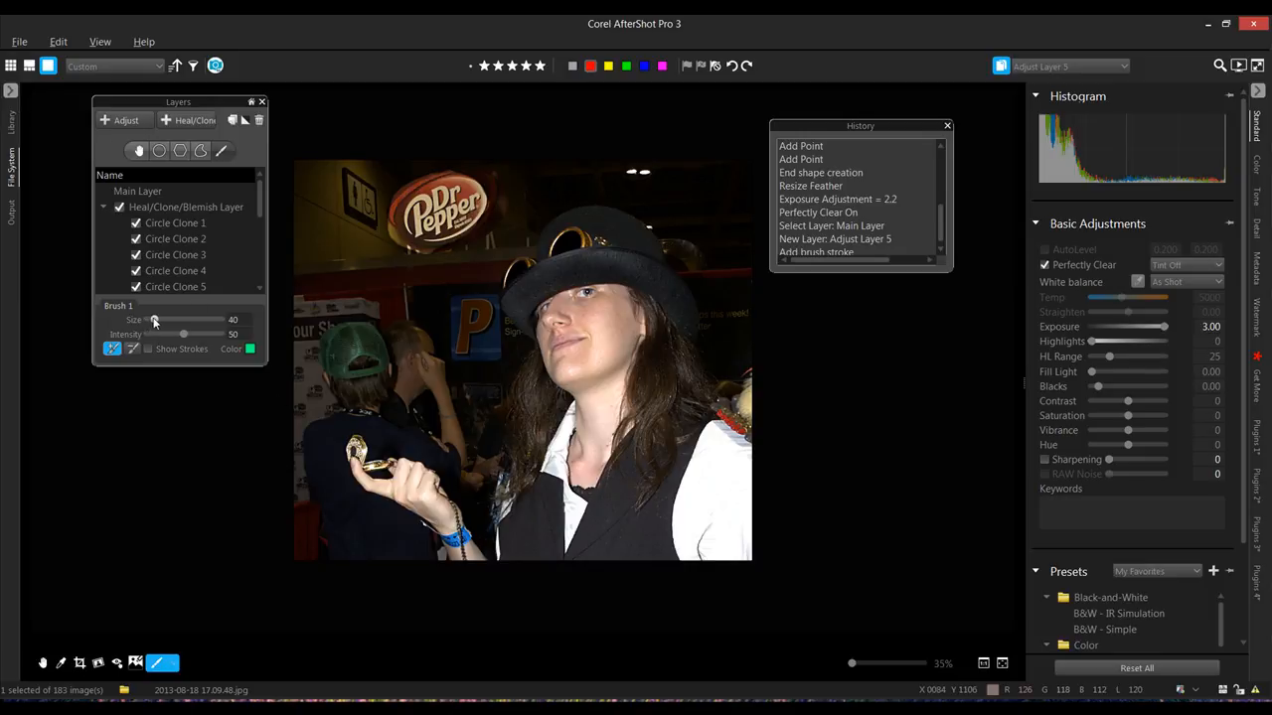
{"action": "mouse_move", "coordinate": [224, 338]}
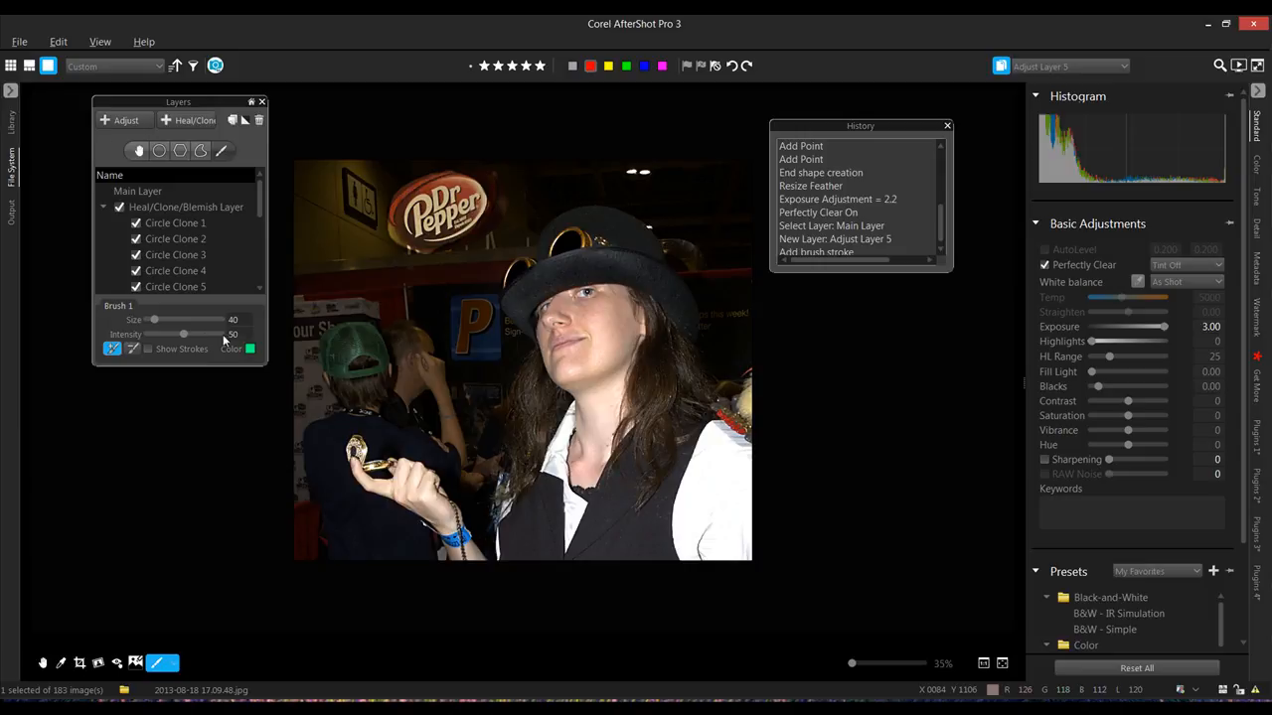
{"action": "mouse_move", "coordinate": [495, 152]}
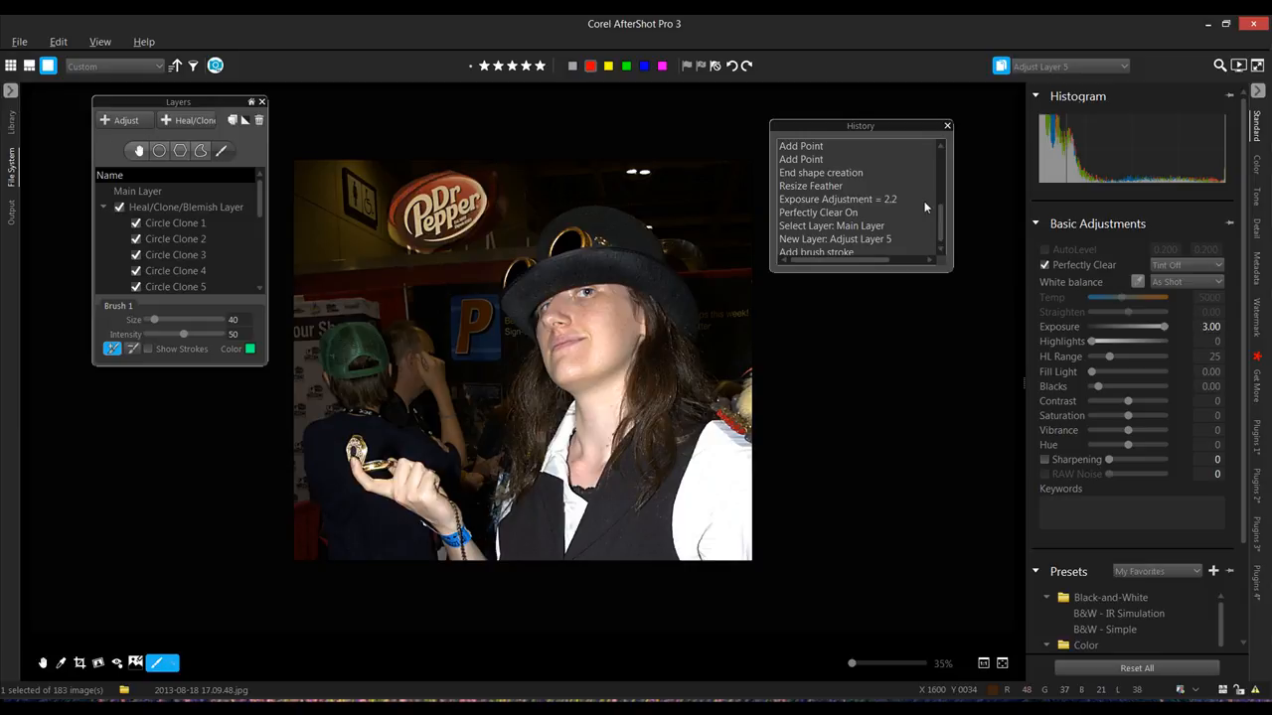
{"action": "scroll", "scroll_direction": "down", "scroll_amount": 3}
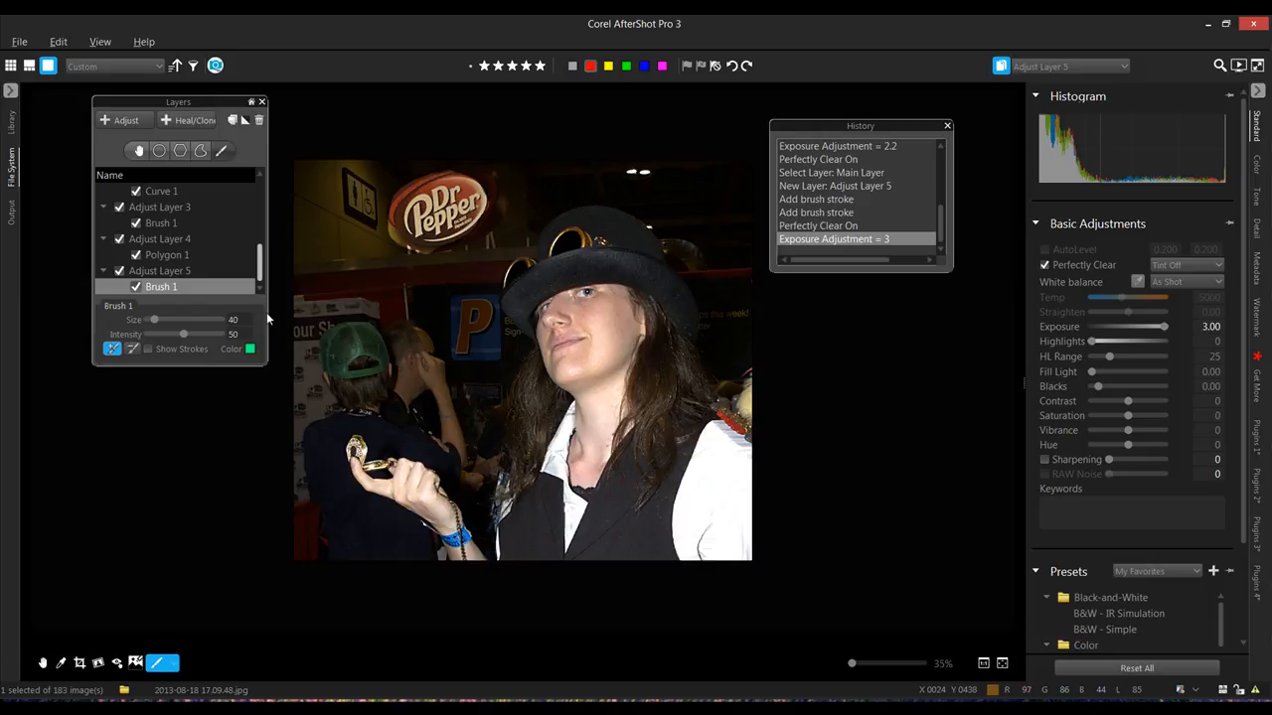
Step: Delete Adjust Layer 5, disable Polygon 1 on Adjust Layer 4, and reselect Main Layer
{"action": "left_click", "coordinate": [167, 270]}
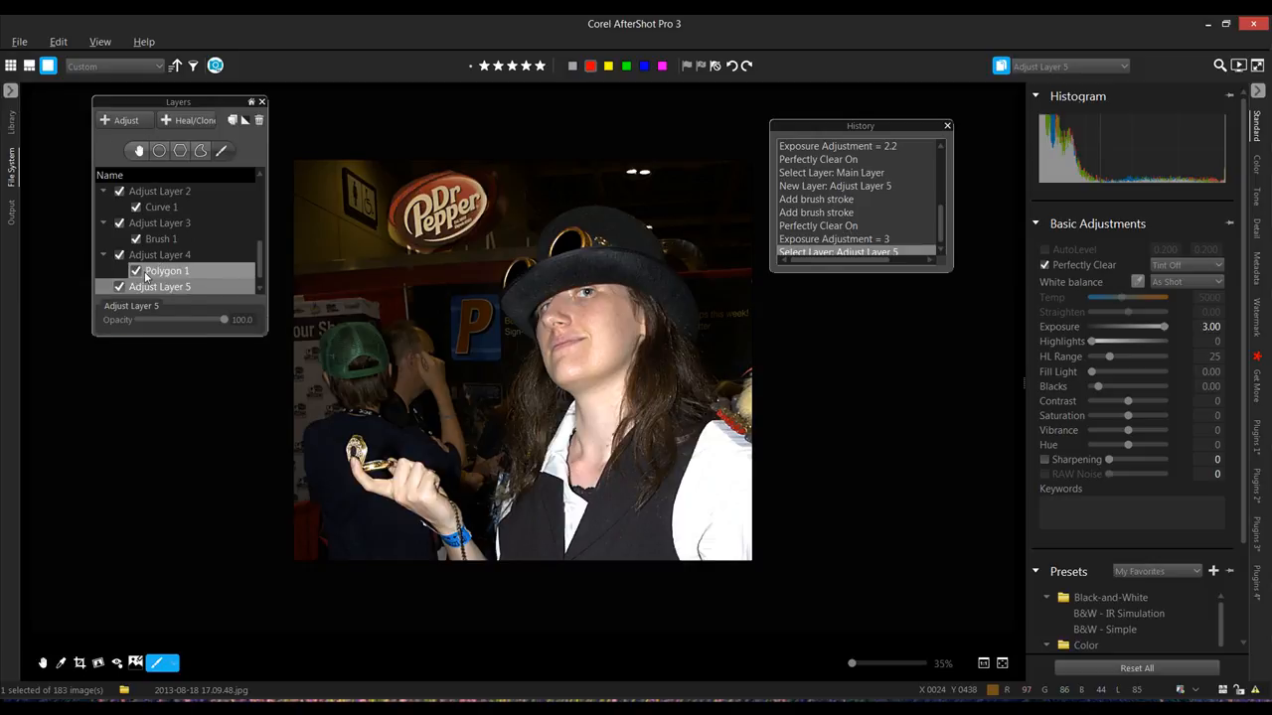
{"action": "left_click", "coordinate": [135, 270]}
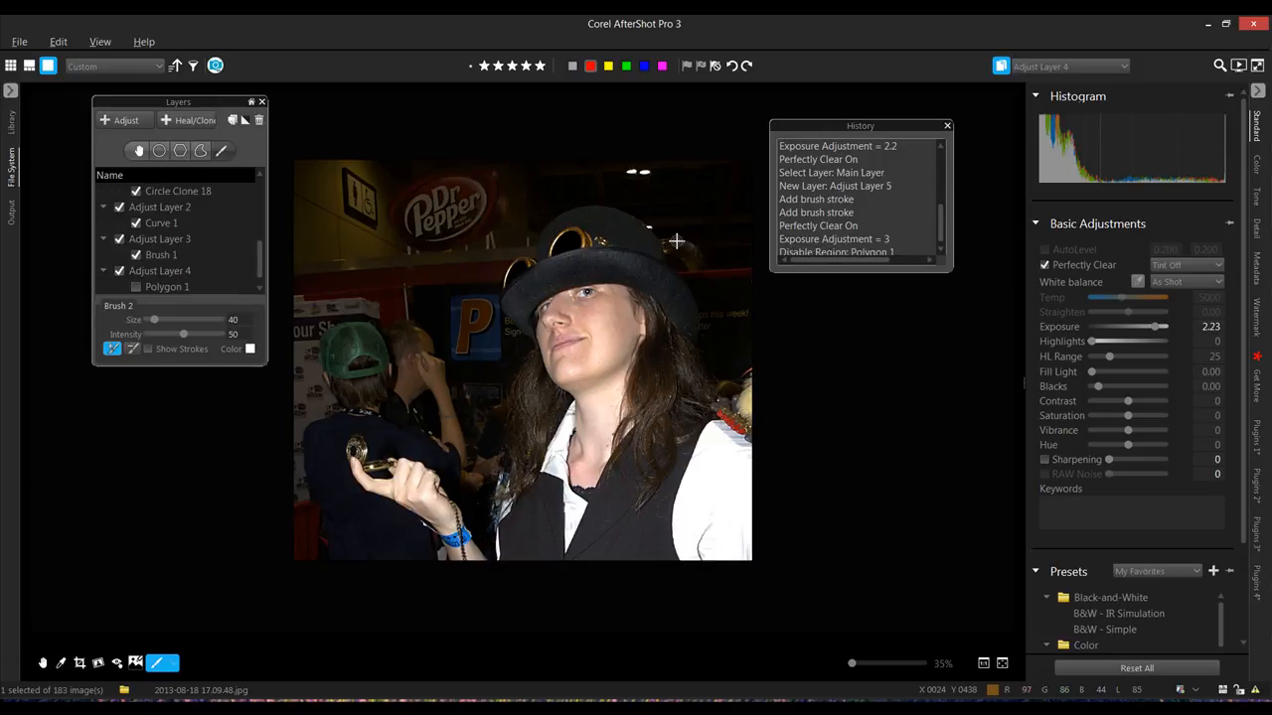
{"action": "mouse_move", "coordinate": [593, 234]}
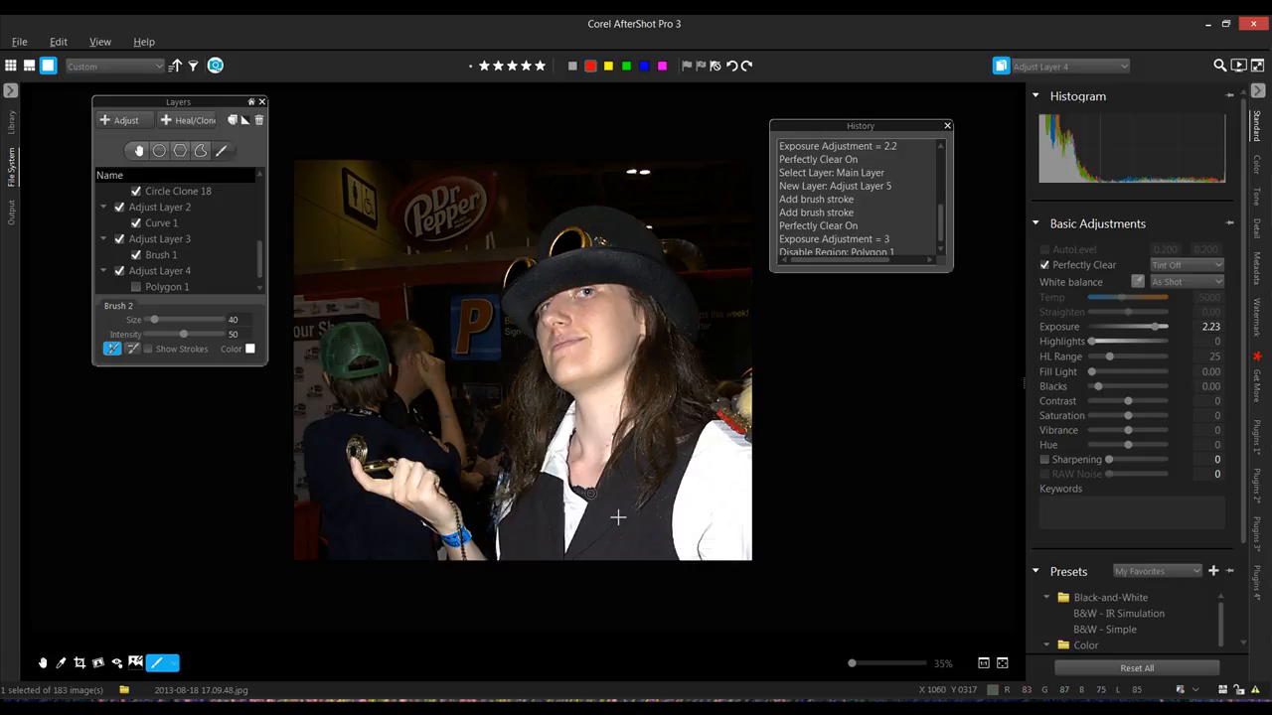
{"action": "left_click", "coordinate": [161, 223]}
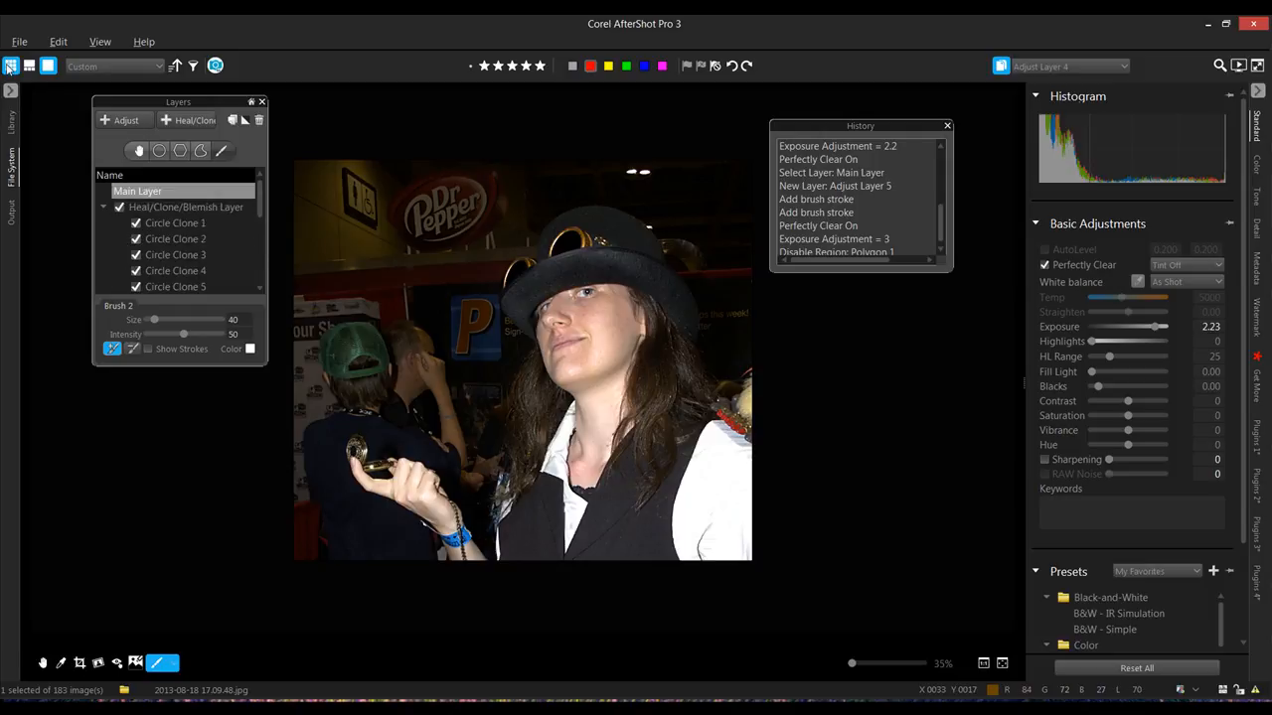
Step: Close the Layers panel, preview 8294148.ORF, then scroll lower in the thumbnail grid
{"action": "left_click", "coordinate": [30, 66]}
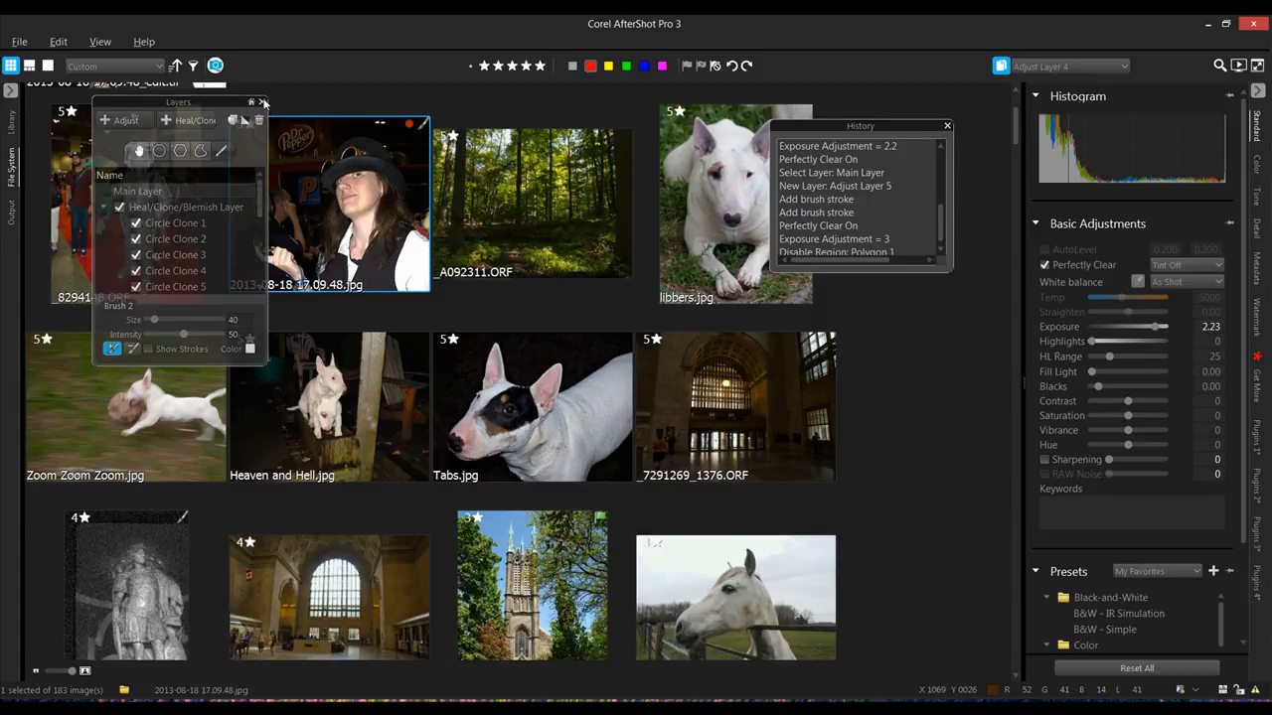
{"action": "left_click", "coordinate": [264, 103]}
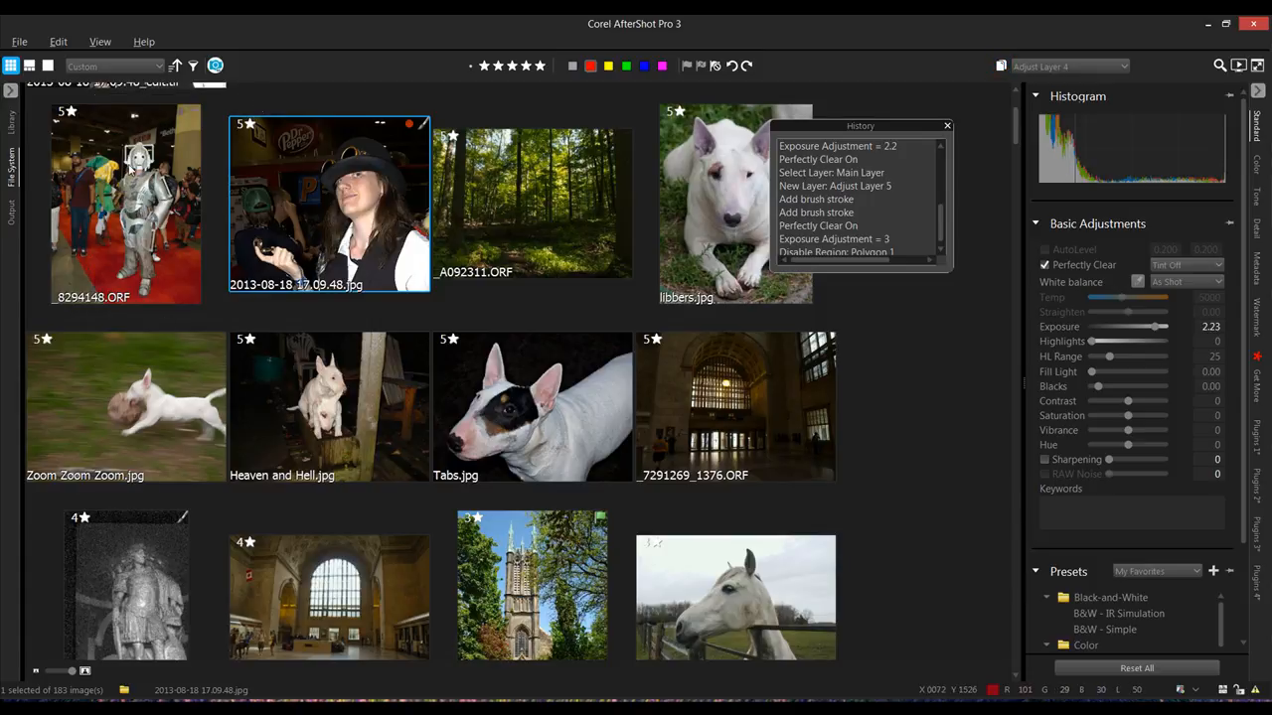
{"action": "double_click", "coordinate": [124, 204]}
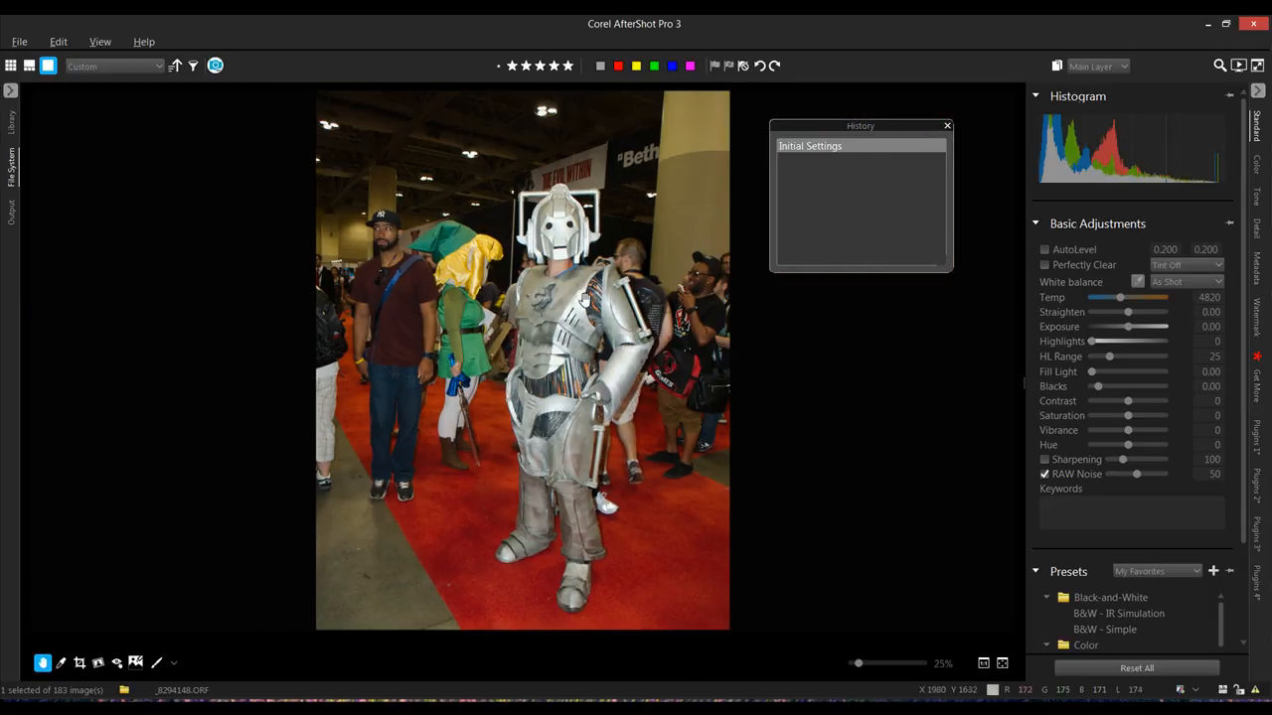
{"action": "mouse_move", "coordinate": [495, 247]}
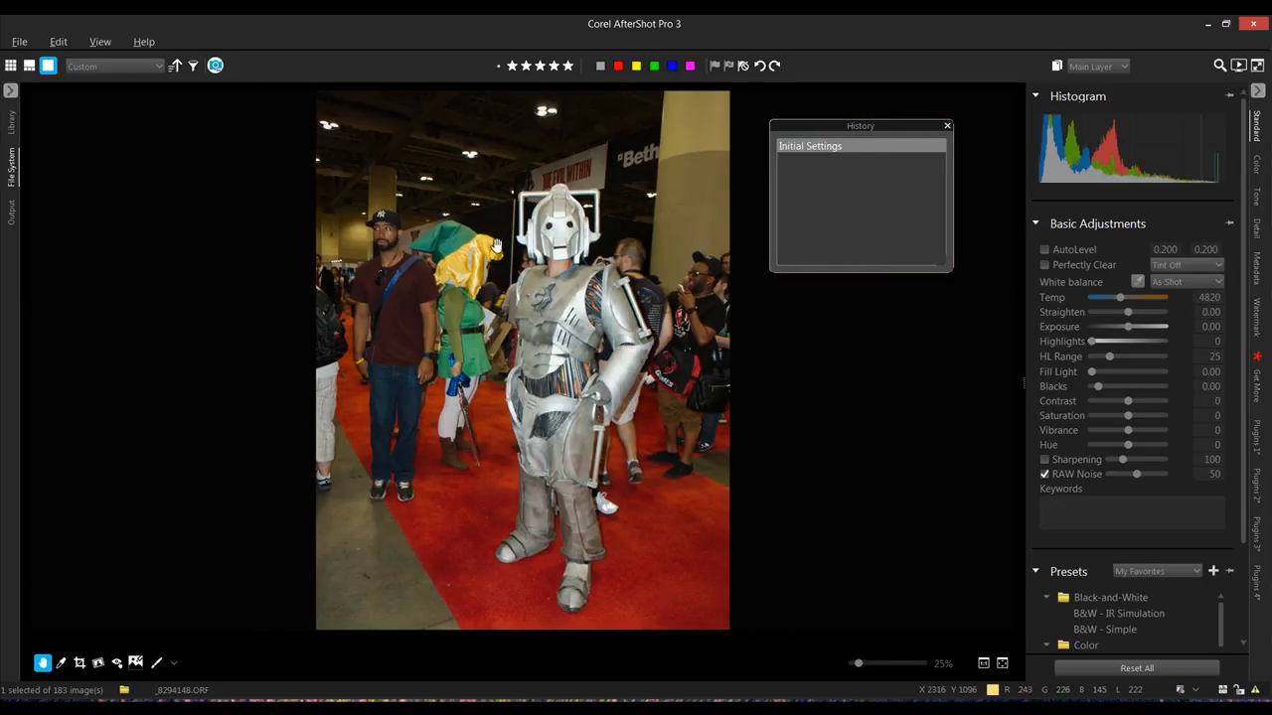
{"action": "left_click", "coordinate": [11, 65]}
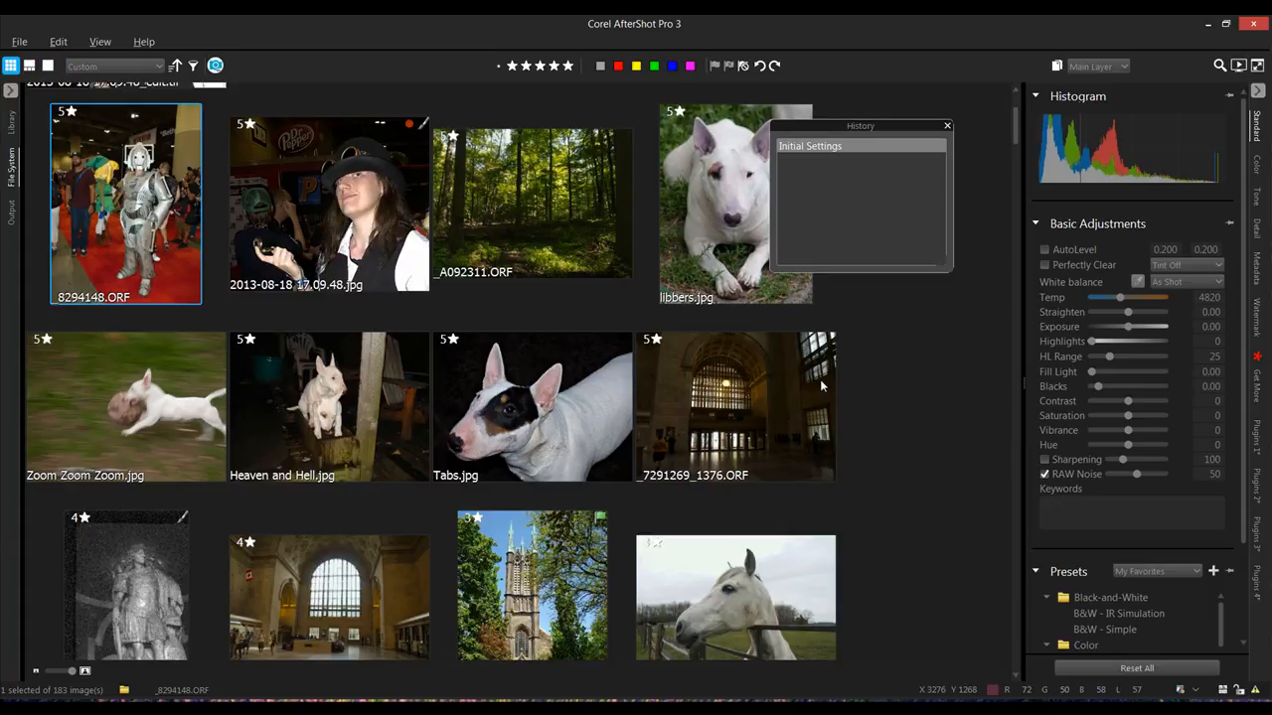
{"action": "mouse_move", "coordinate": [107, 209]}
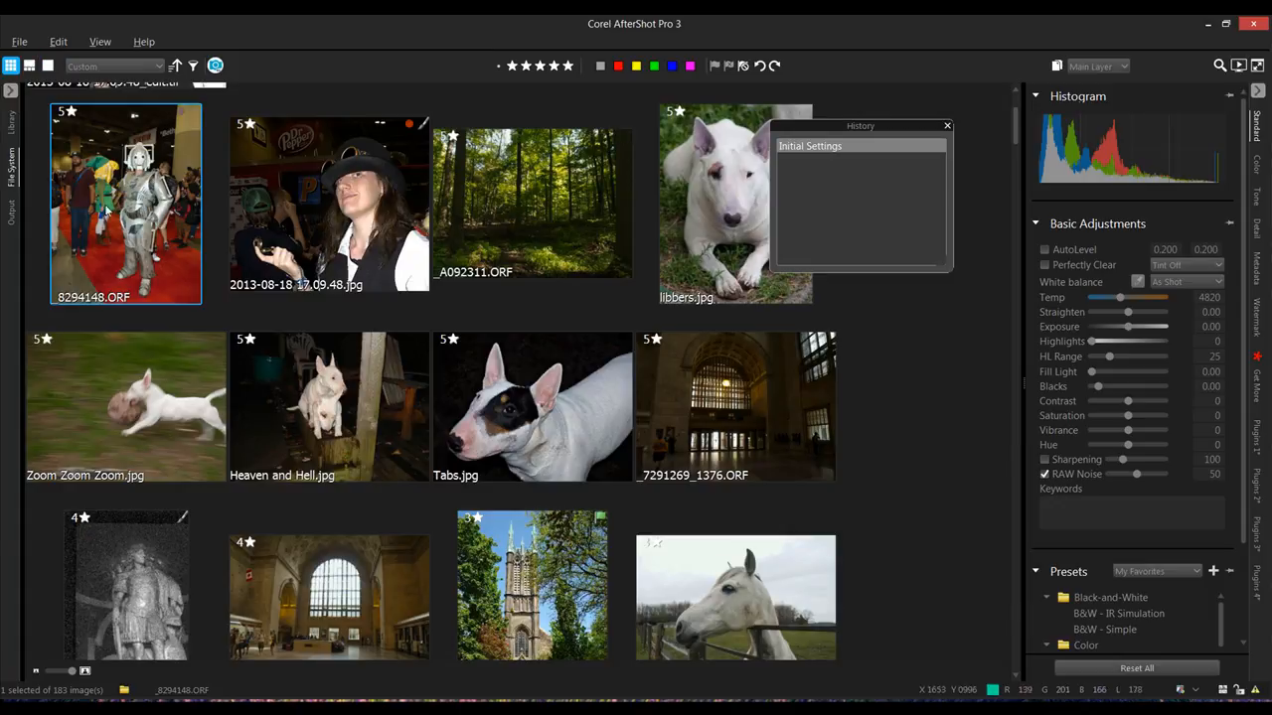
{"action": "scroll", "scroll_direction": "down", "scroll_amount": 3}
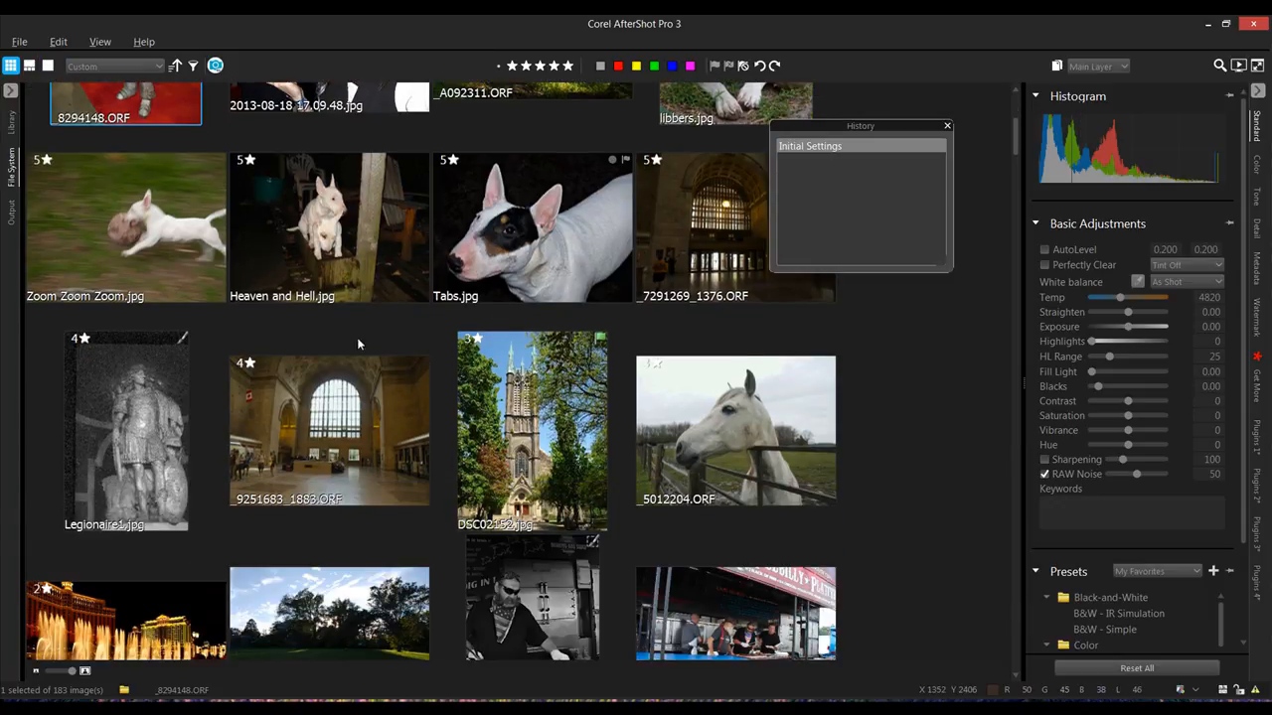
Step: Preview Legionaire1.jpg, then scroll the thumbnail grid down to the bird shots
{"action": "double_click", "coordinate": [126, 432]}
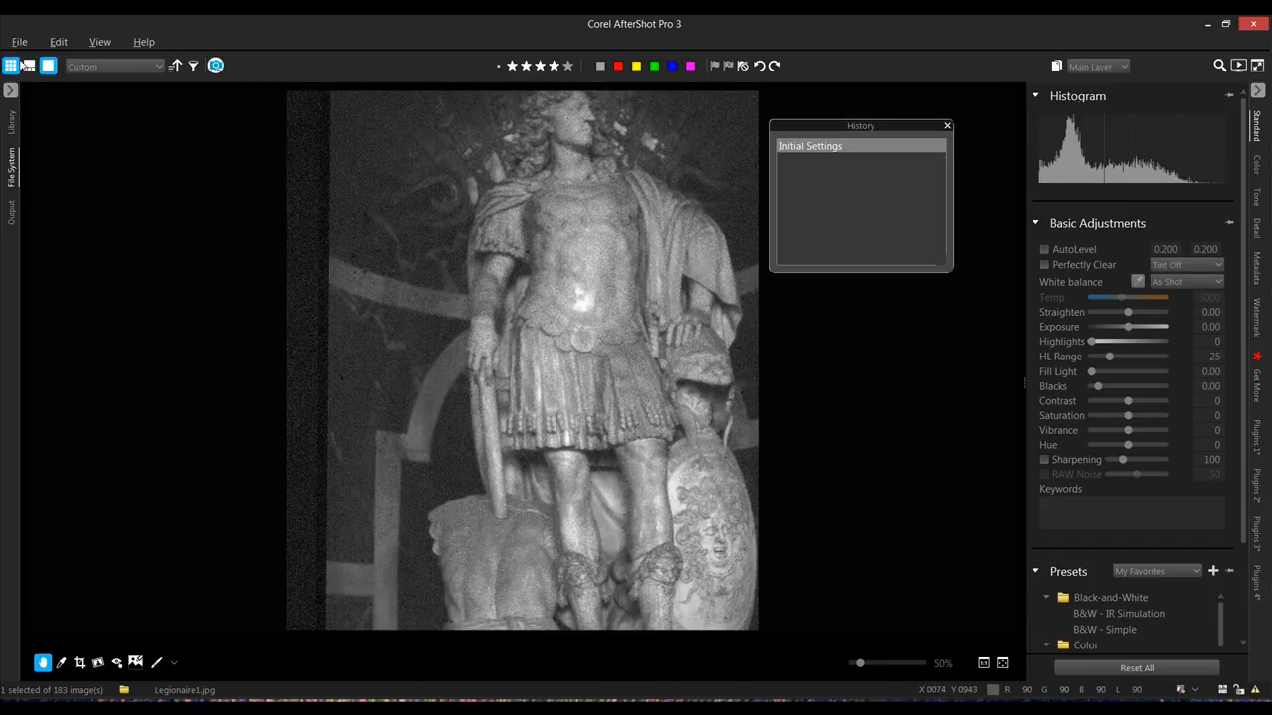
{"action": "left_click", "coordinate": [29, 66]}
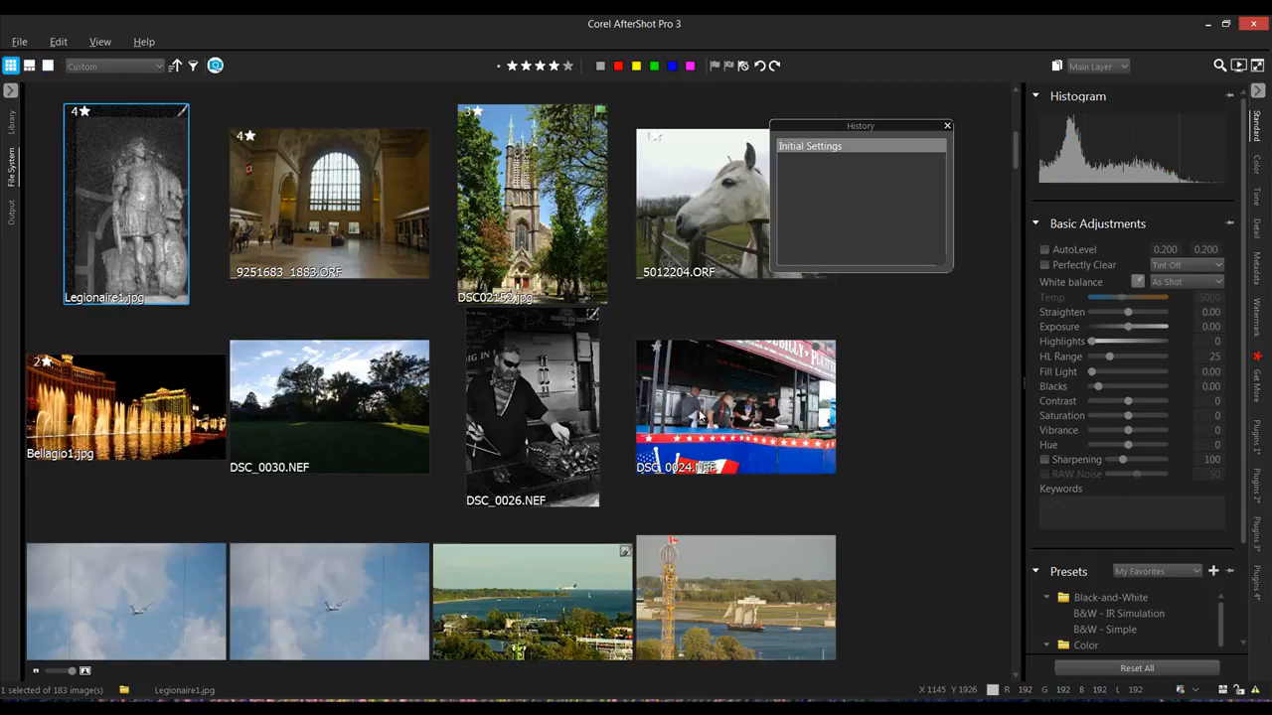
{"action": "scroll", "scroll_direction": "down", "scroll_amount": 3}
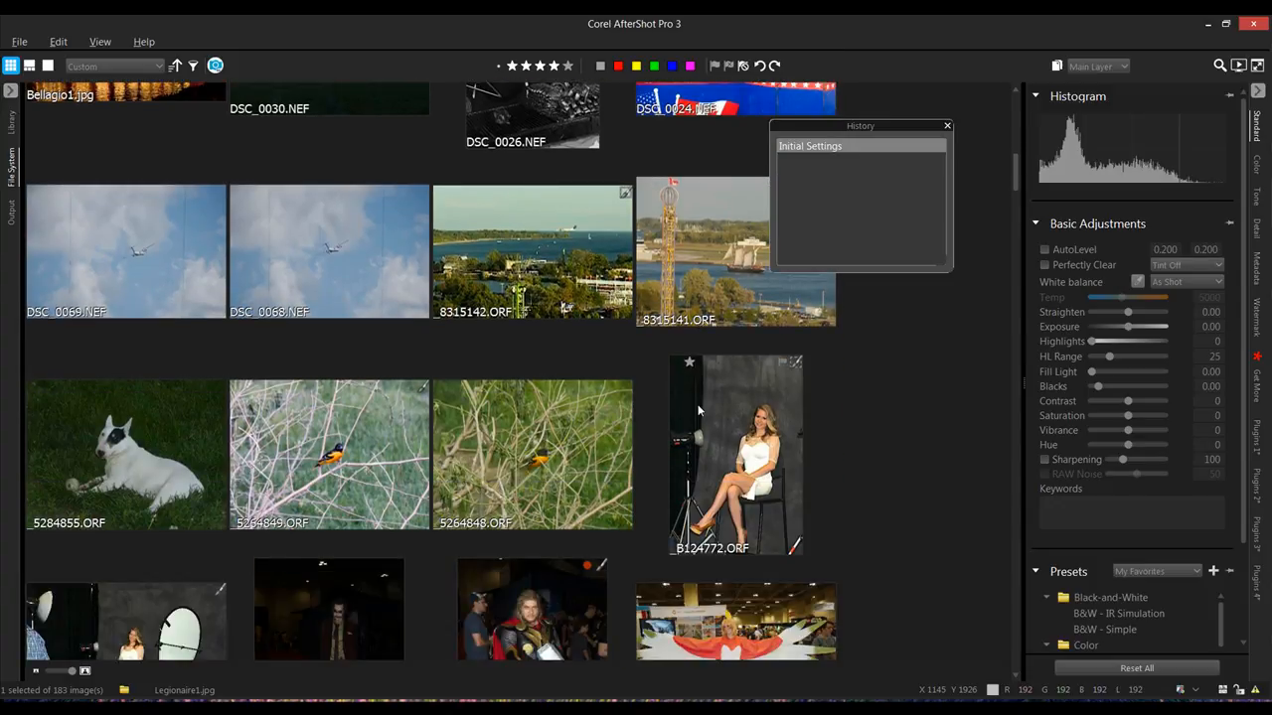
{"action": "scroll", "scroll_direction": "down", "scroll_amount": 3}
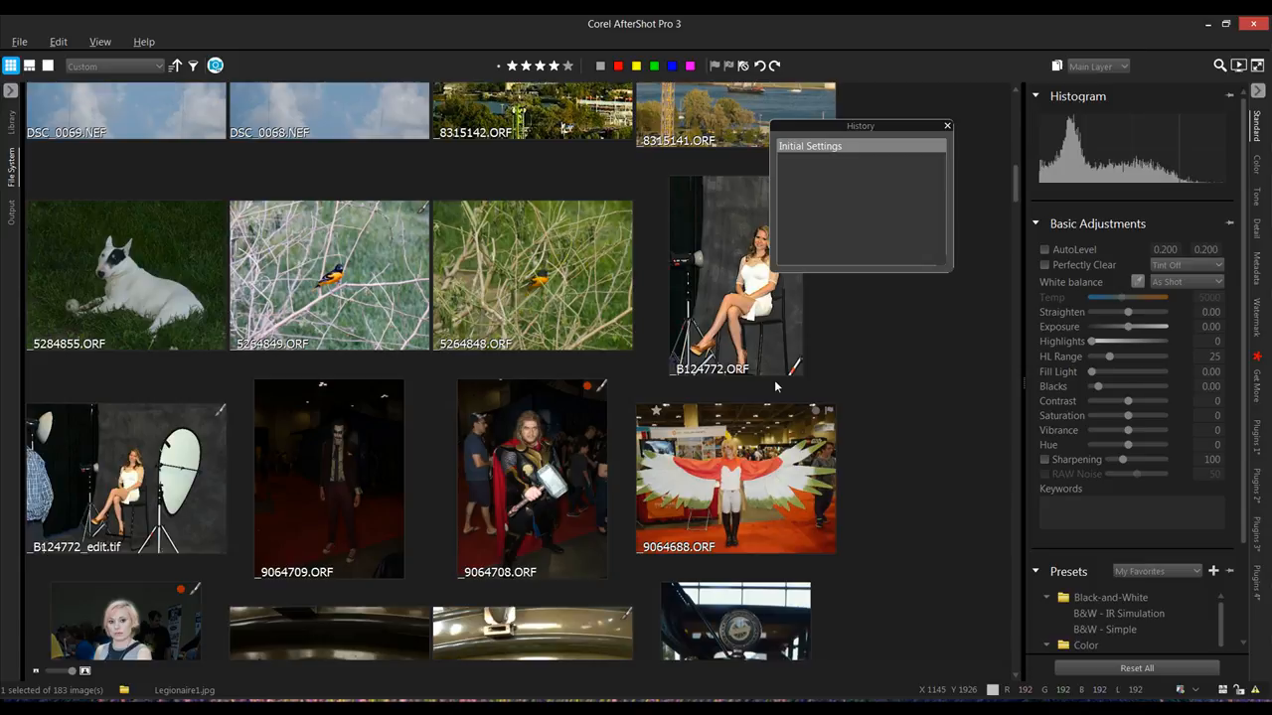
{"action": "mouse_move", "coordinate": [891, 492]}
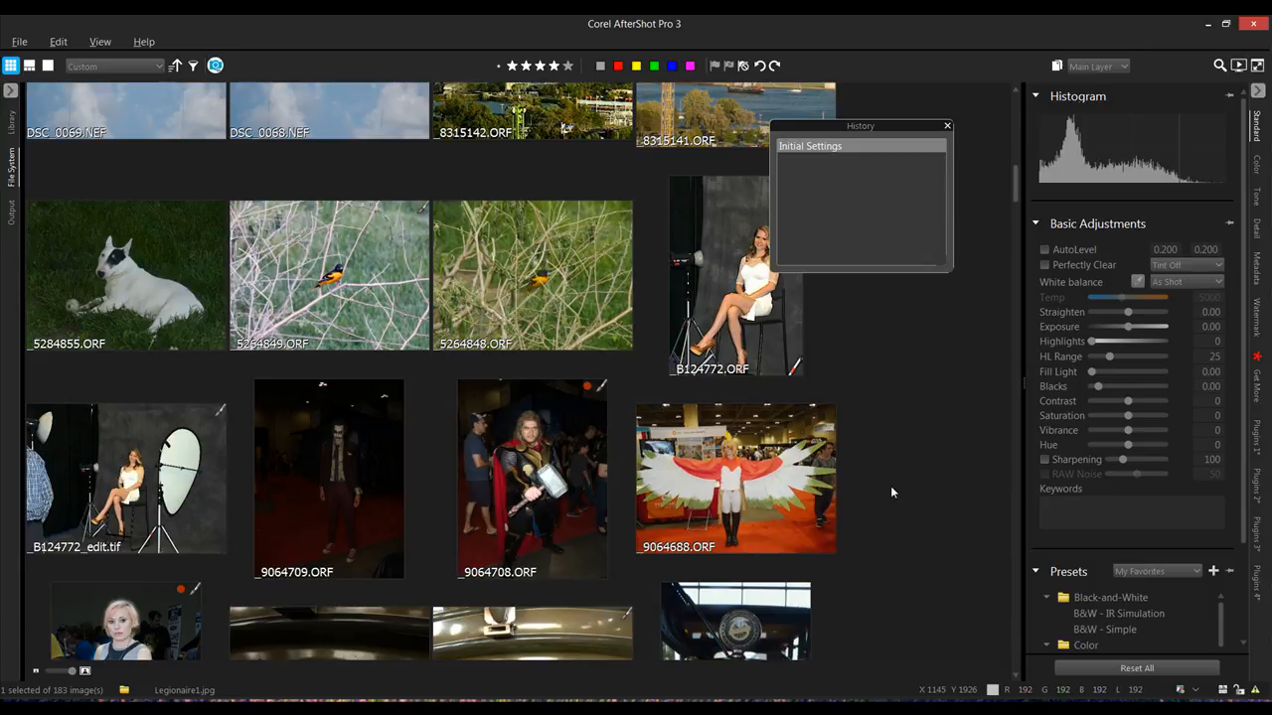